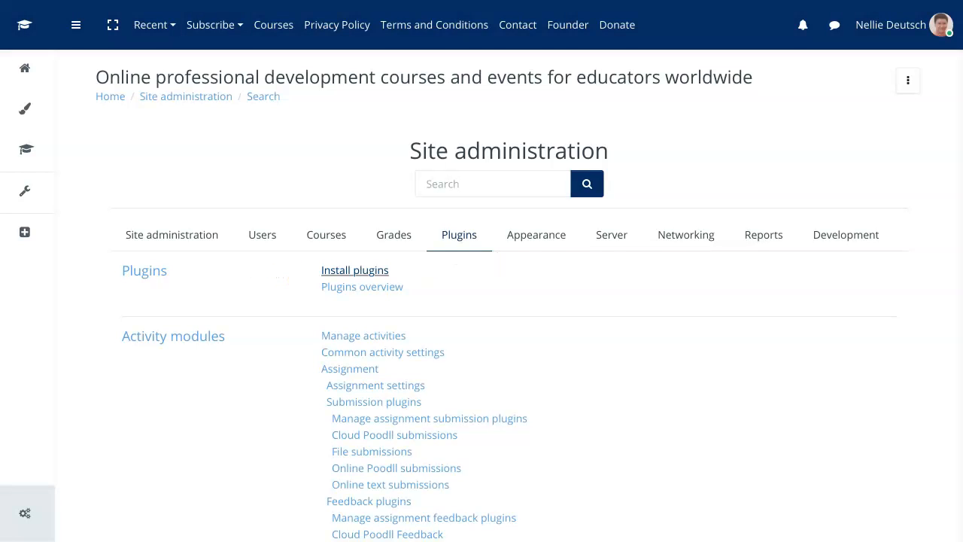
Go to Install plugins from Site administration > Plugins
left_click(355, 269)
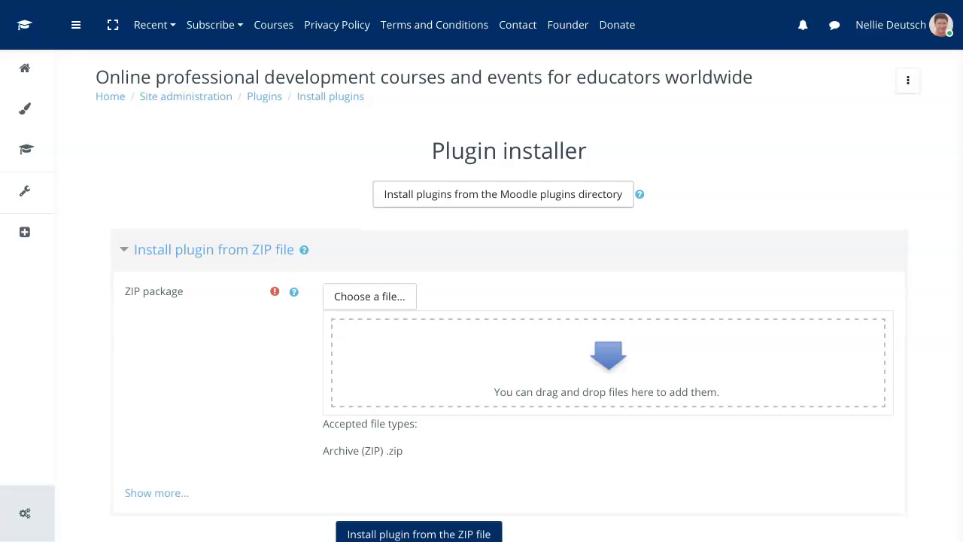
Search the Moodle plugins directory for "Google Meet"
left_click(503, 194)
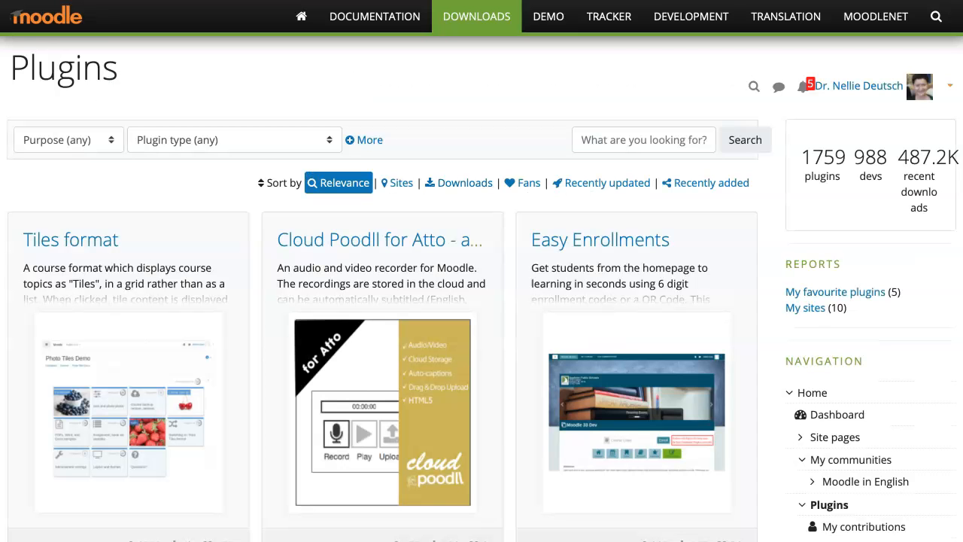
left_click(644, 139)
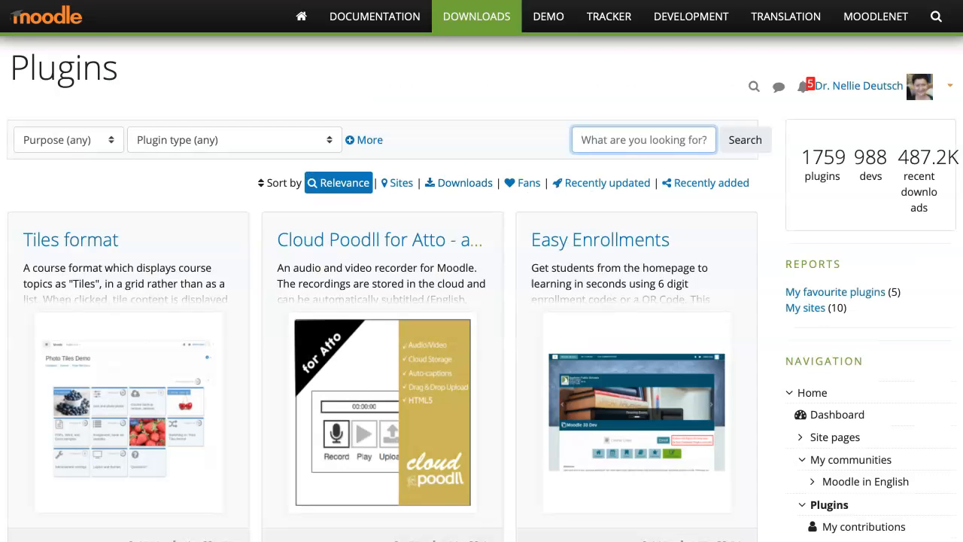
type("Google")
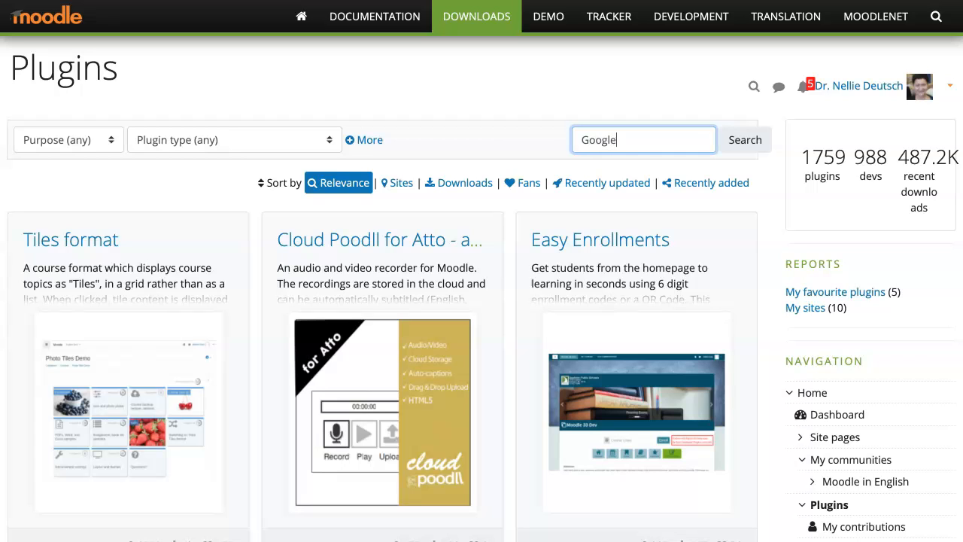
type("Meet")
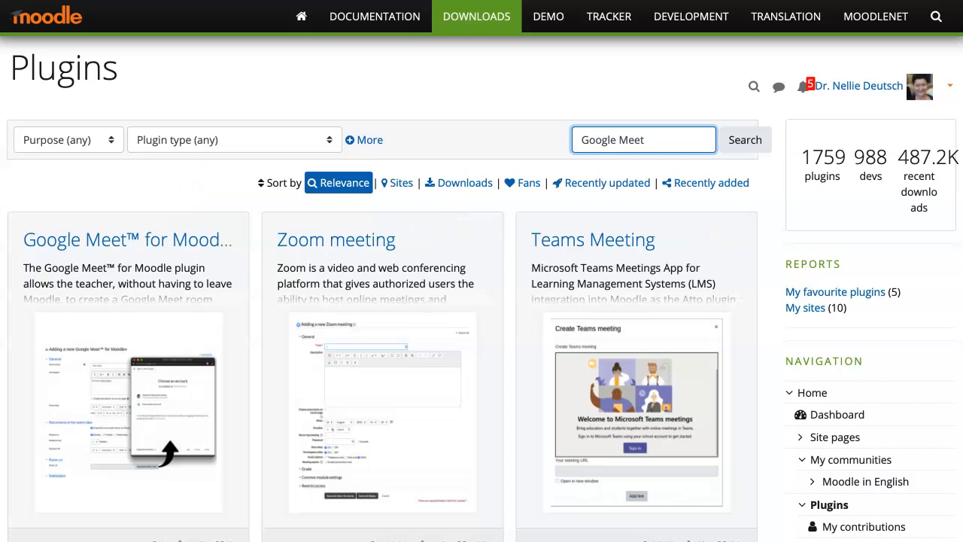
Browse down through the matching conferencing plugin results
scroll("down", 3)
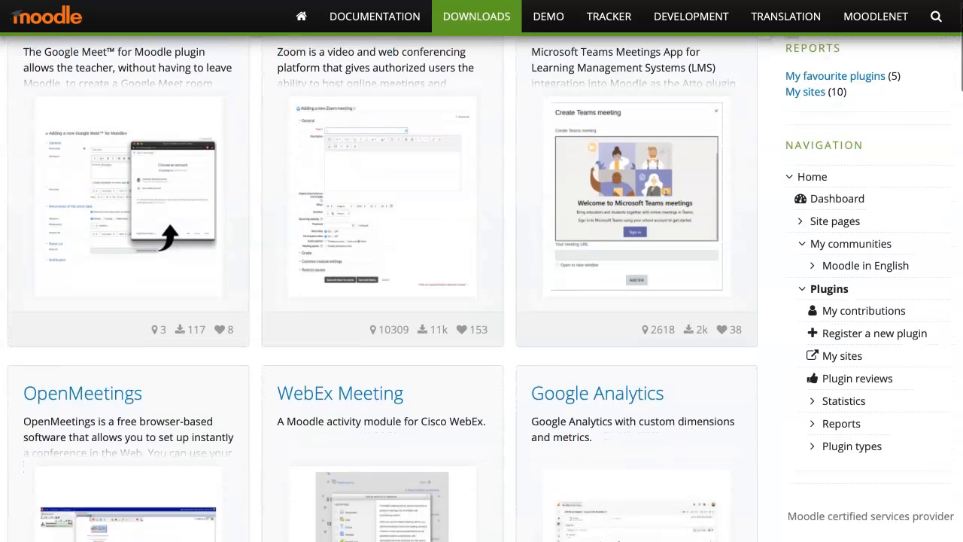
scroll("down", 3)
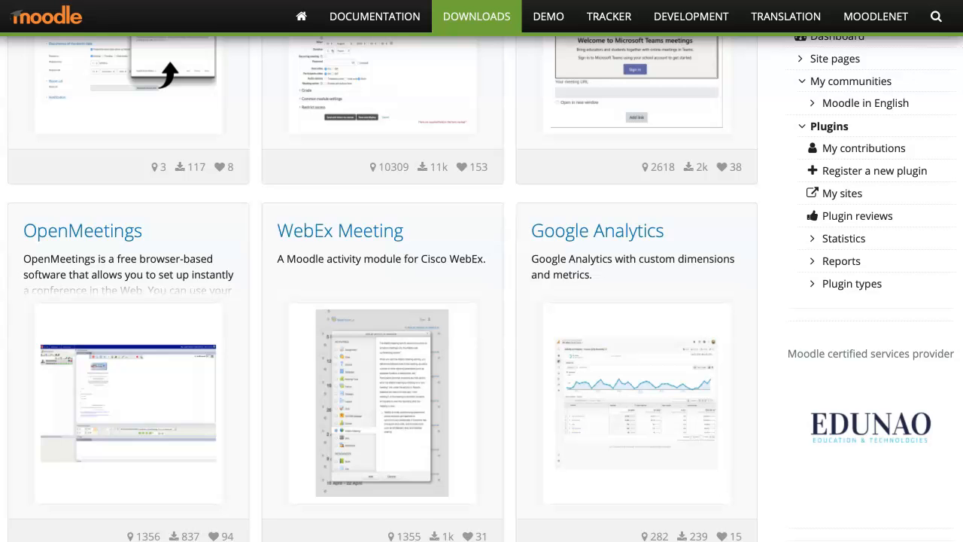
scroll("down", 3)
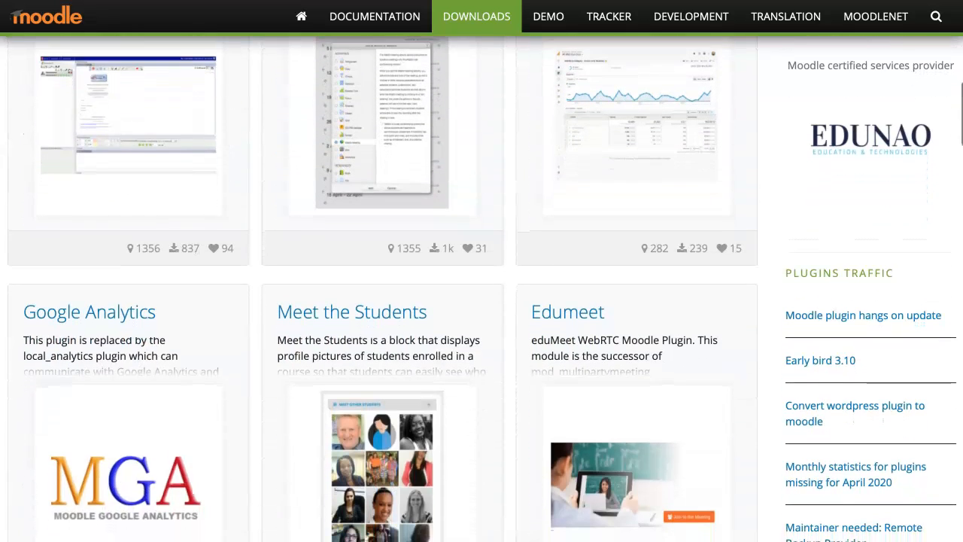
scroll("down", 3)
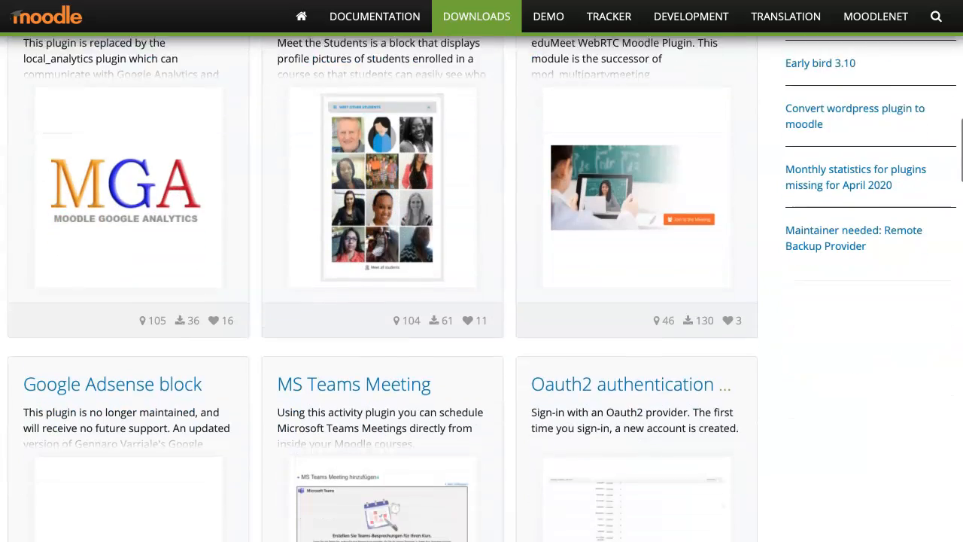
scroll("down", 3)
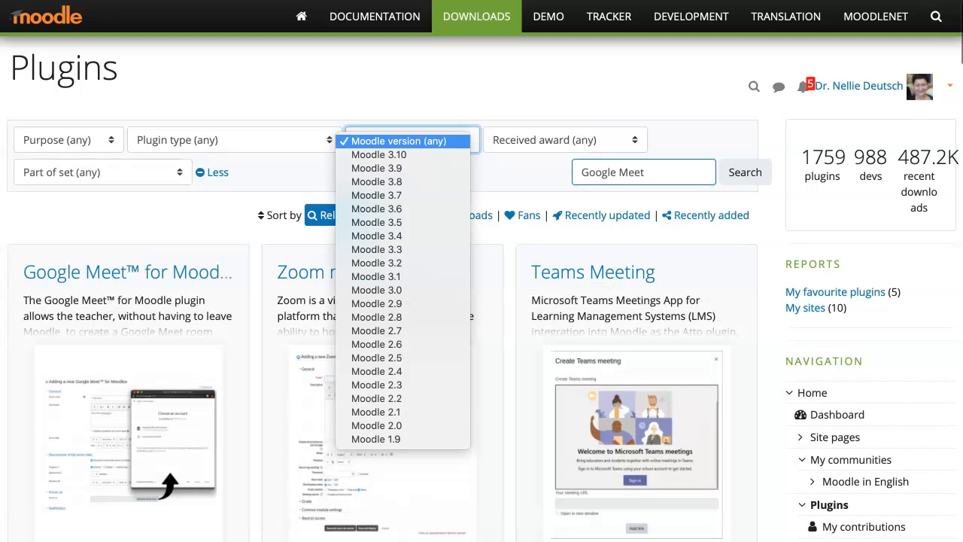
Filter results to Moodle 3.10 and open the Google Meet™ for Moodle plugin page
left_click(376, 154)
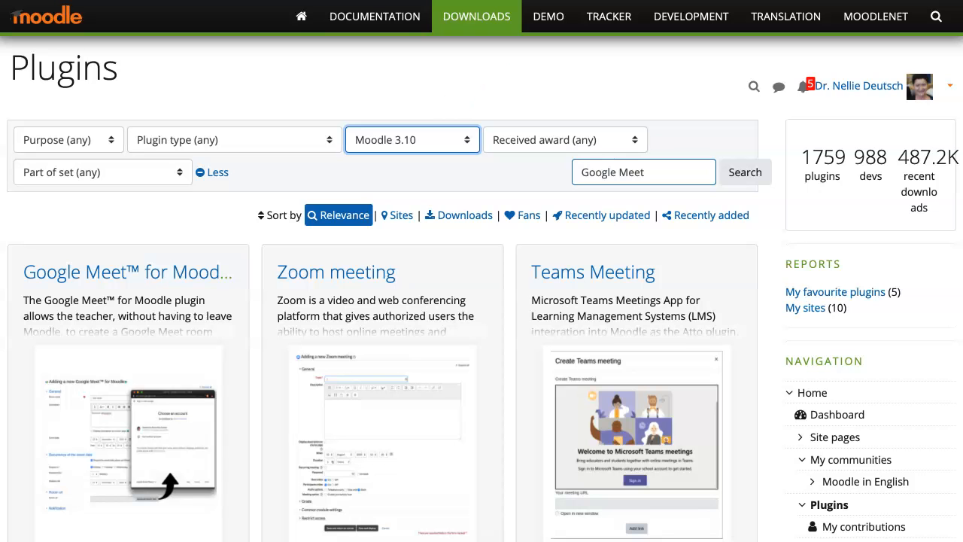
left_click(126, 271)
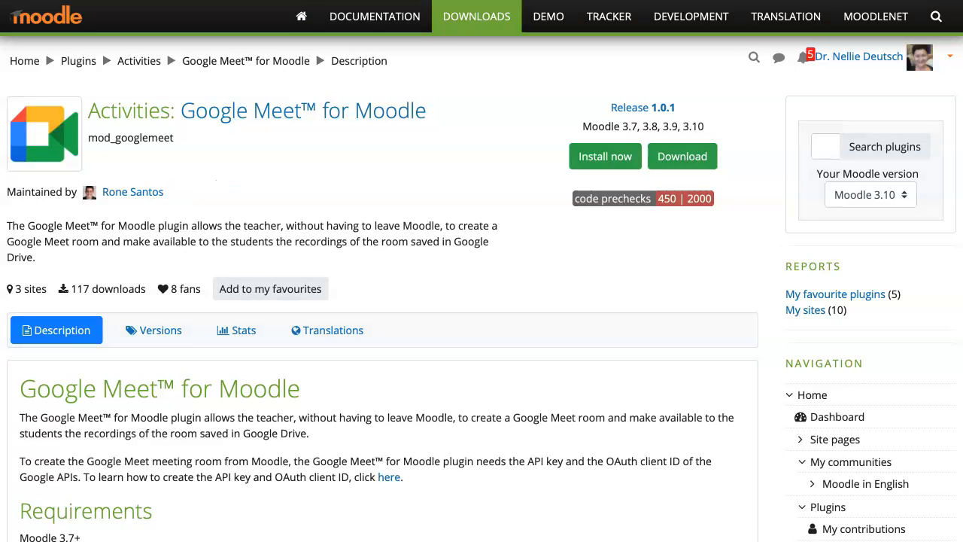
Read through the plugin's description page
scroll("down", 3)
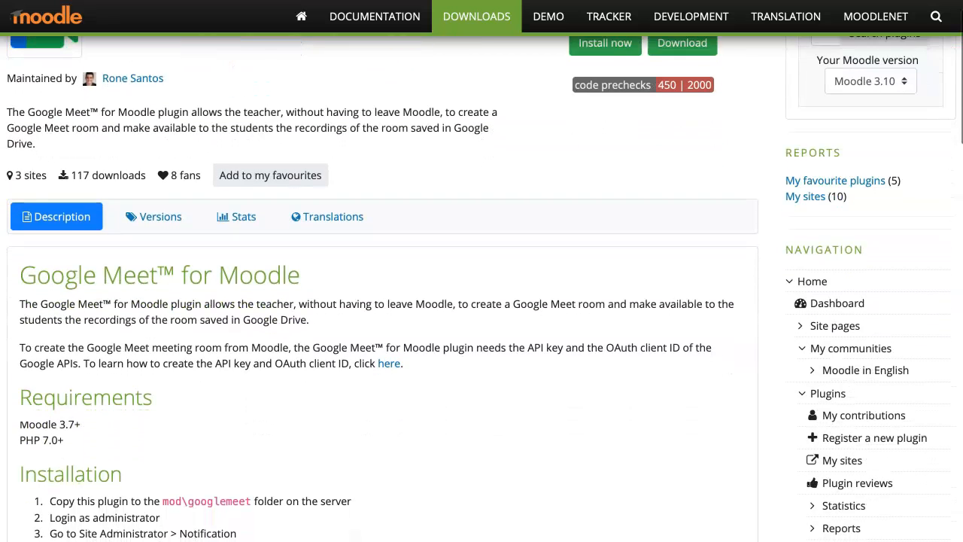
scroll("down", 3)
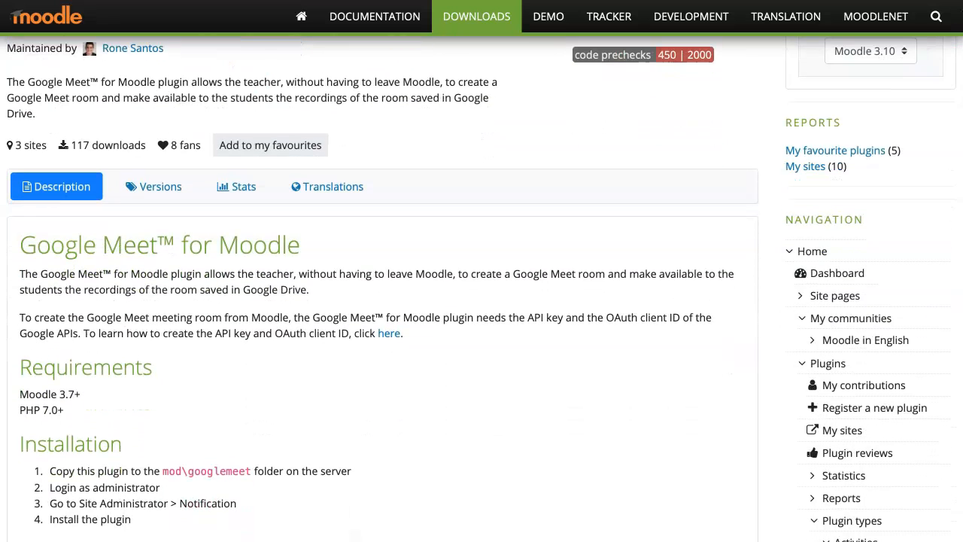
scroll("down", 3)
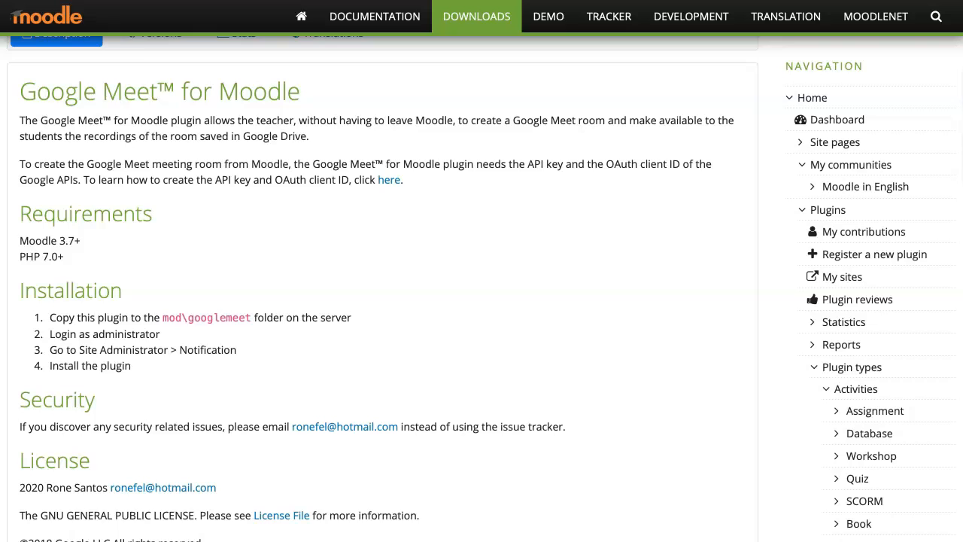
scroll("up", 3)
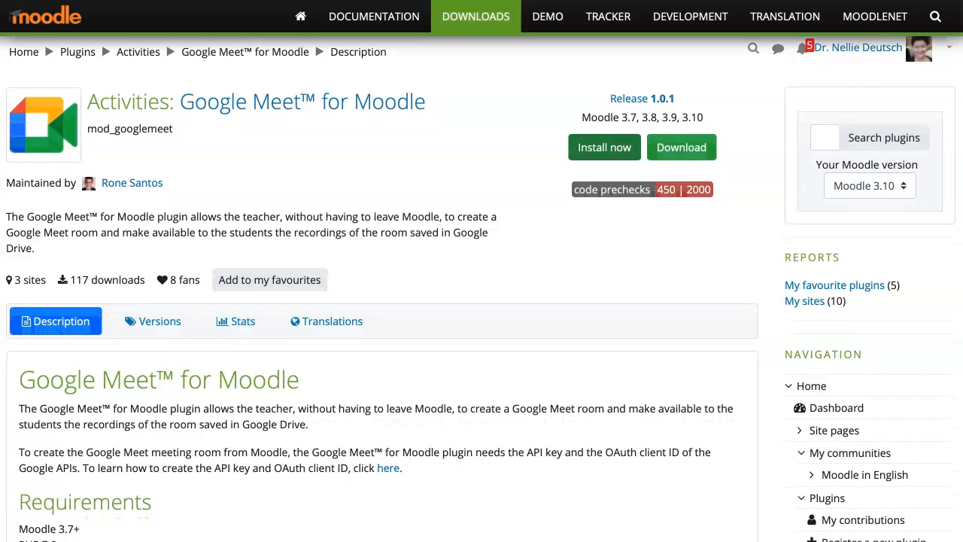
Choose Install now and pick my own Moodle site under My sites
left_click(803, 301)
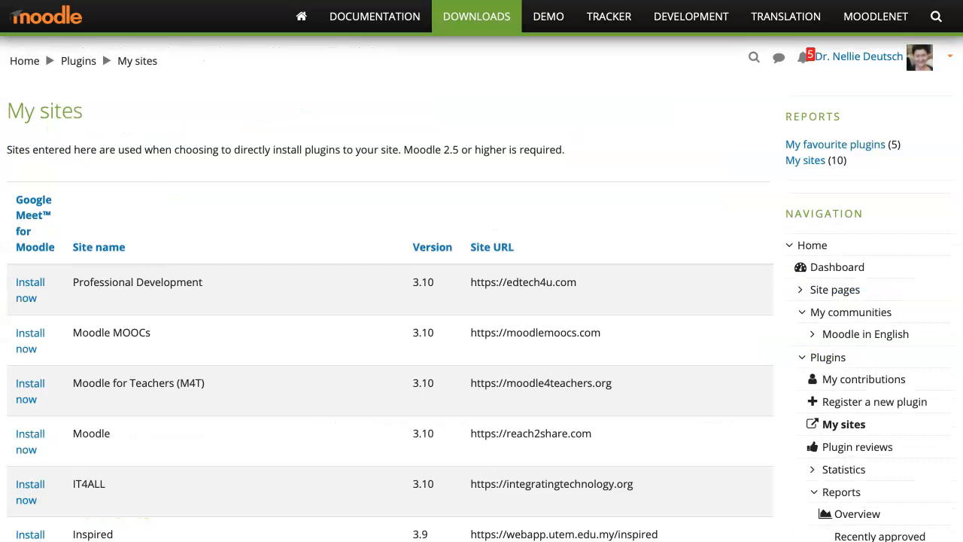
scroll("down", 3)
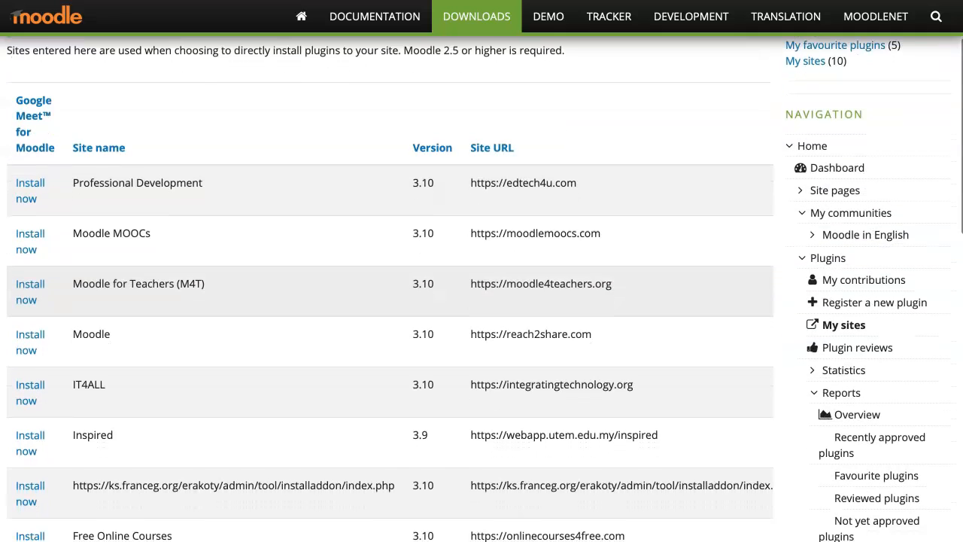
scroll("down", 3)
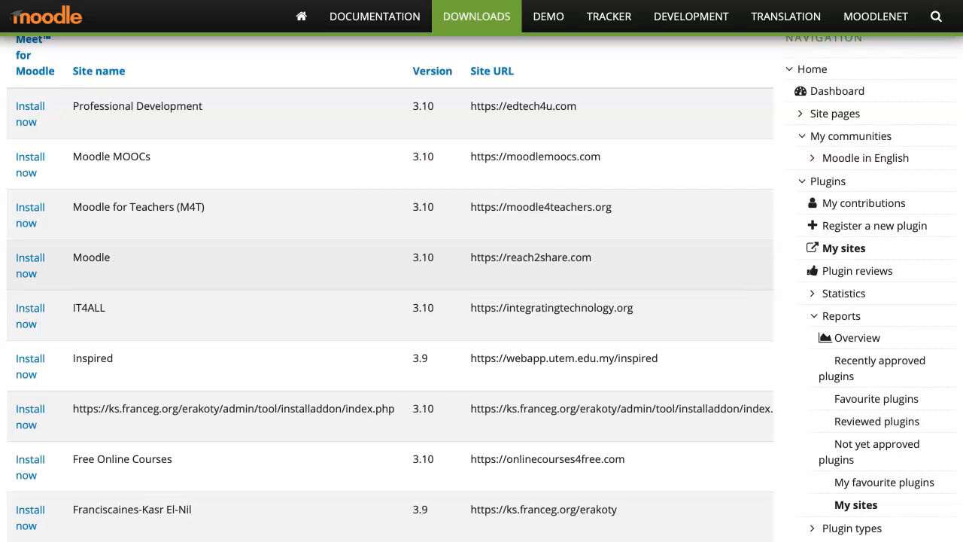
left_click(30, 114)
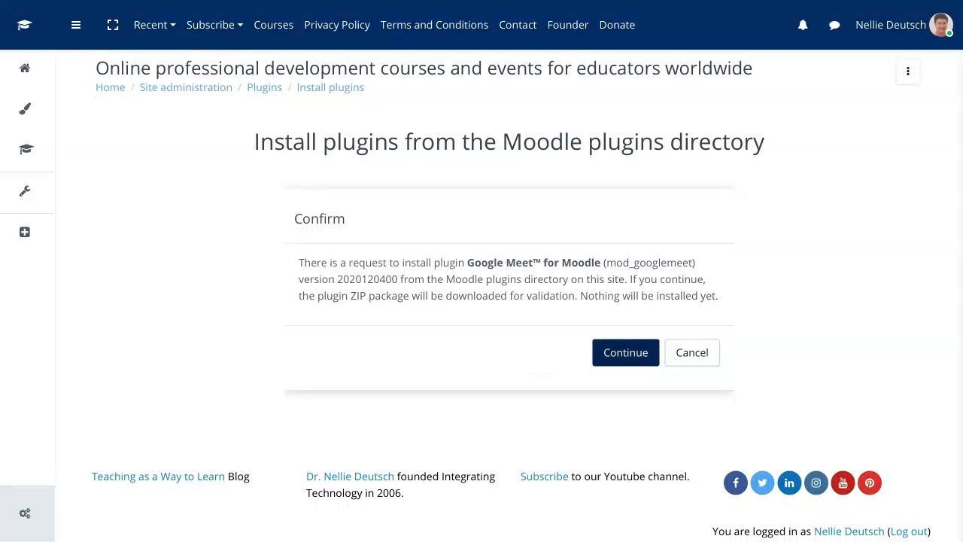
Confirm the package download, validation and server environment checks with Continue
left_click(626, 352)
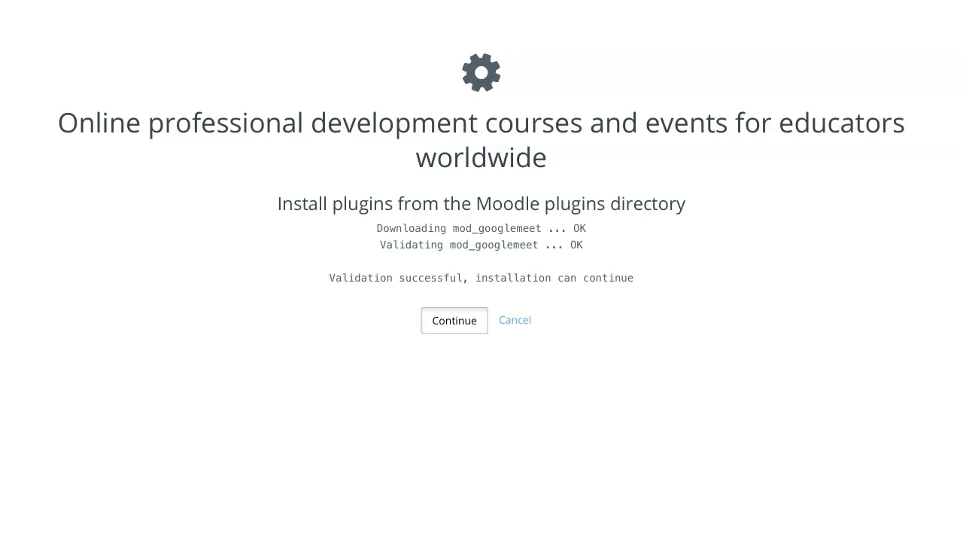
left_click(455, 319)
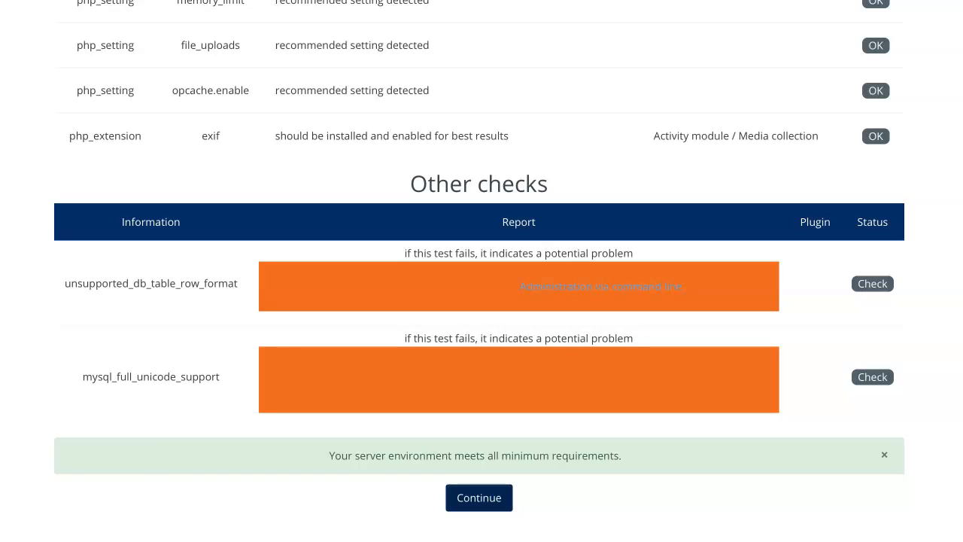
left_click(479, 496)
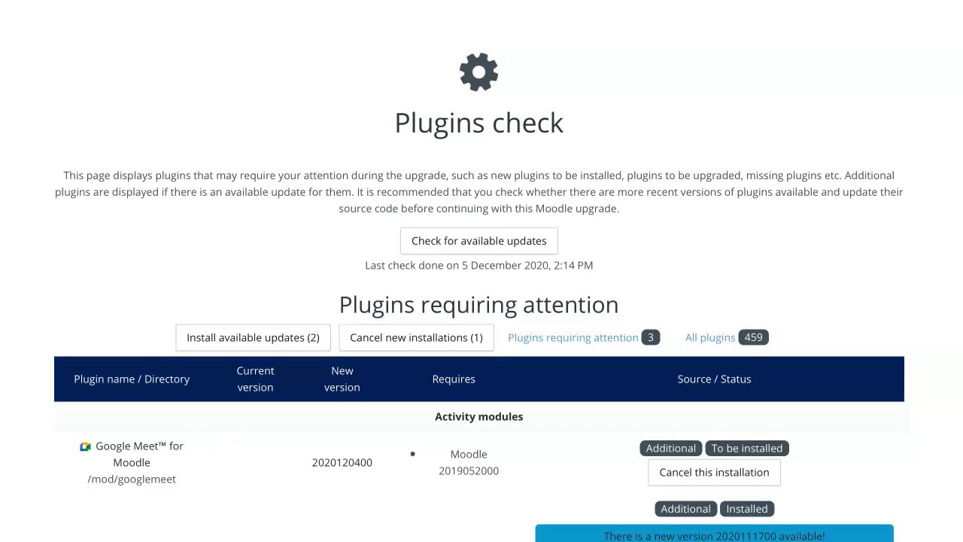
Run Upgrade Moodle database now to complete the plugin installation
scroll("down", 3)
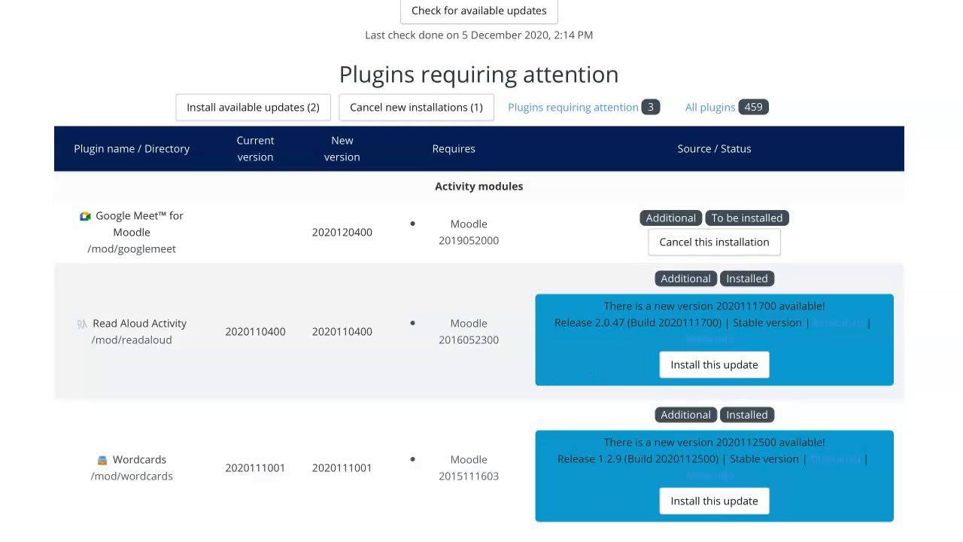
scroll("down", 3)
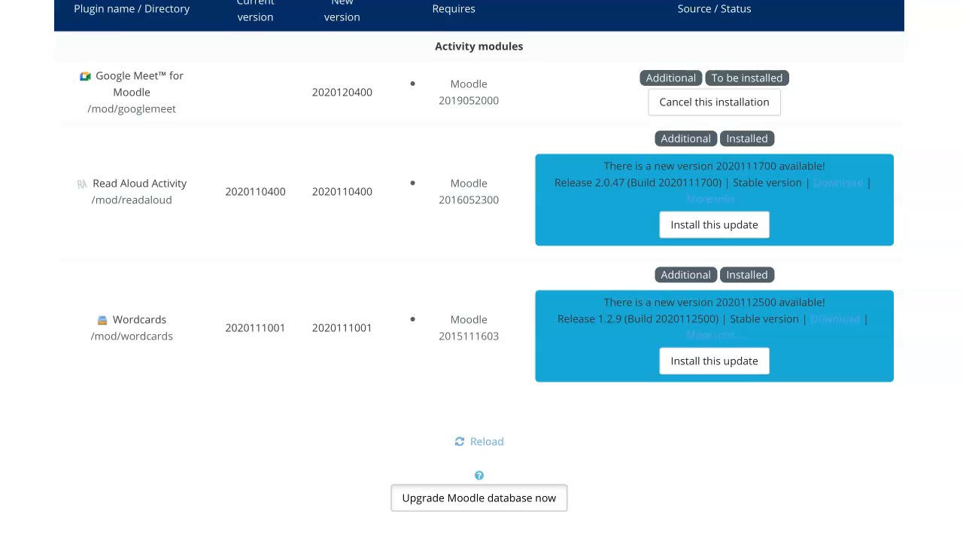
left_click(479, 497)
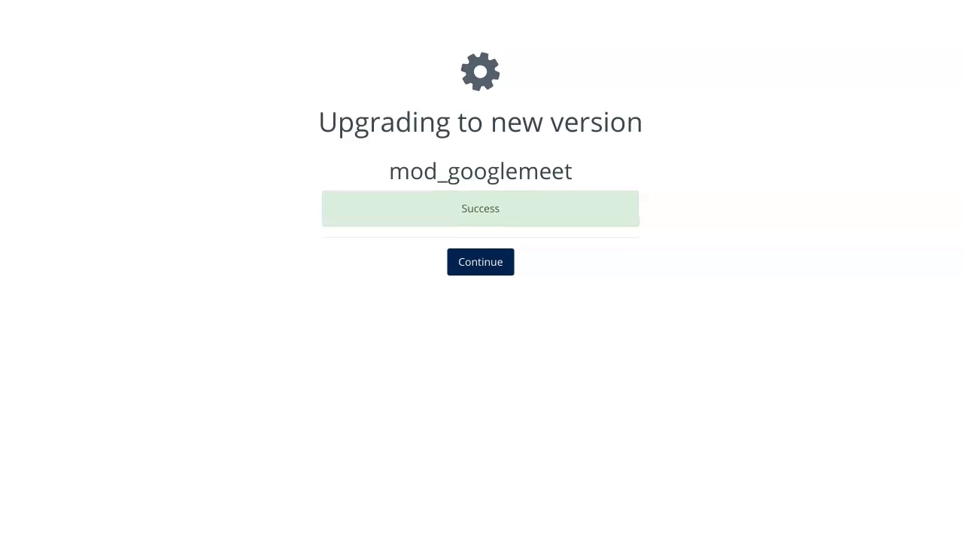
left_click(479, 261)
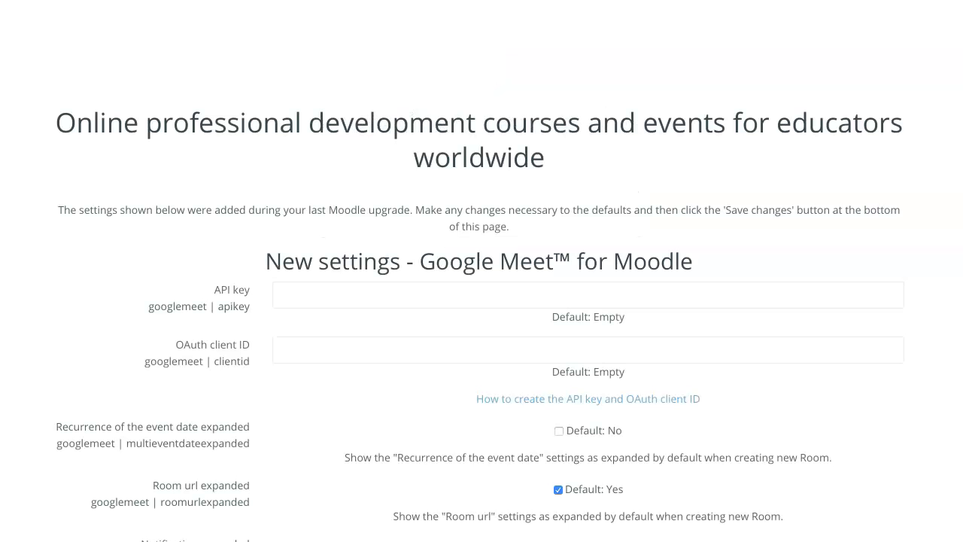
scroll("up", 3)
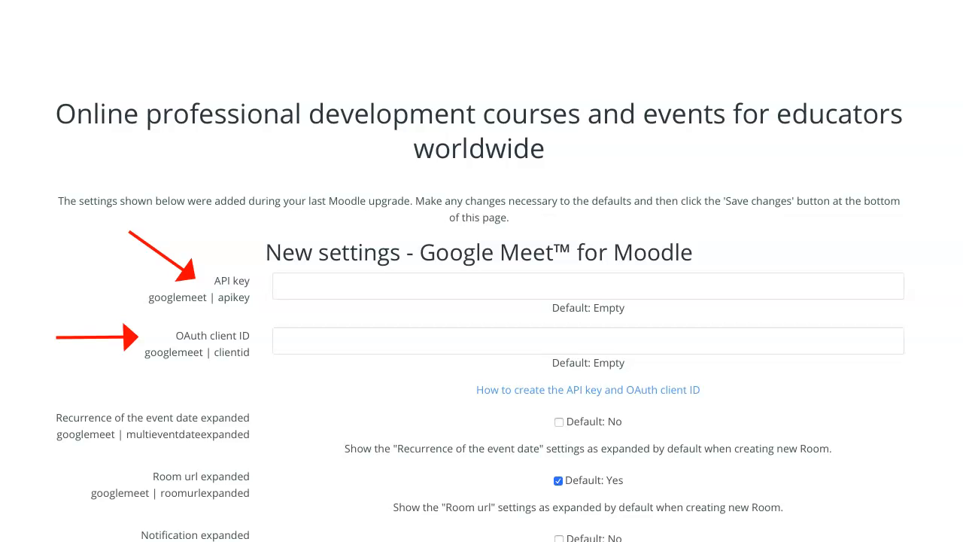
scroll("down", 3)
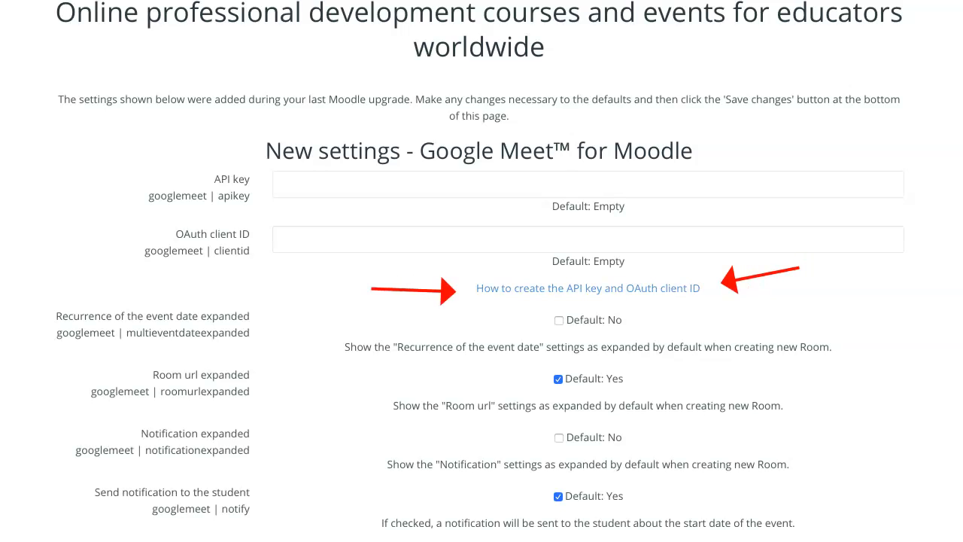
scroll("down", 3)
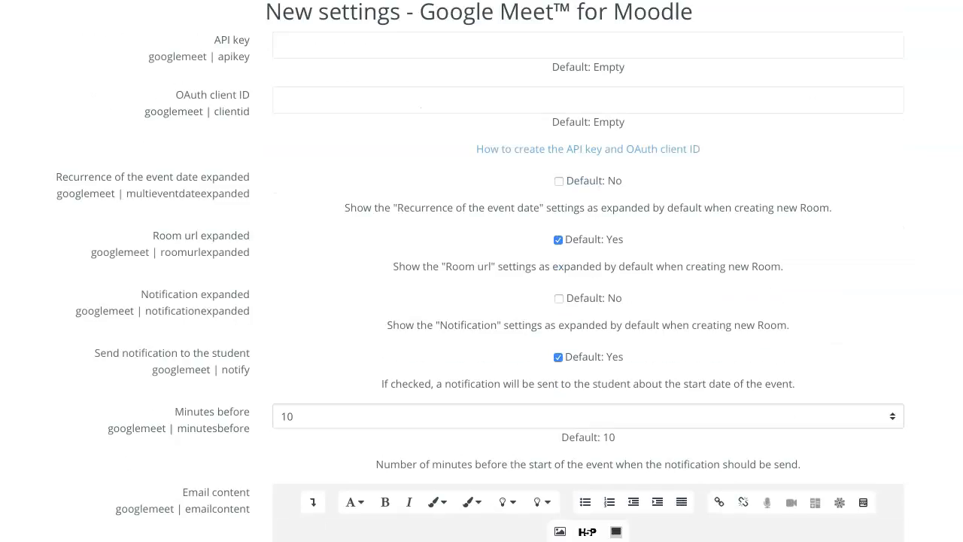
scroll("down", 3)
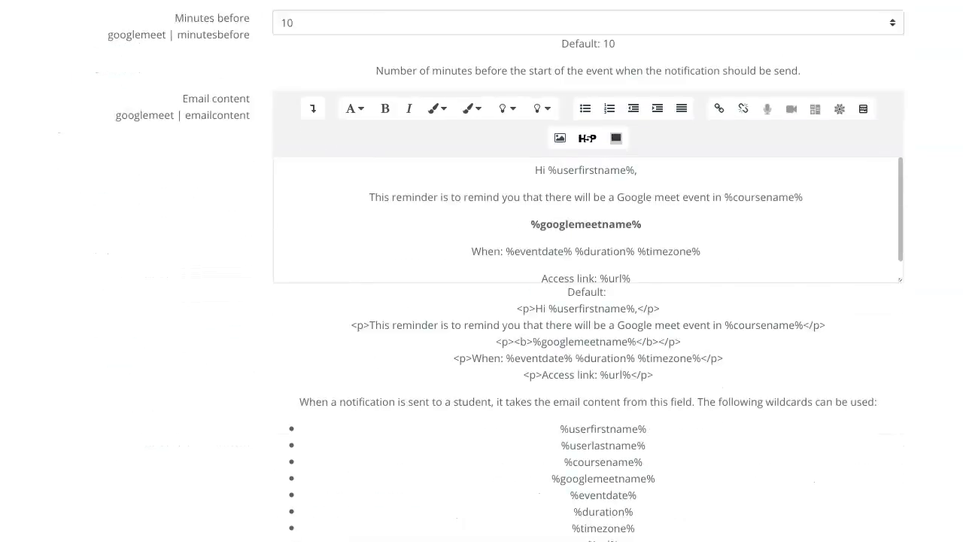
scroll("up", 3)
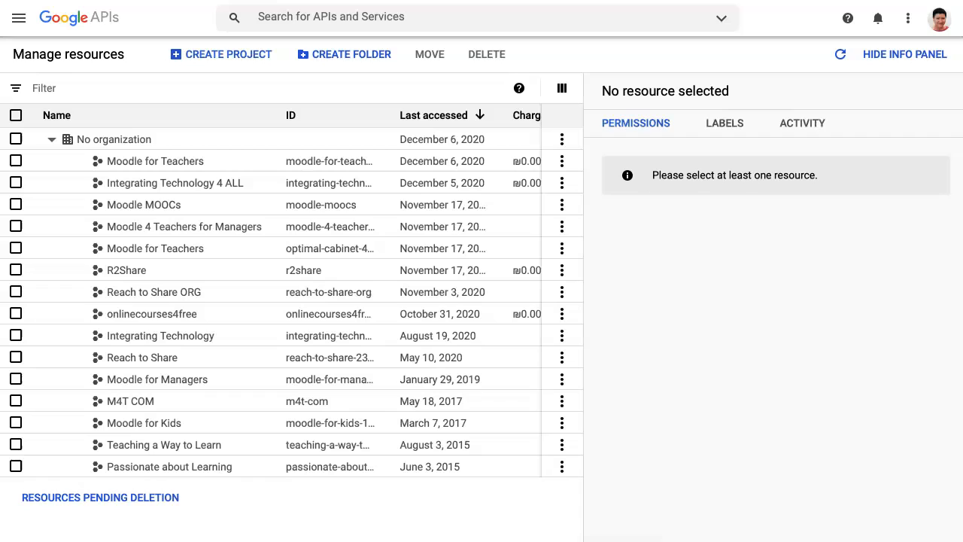
Sort projects by name, toggle Integrating Technology 4 ALL, then go to the APIs & Services dashboard
left_click(58, 115)
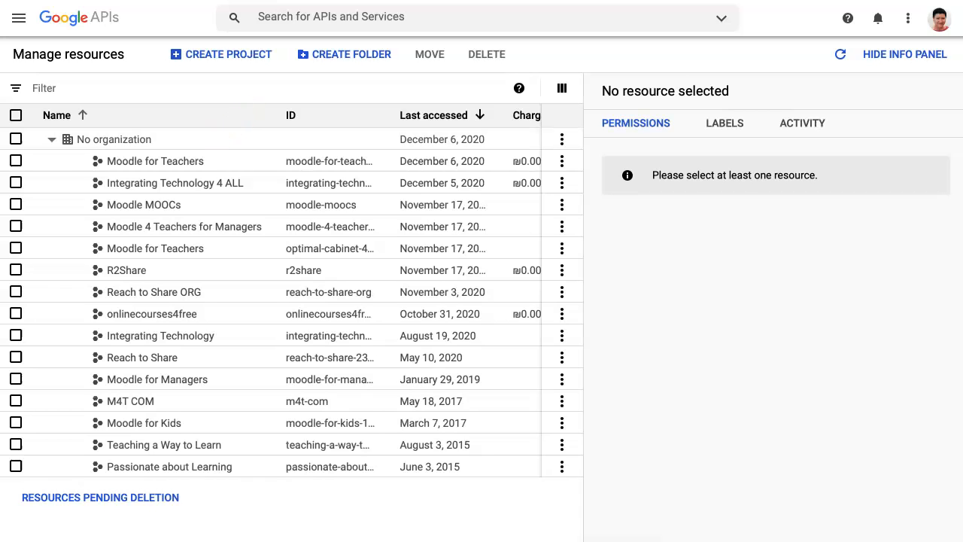
mouse_move(155, 159)
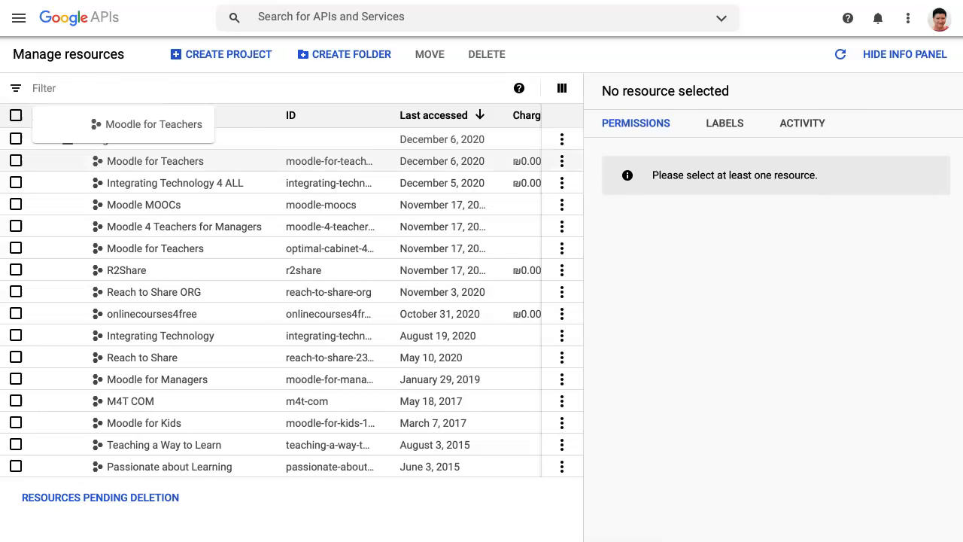
left_click(15, 182)
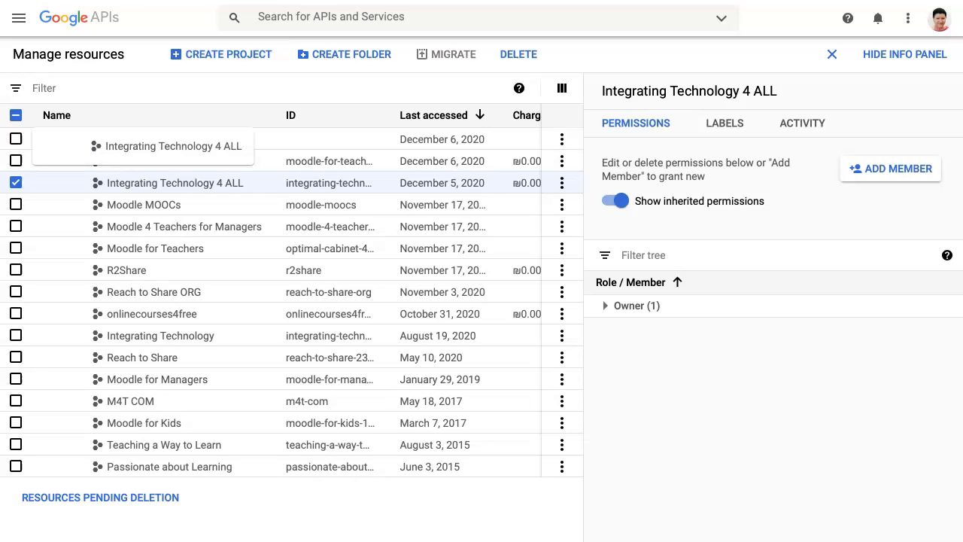
left_click(15, 183)
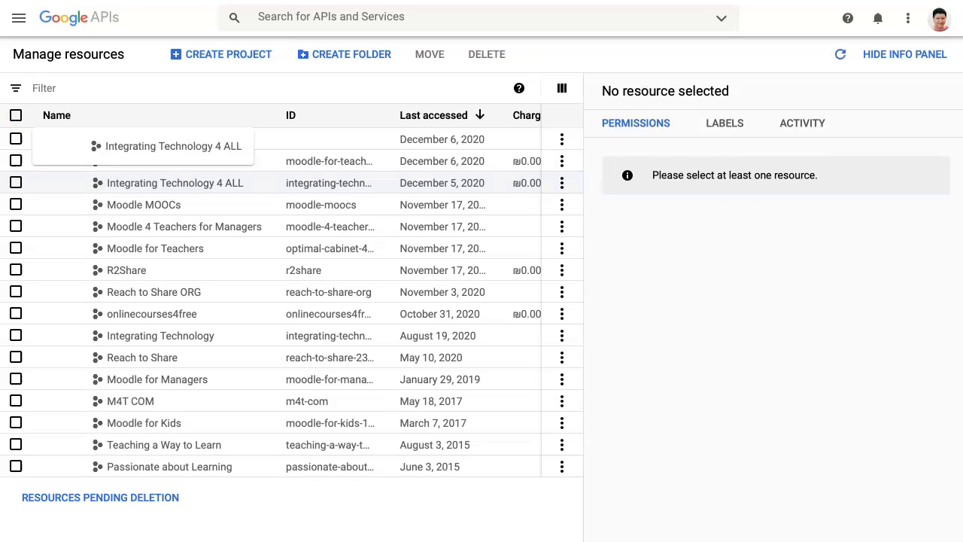
left_click(15, 182)
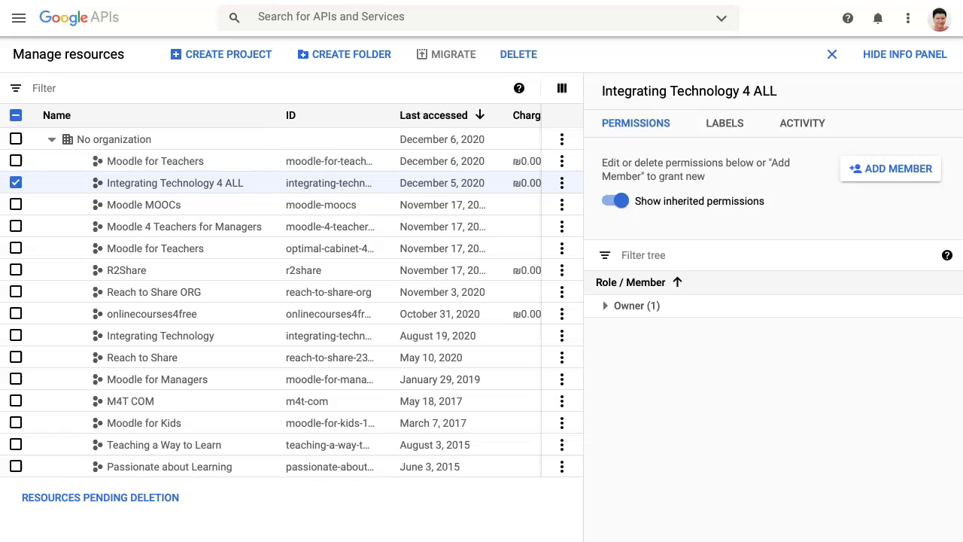
left_click(155, 159)
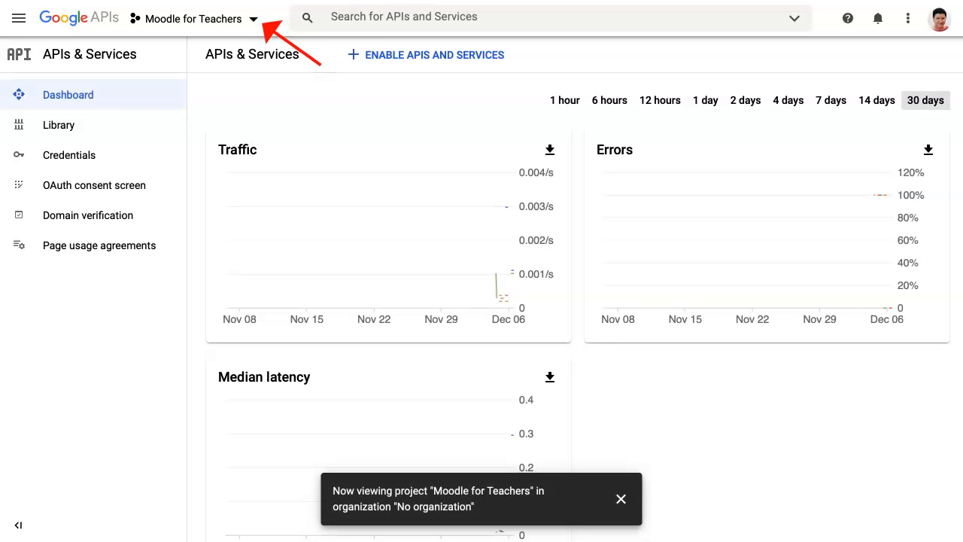
Switch the active project to Integrating Technology 4 ALL via the project picker
left_click(253, 18)
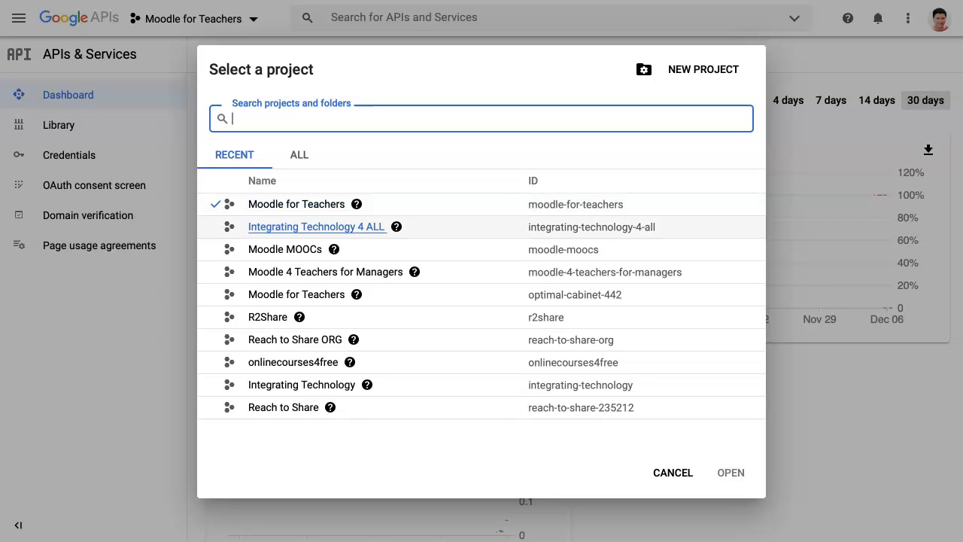
left_click(316, 225)
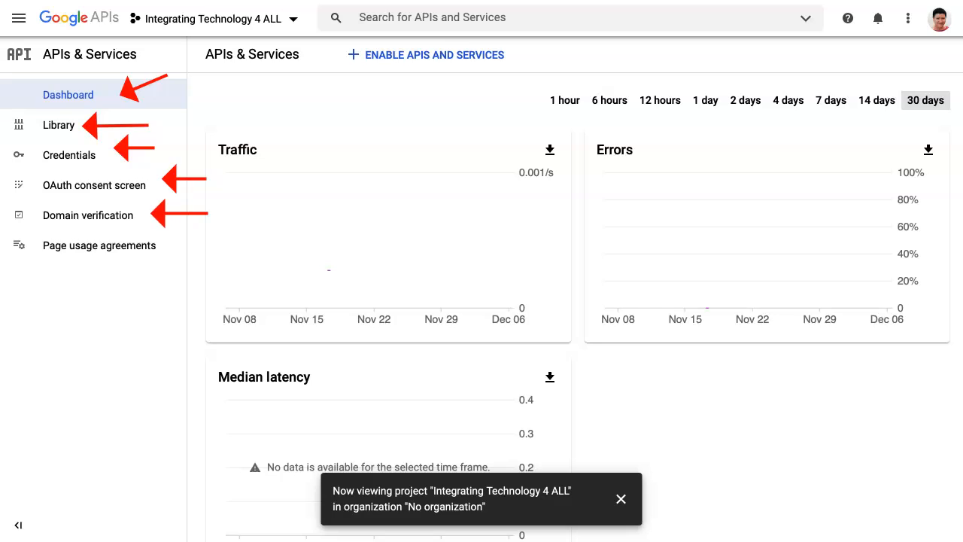
View Domain verification, then the OAuth consent screen settings
left_click(88, 213)
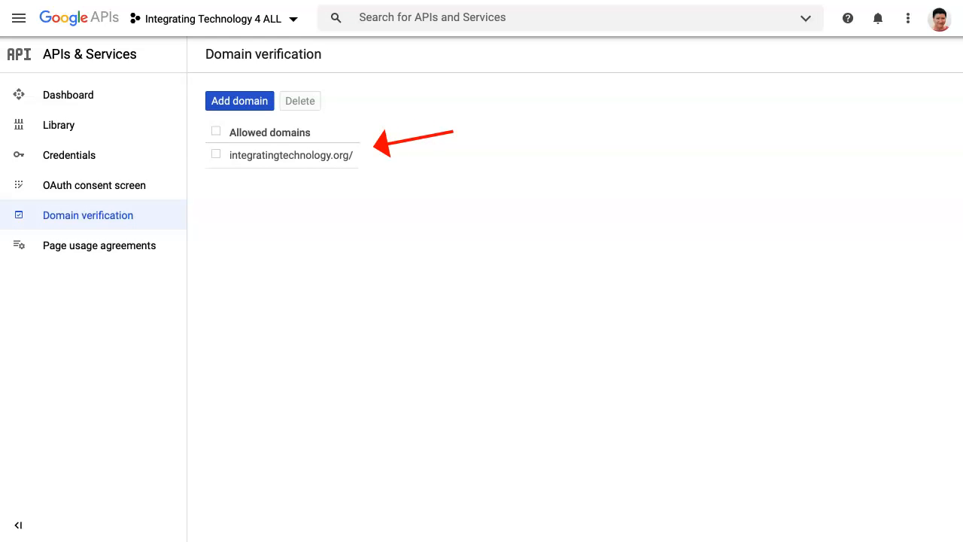
mouse_move(93, 185)
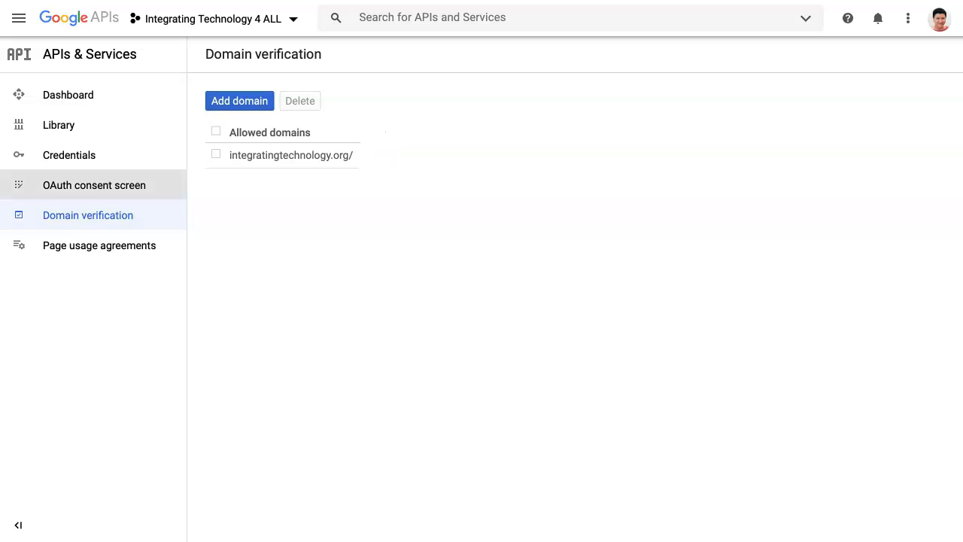
mouse_move(69, 155)
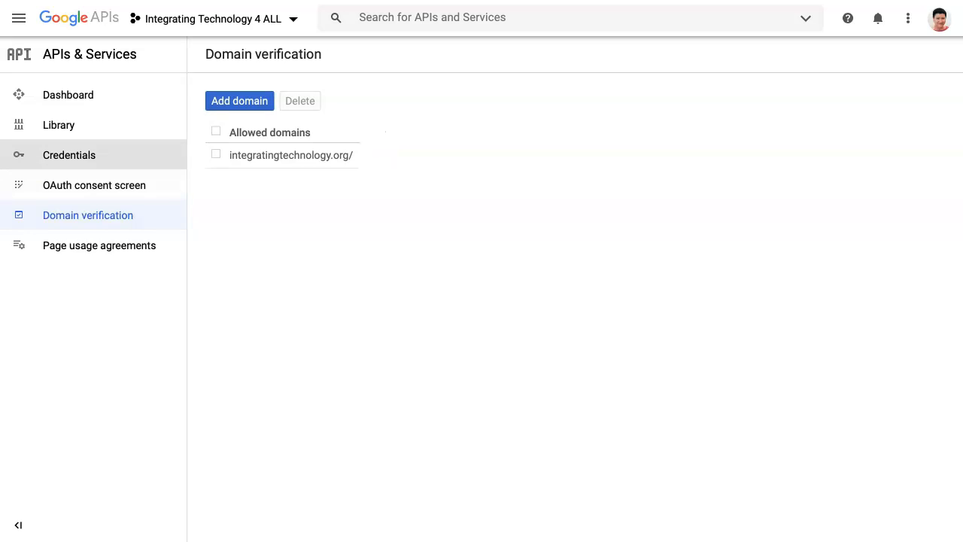
mouse_move(59, 125)
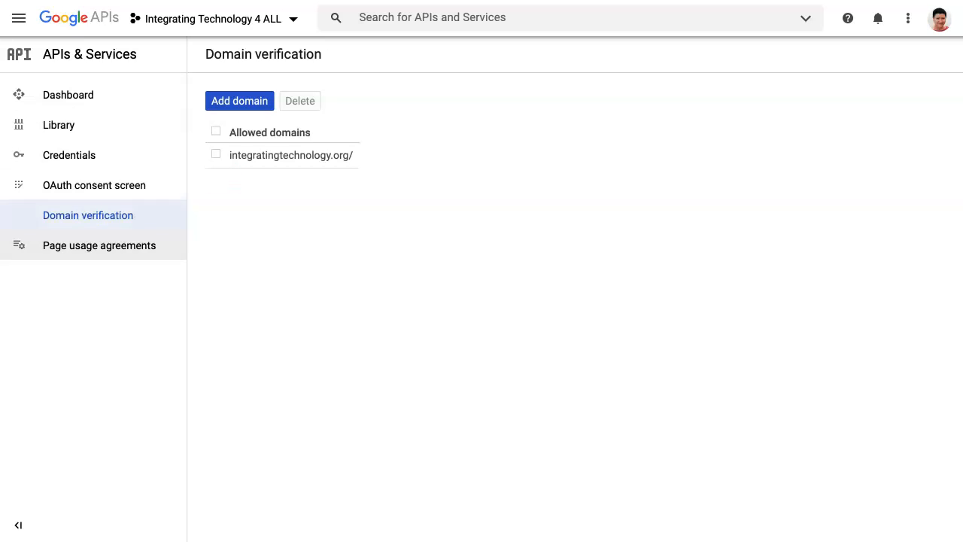
left_click(93, 184)
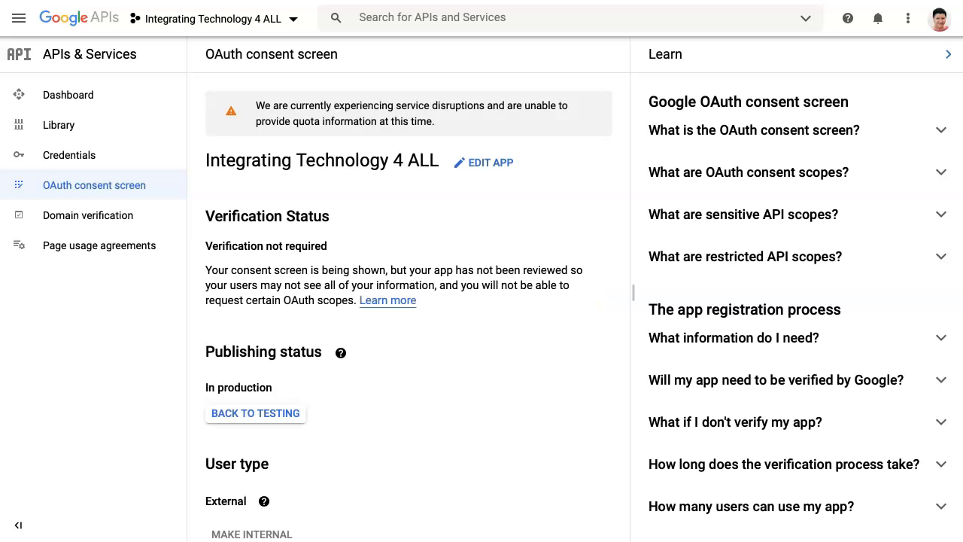
Review Verification Status, Publishing status and External user type on the consent screen
scroll("down", 3)
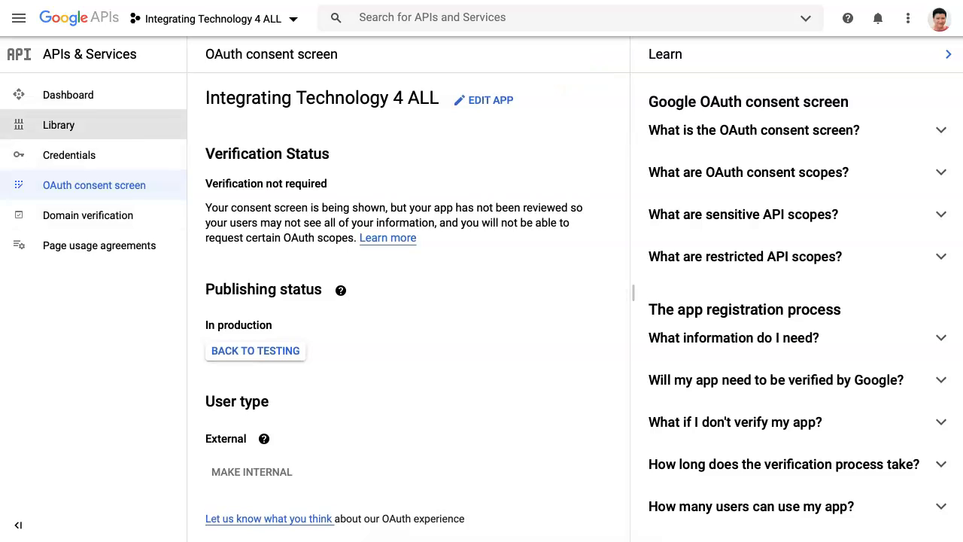
mouse_move(68, 93)
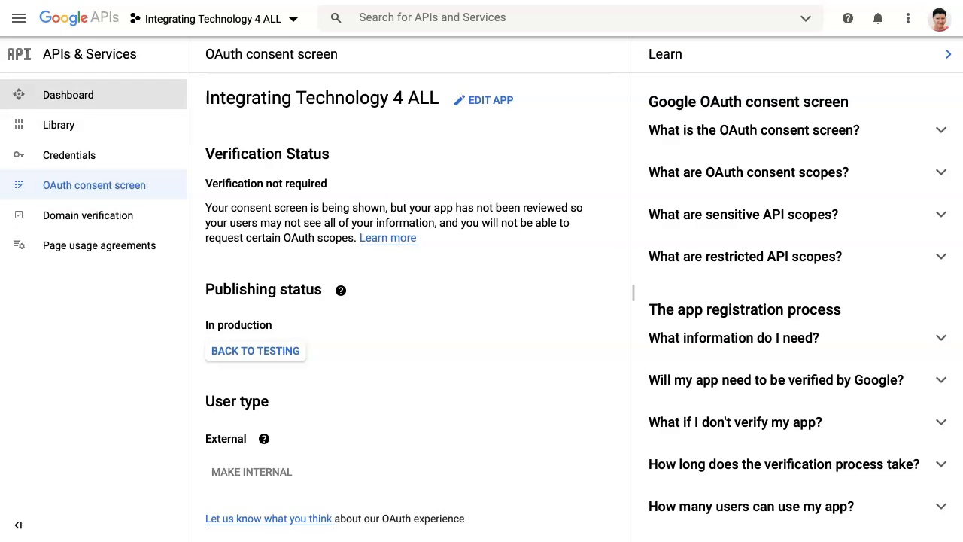
mouse_move(57, 123)
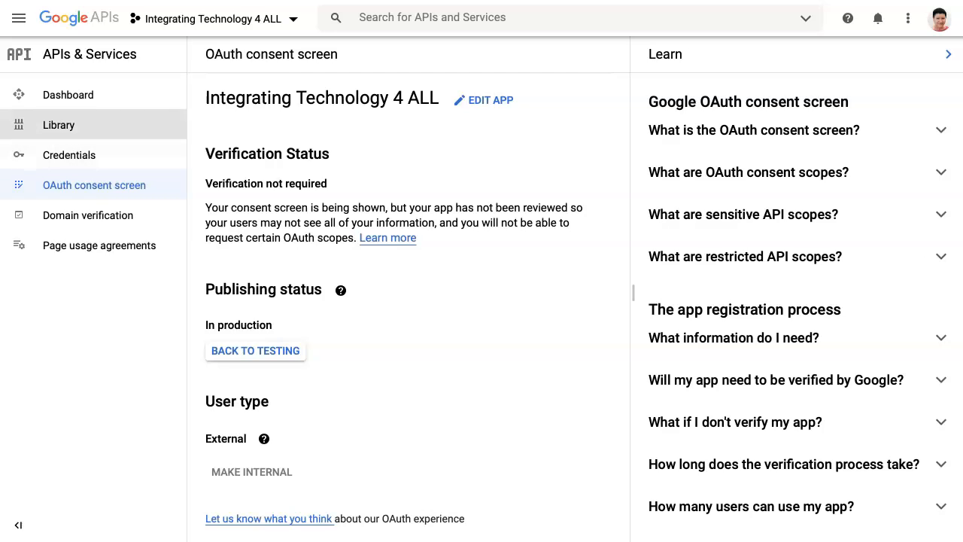
mouse_move(69, 155)
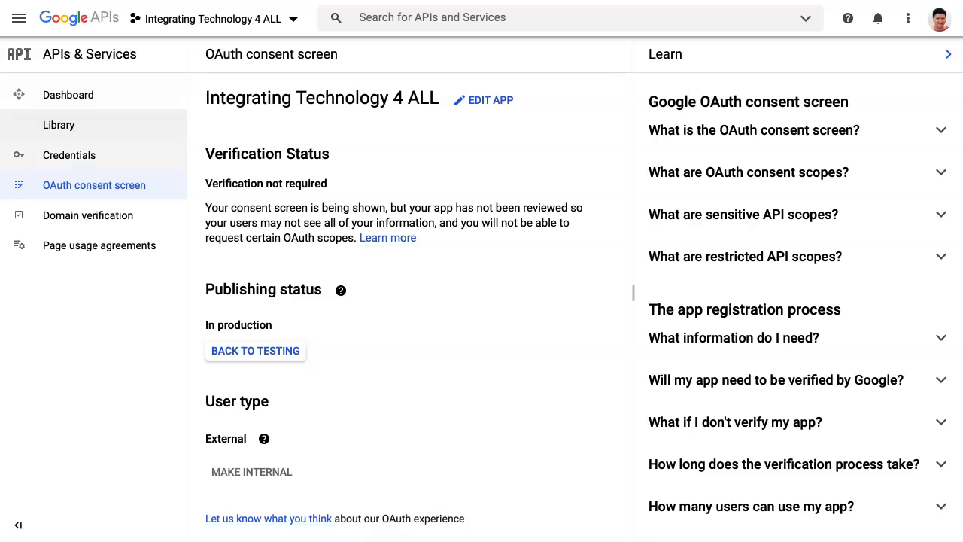
On Credentials, copy API key 1 and Web client 1's OAuth client ID
left_click(69, 155)
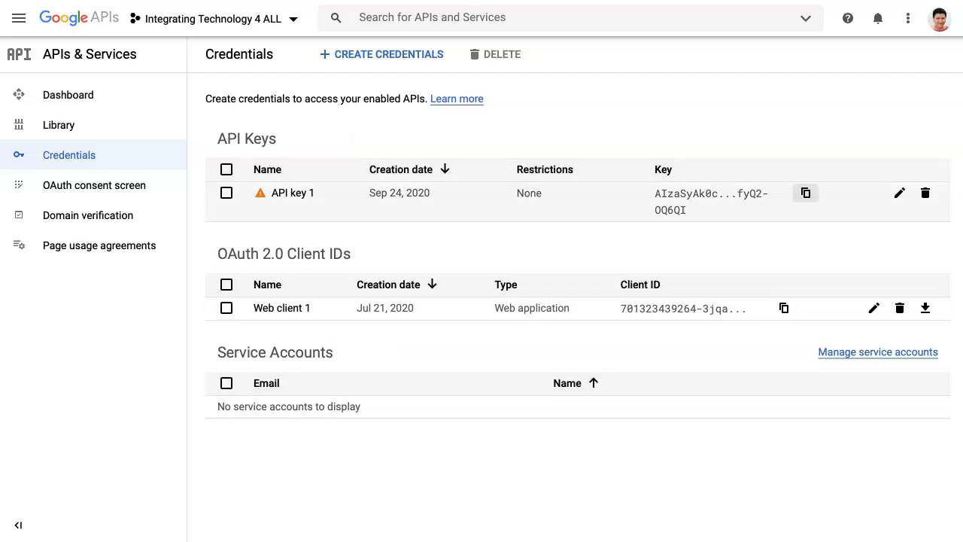
left_click(805, 193)
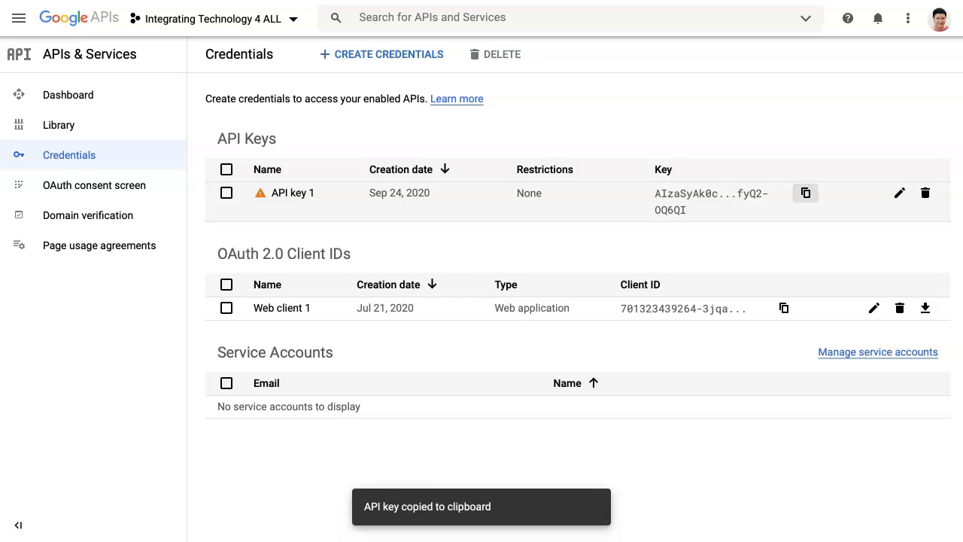
left_click(782, 307)
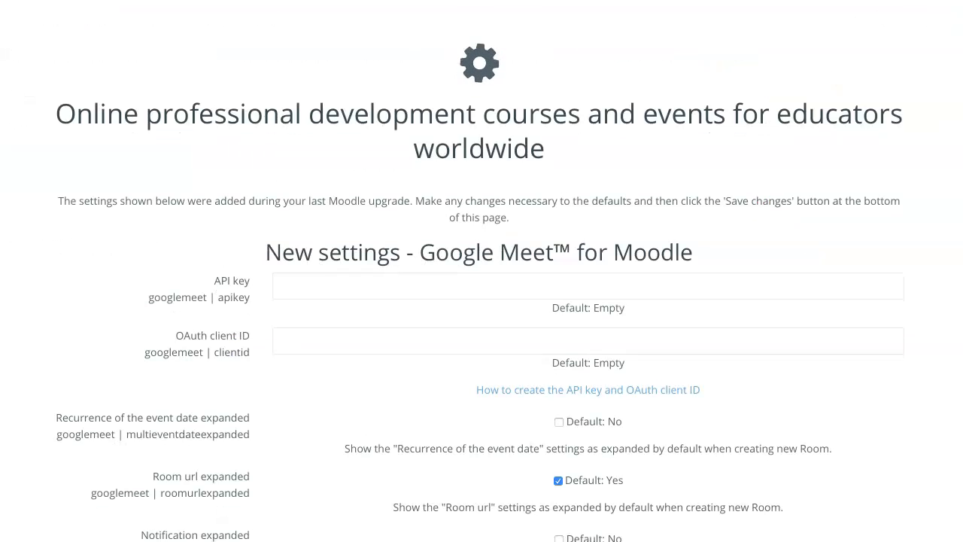
Paste the copied OAuth client ID into the Google Meet settings field
scroll("down", 3)
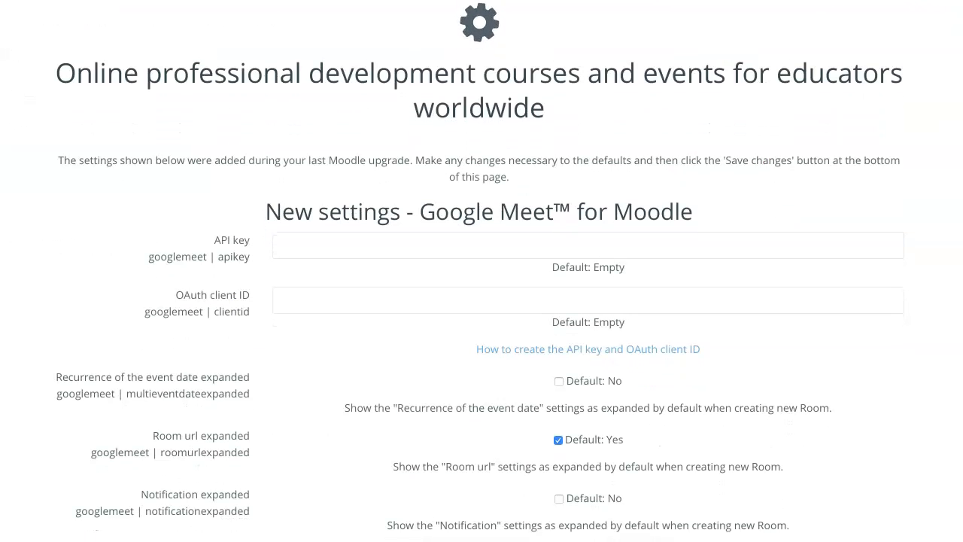
right_click(588, 301)
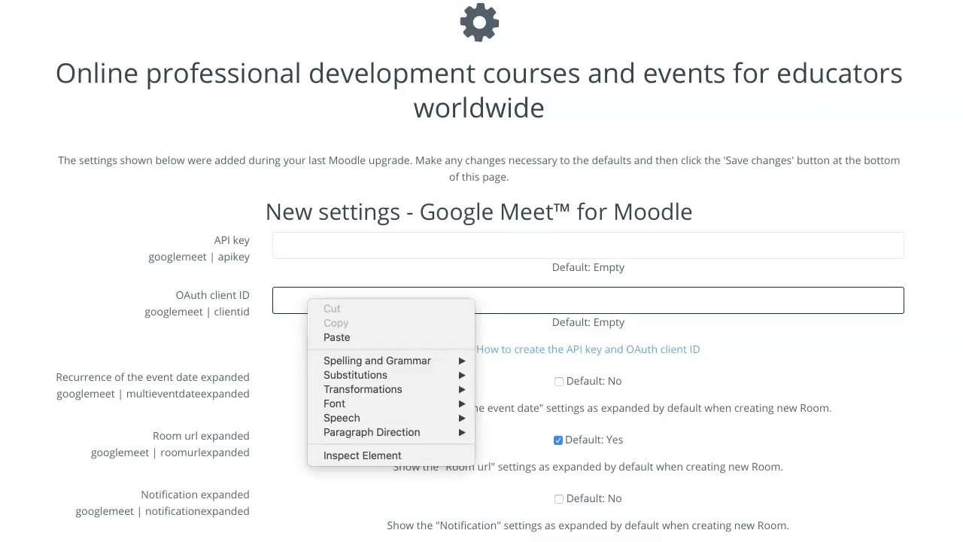
left_click(337, 337)
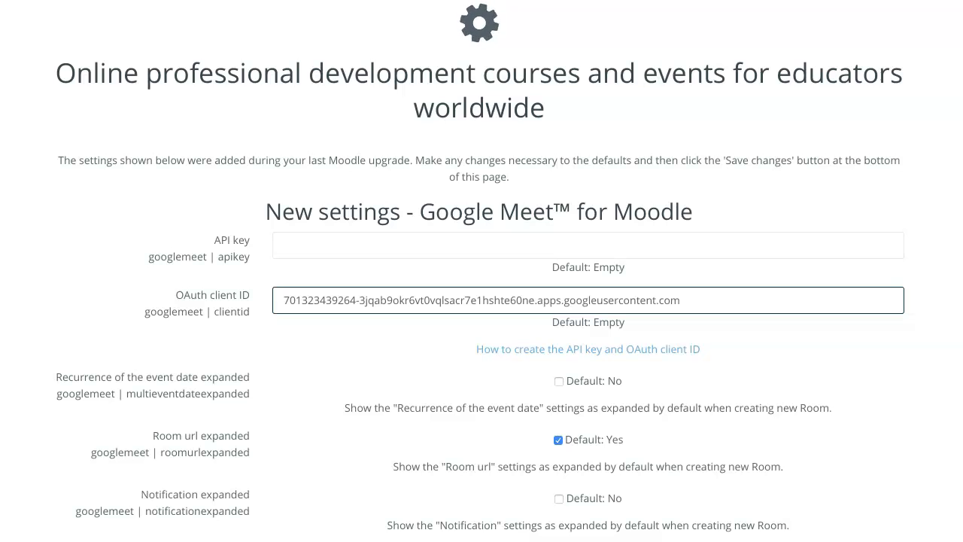
scroll("down", 3)
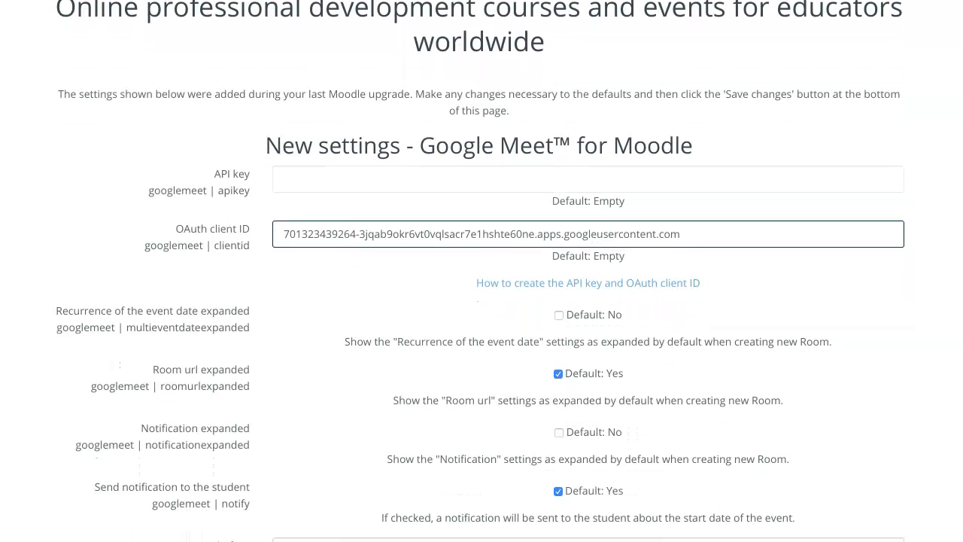
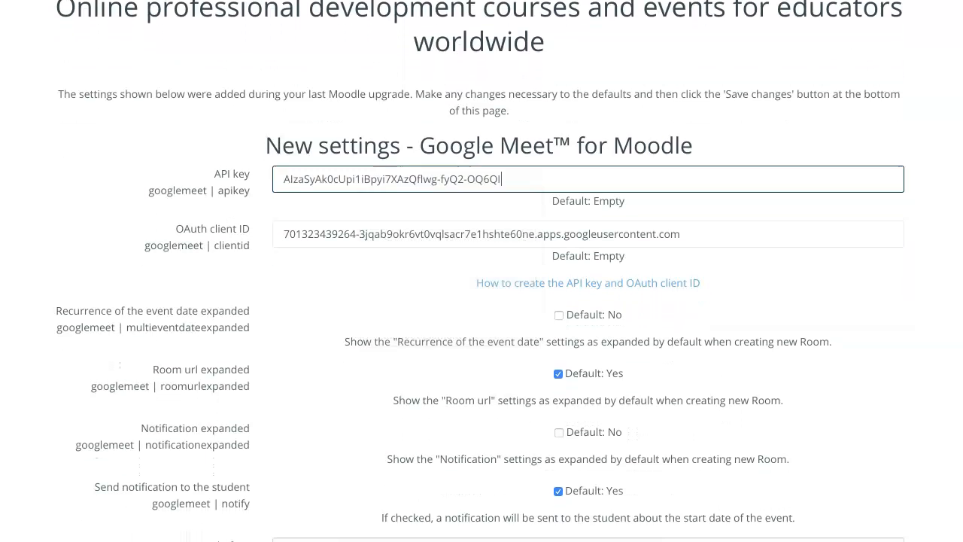
scroll("down", 3)
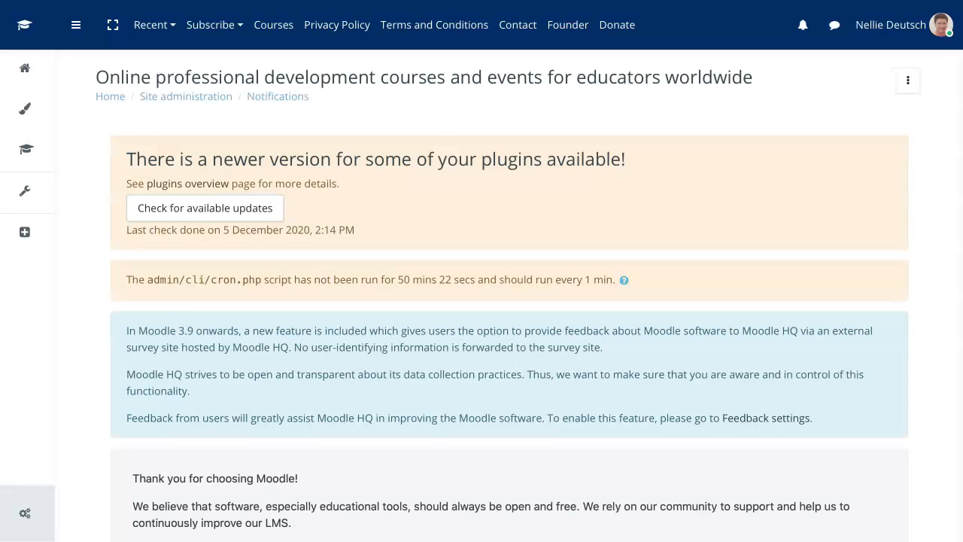
Return to the Active Learning through Active Listening course from the recent pages
left_click(274, 24)
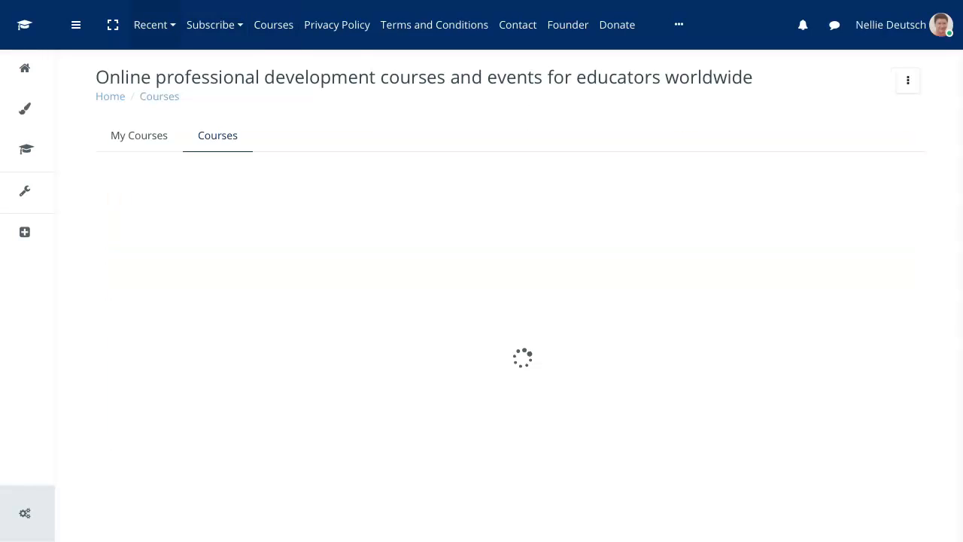
left_click(150, 24)
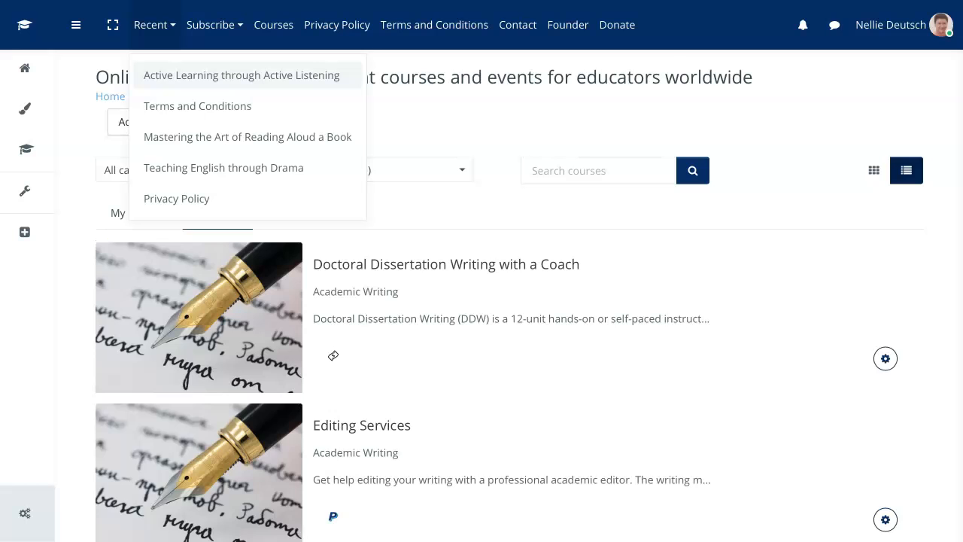
left_click(240, 75)
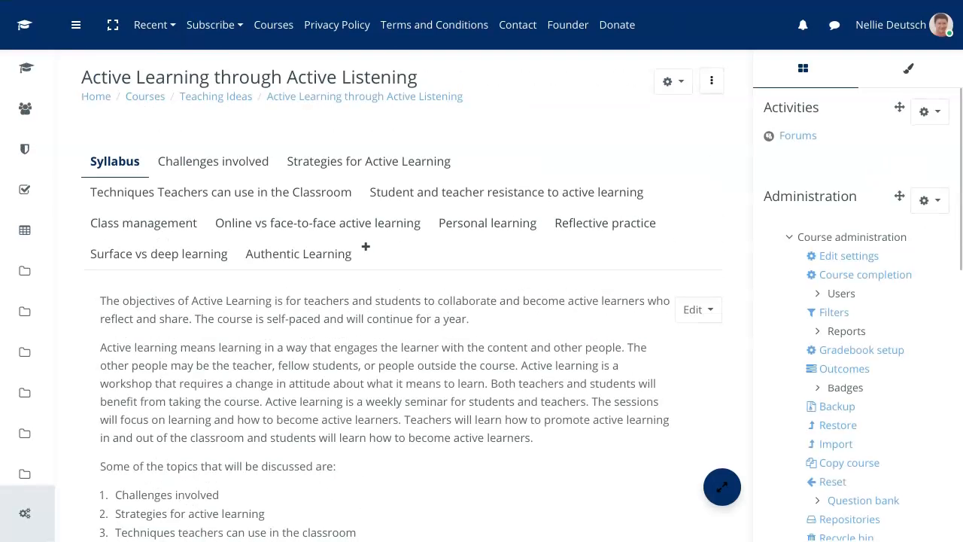
left_click(710, 81)
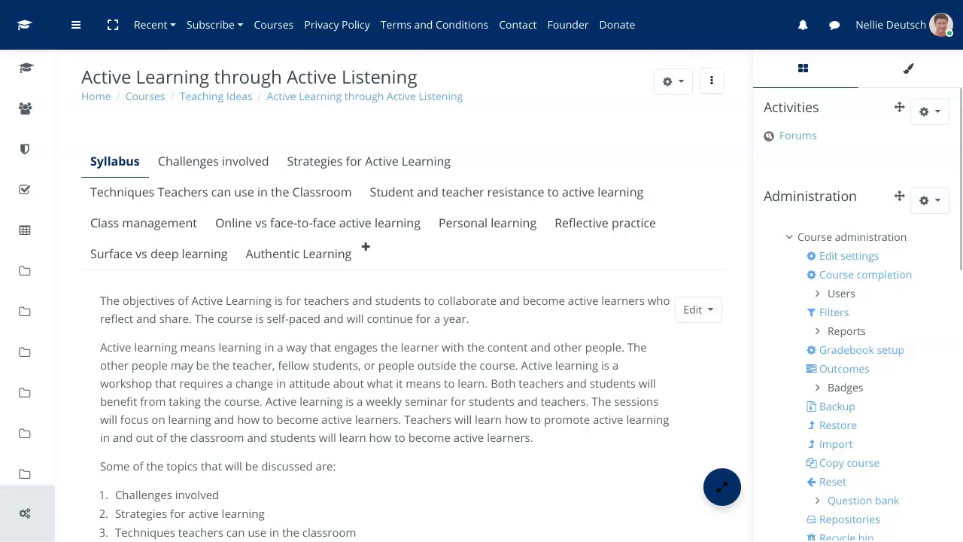
scroll("down", 3)
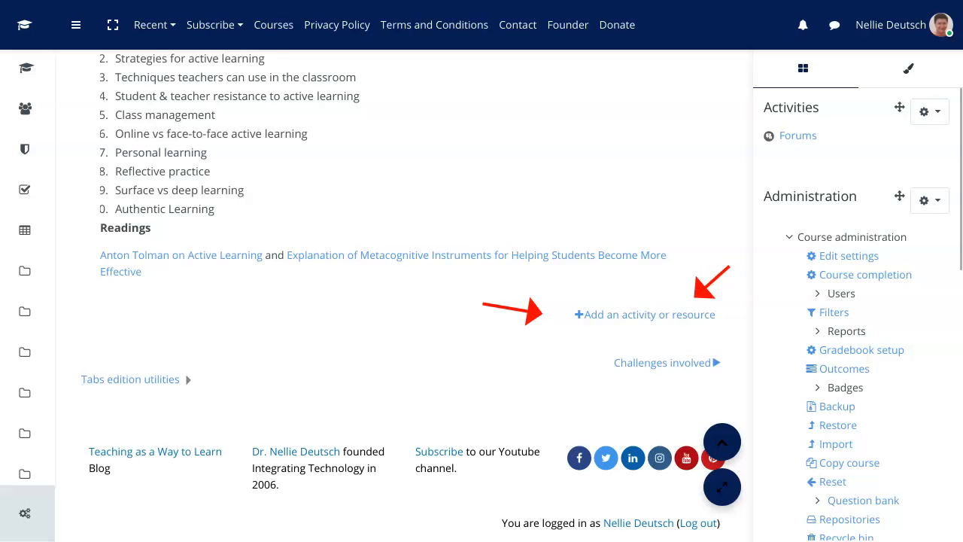
Add a new Google Meet for Moodle activity to the course
left_click(643, 315)
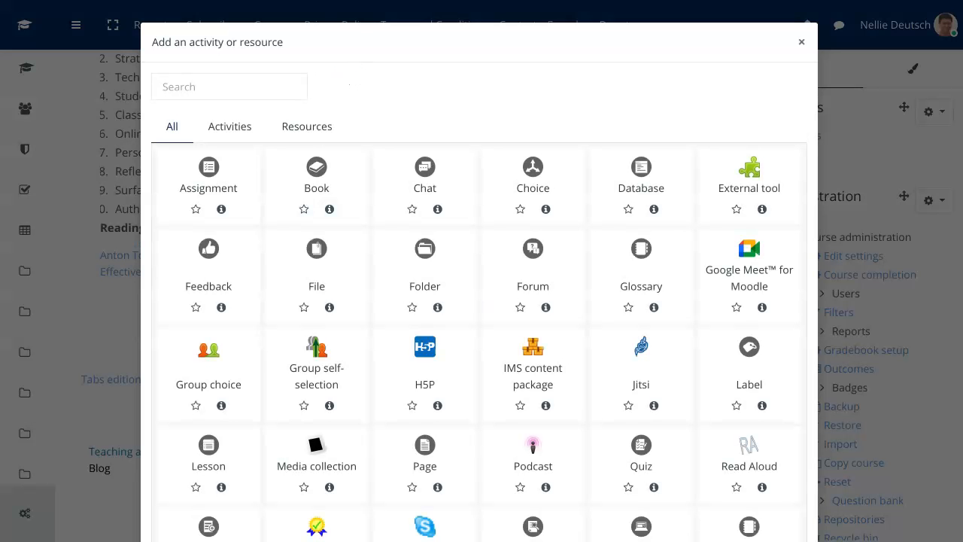
scroll("down", 3)
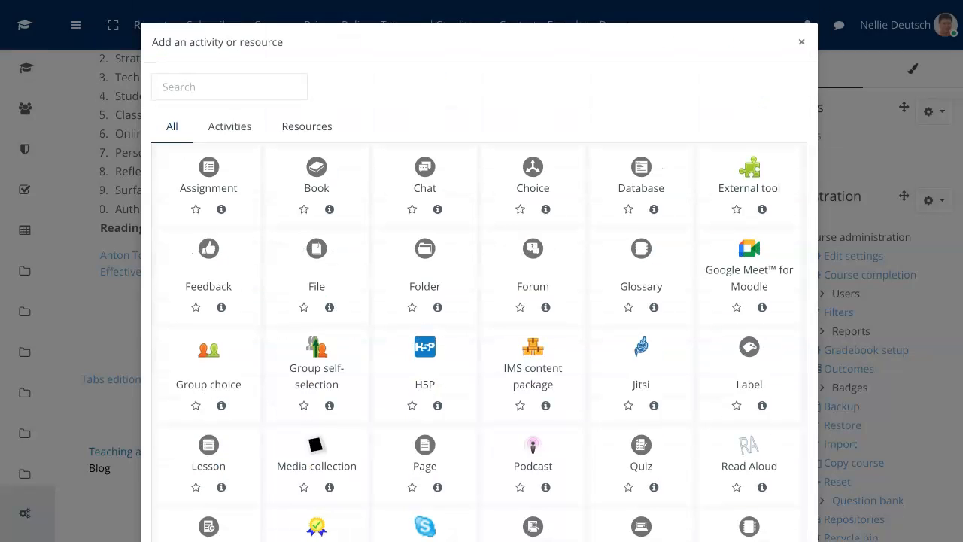
left_click(307, 126)
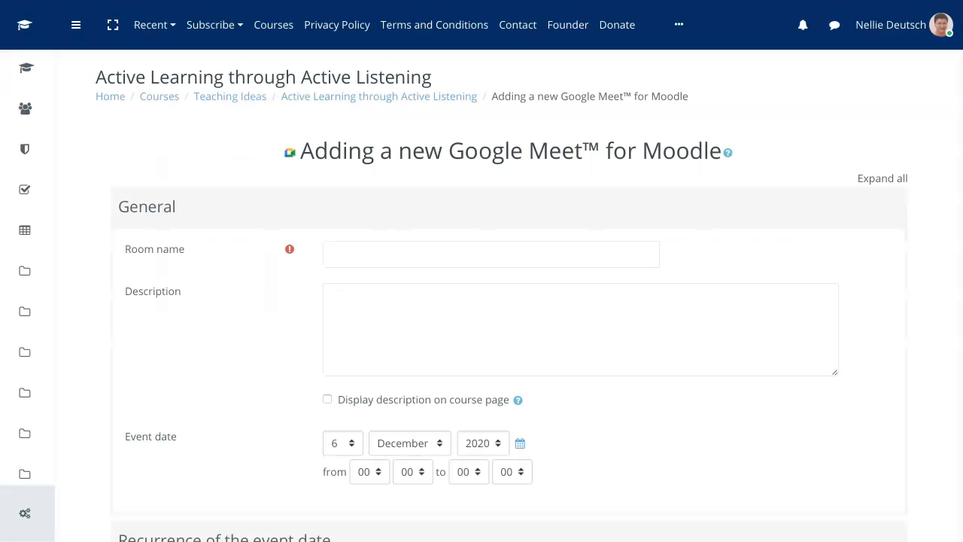
Scroll down the new Google Meet activity form before switching to Cloud Console
scroll("down", 3)
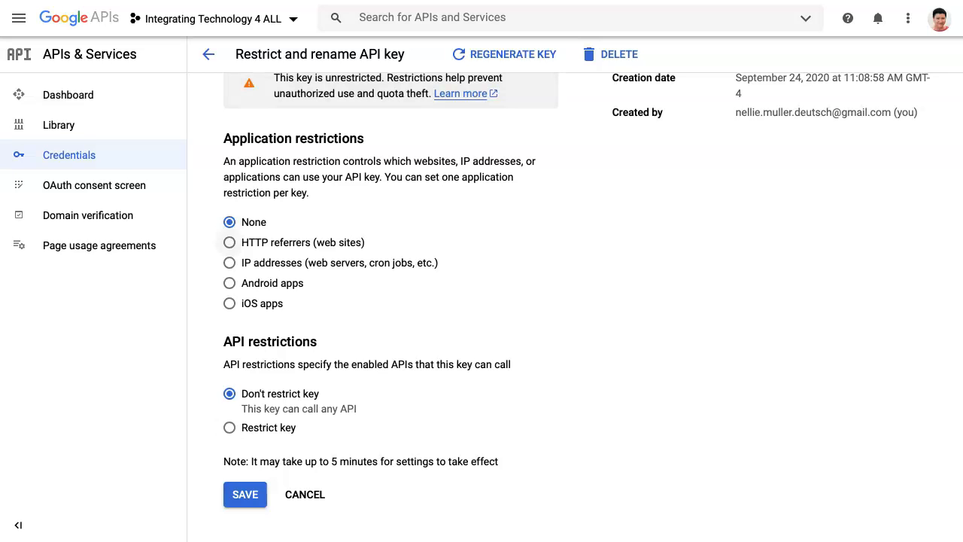
Try the HTTP referrers and Restrict key options on the API key, then head to the API Library
left_click(229, 242)
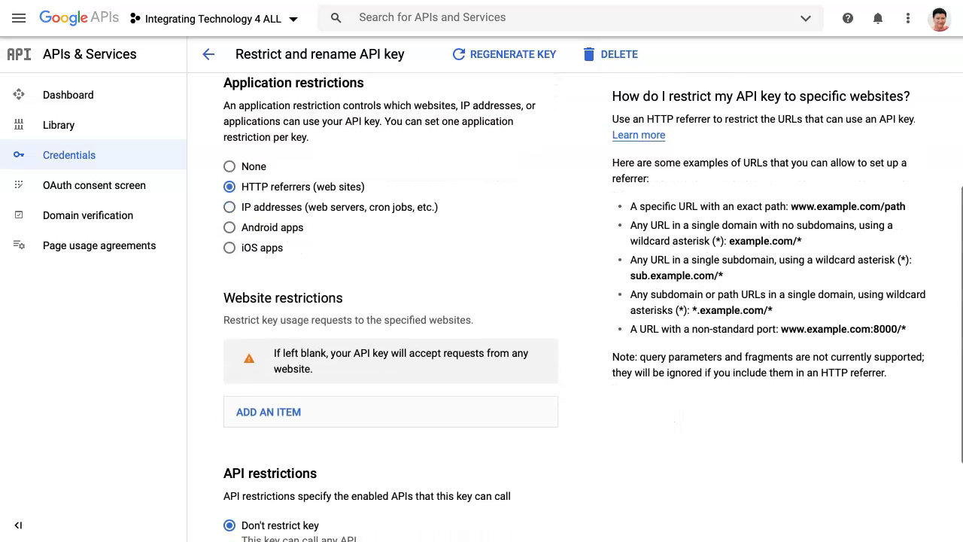
scroll("down", 3)
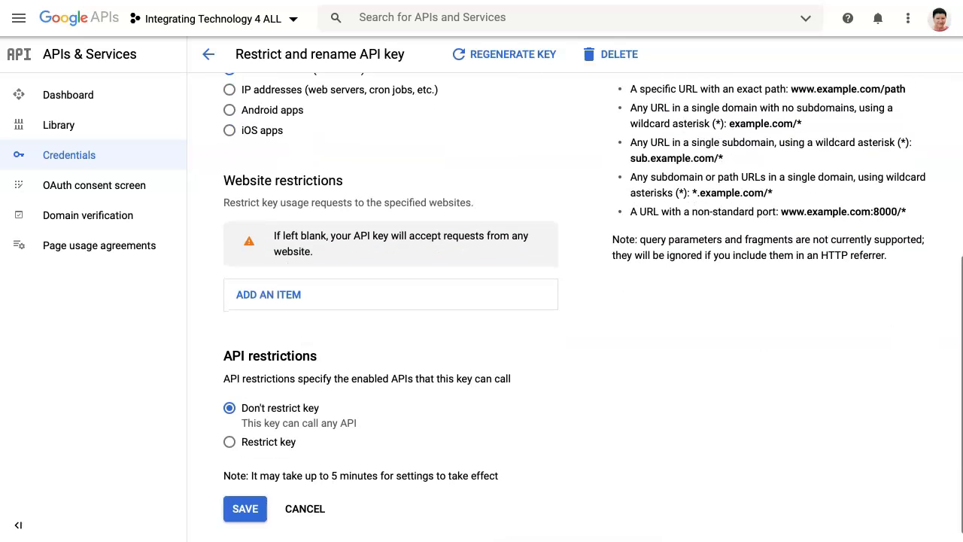
left_click(228, 442)
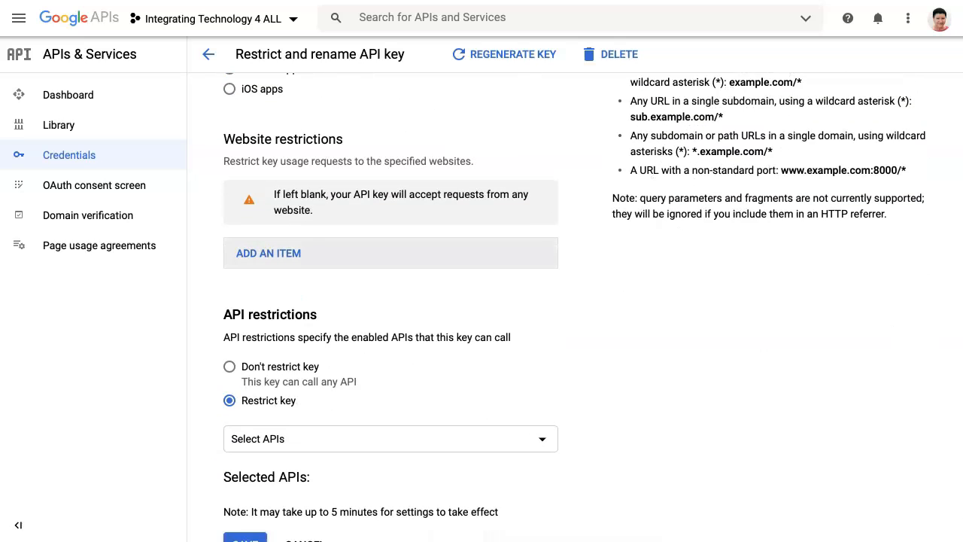
scroll("up", 3)
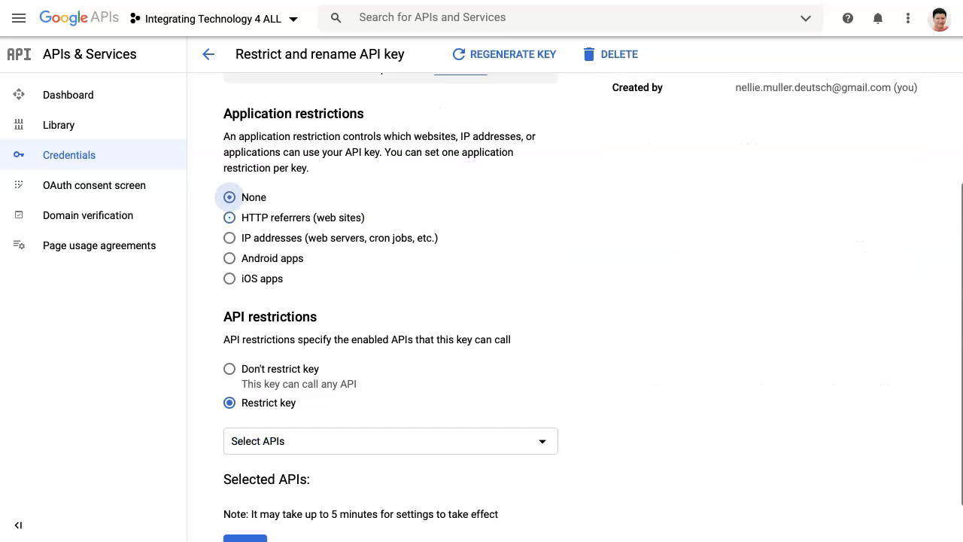
scroll("down", 3)
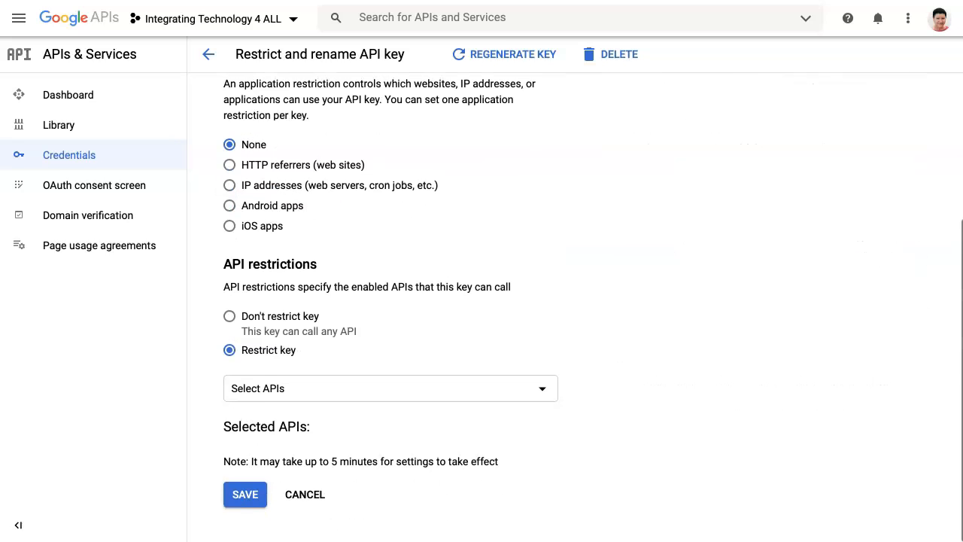
left_click(390, 388)
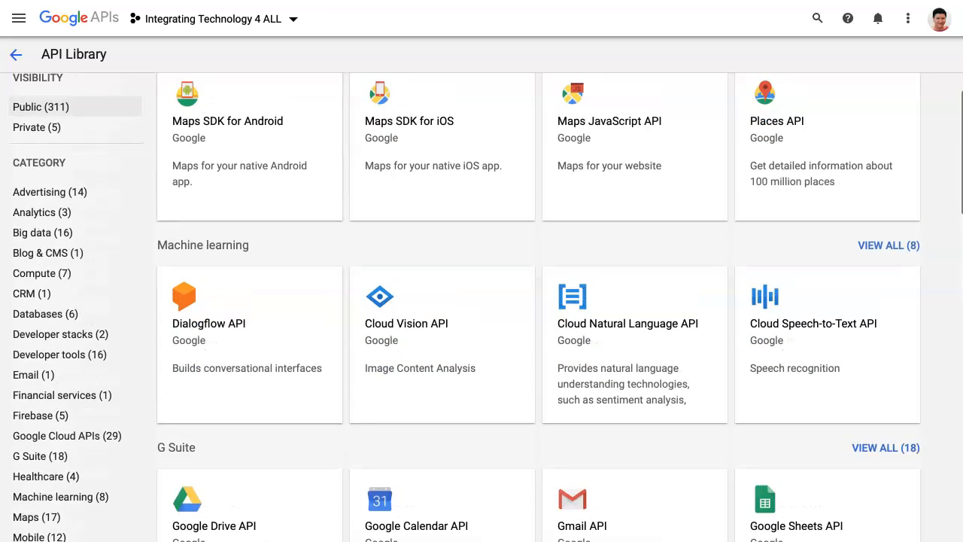
Go to the OAuth consent screen settings from the APIs and Services overview
scroll("up", 3)
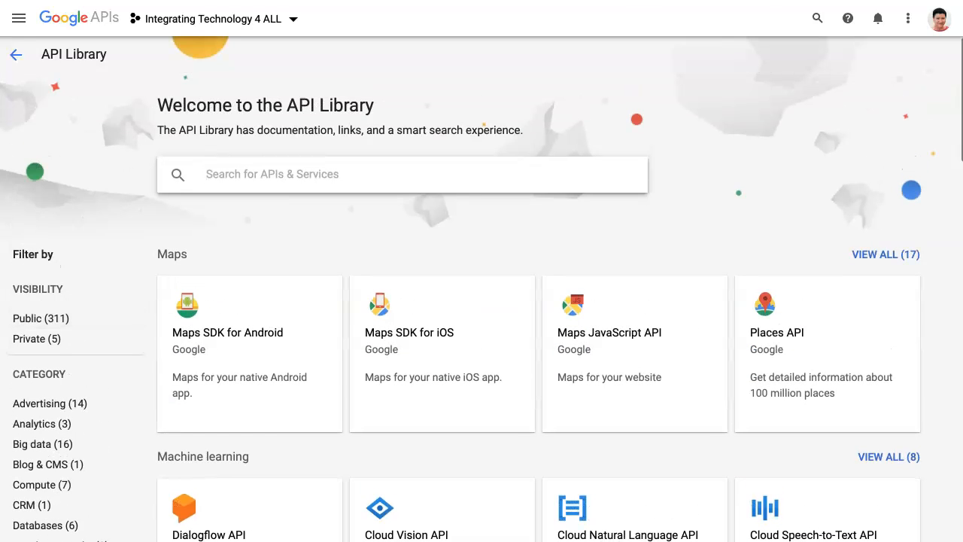
left_click(15, 54)
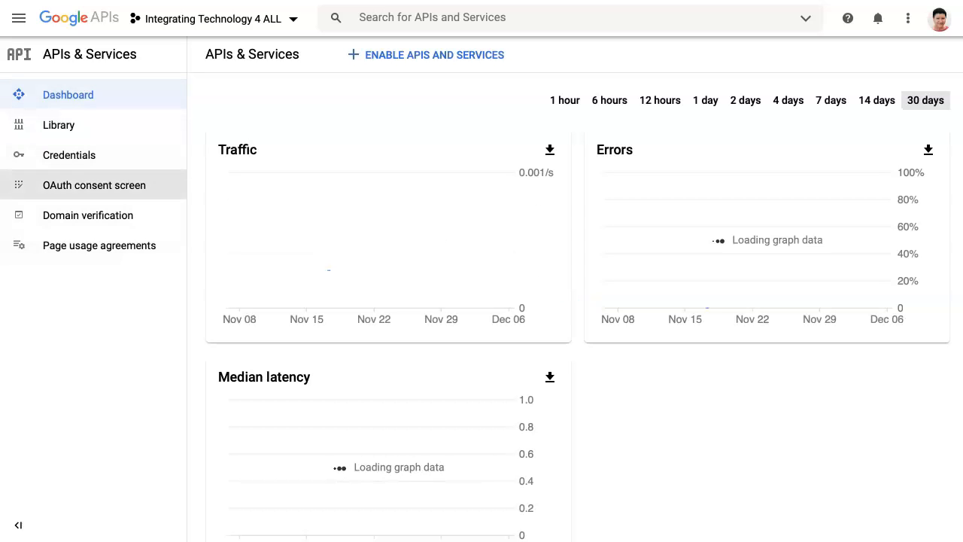
left_click(94, 185)
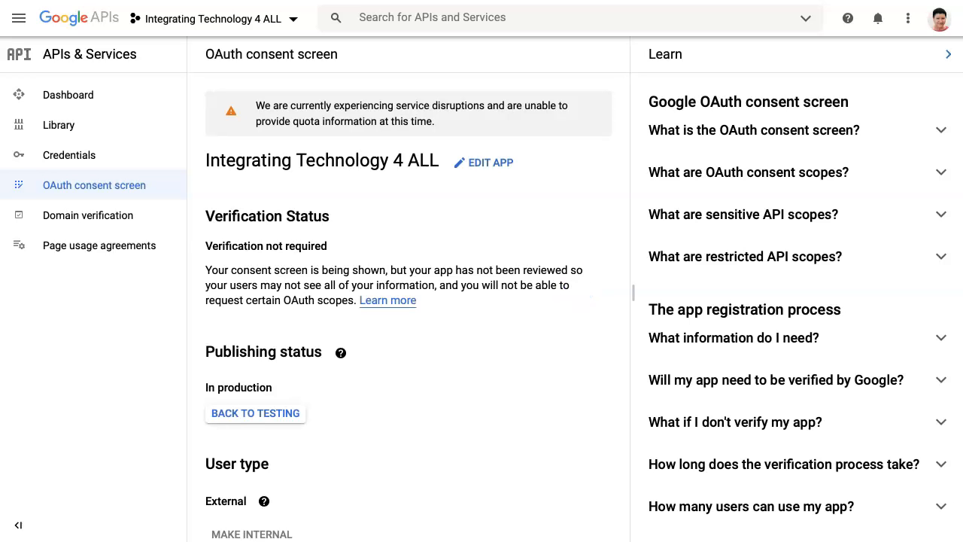
Scroll through the app registration down to its App domain links
scroll("down", 3)
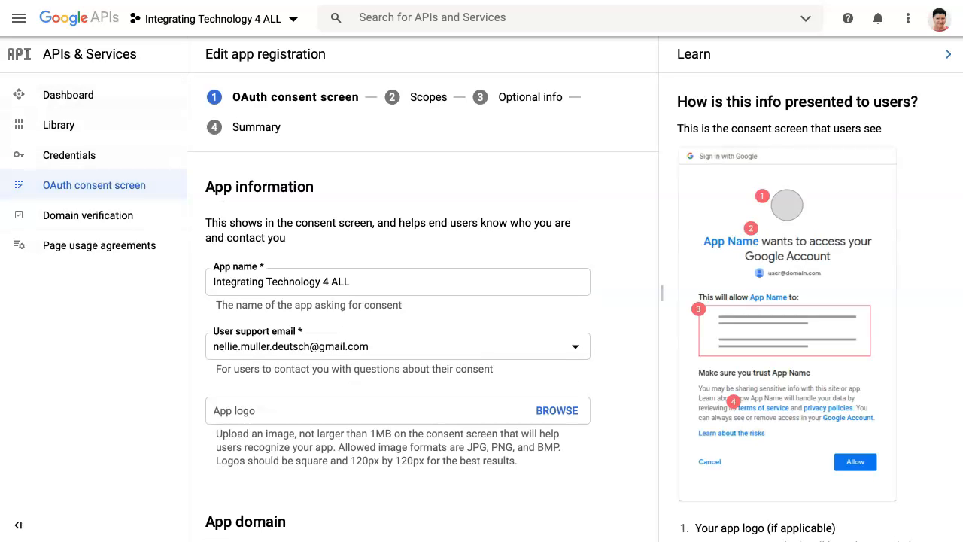
scroll("down", 3)
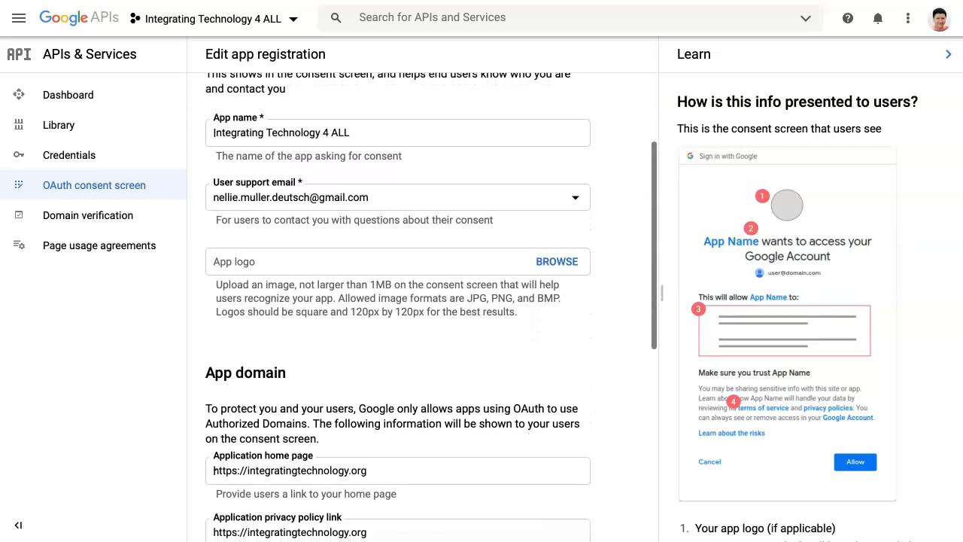
scroll("down", 3)
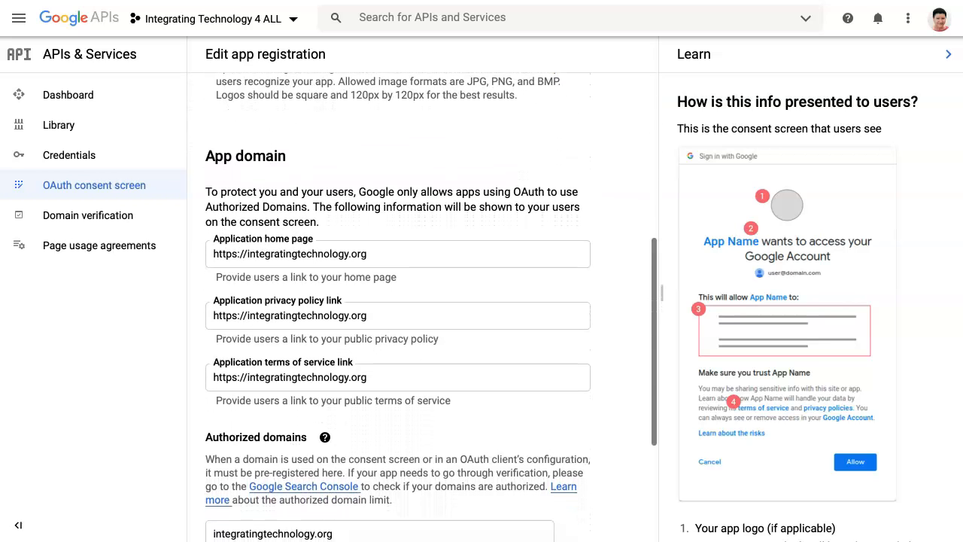
scroll("down", 3)
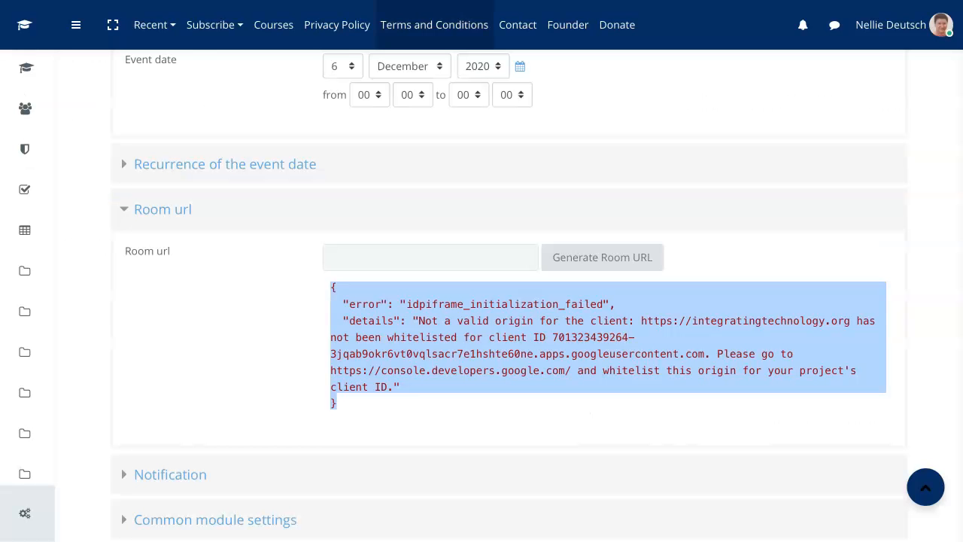
Review the Room URL unwhitelisted-origin error in Moodle and return to the Cloud Console app registration
scroll("up", 3)
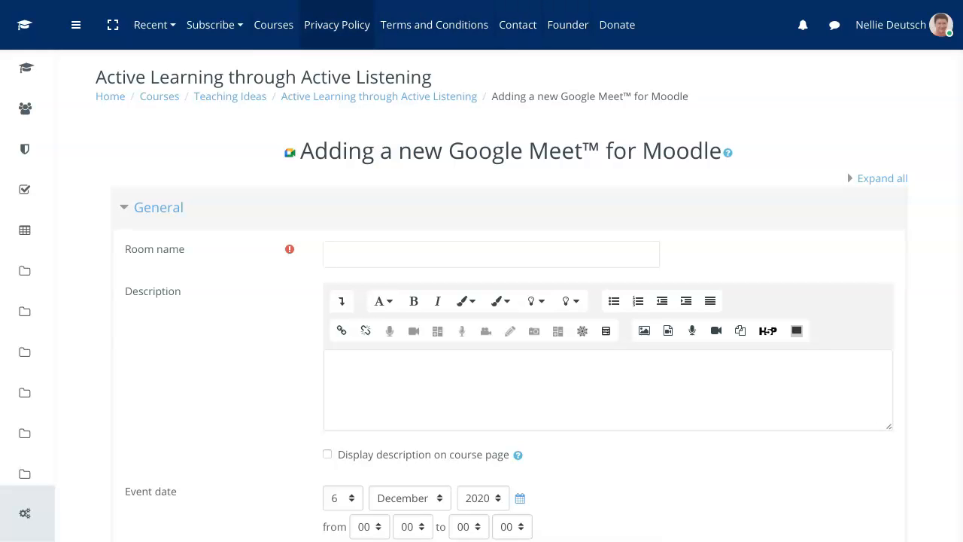
left_click(337, 24)
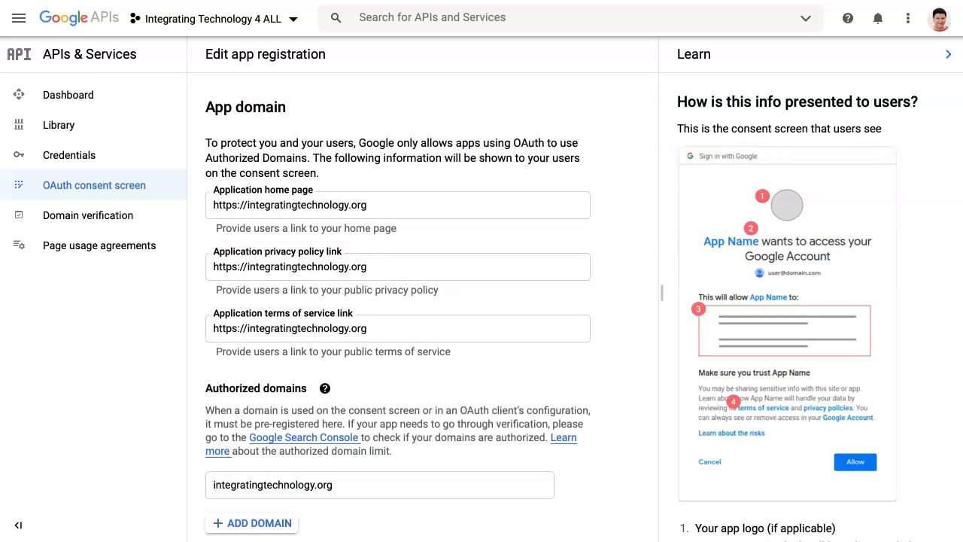
Paste the site's privacy policy page address into the Application privacy policy link field
scroll("down", 3)
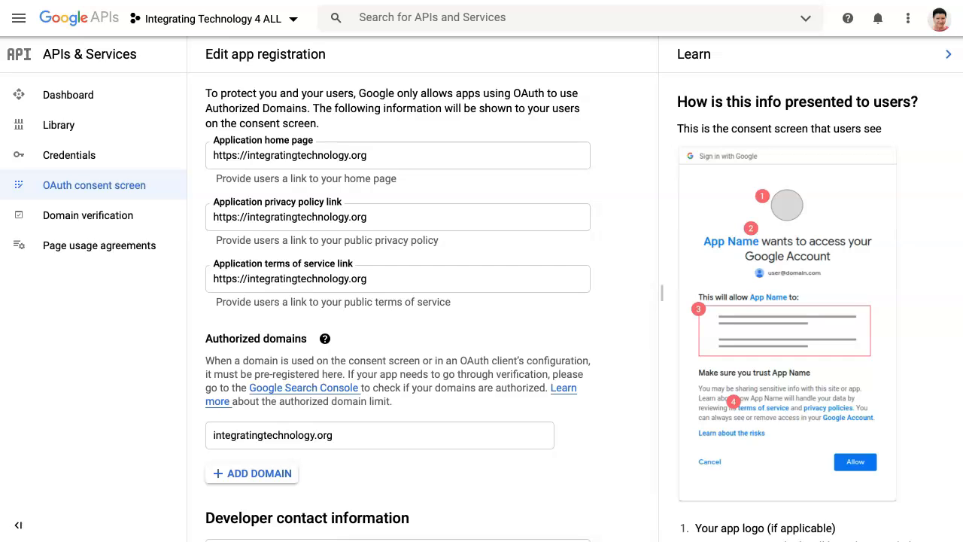
scroll("down", 3)
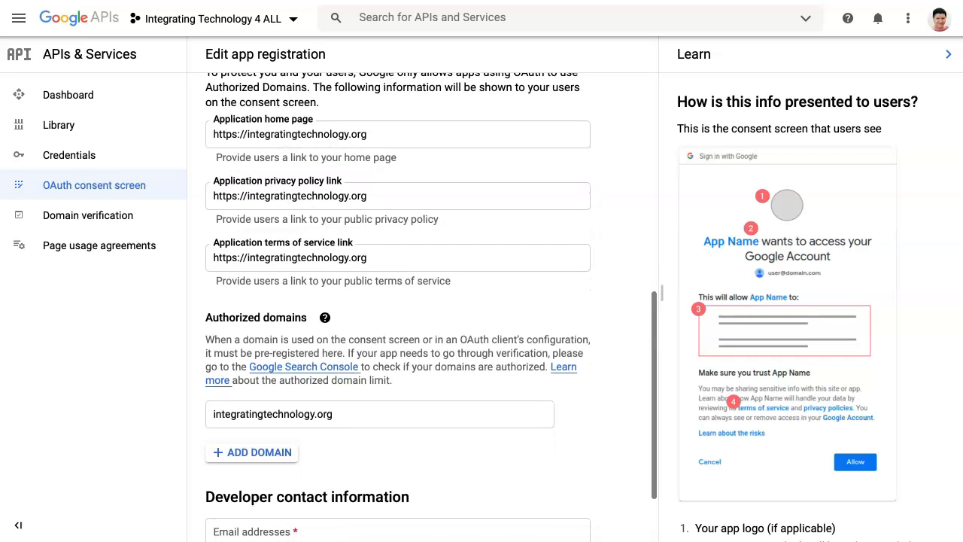
scroll("down", 3)
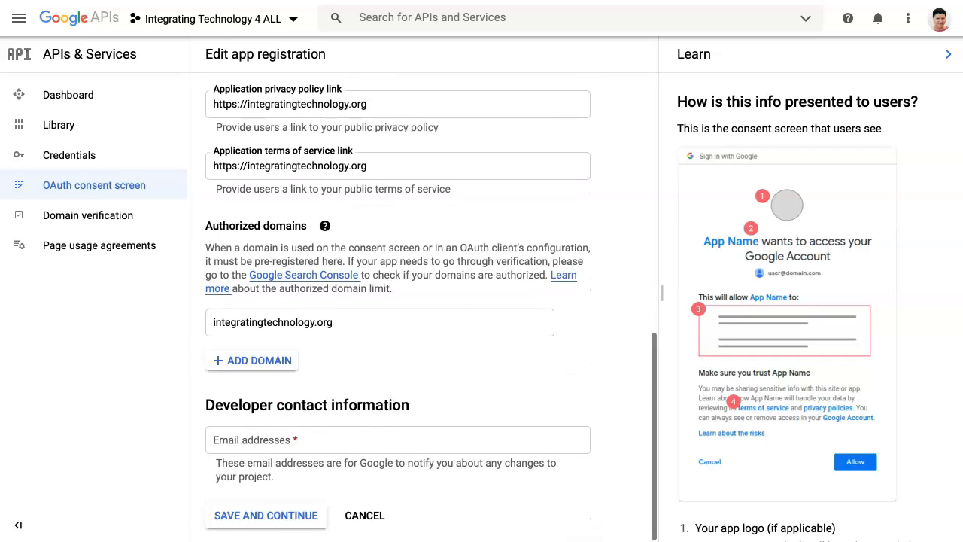
scroll("up", 3)
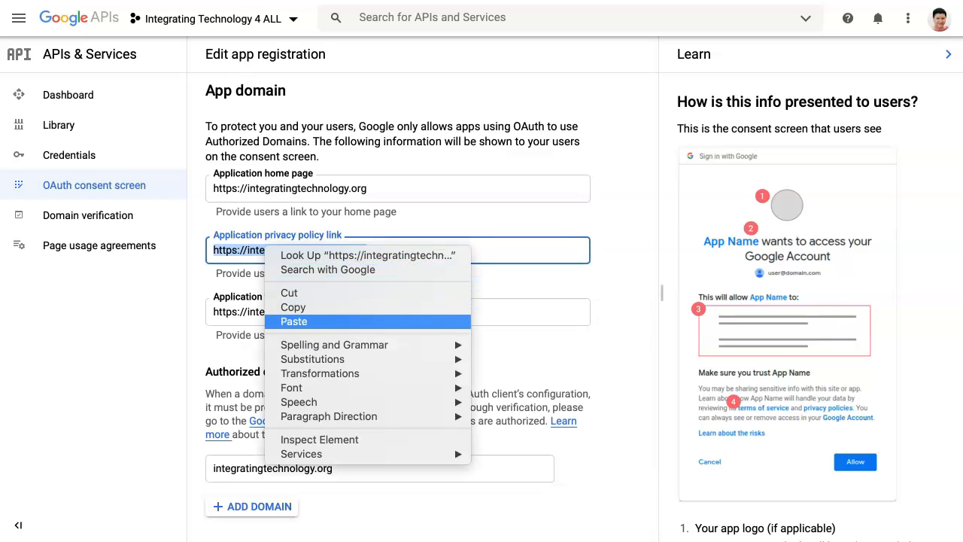
left_click(293, 322)
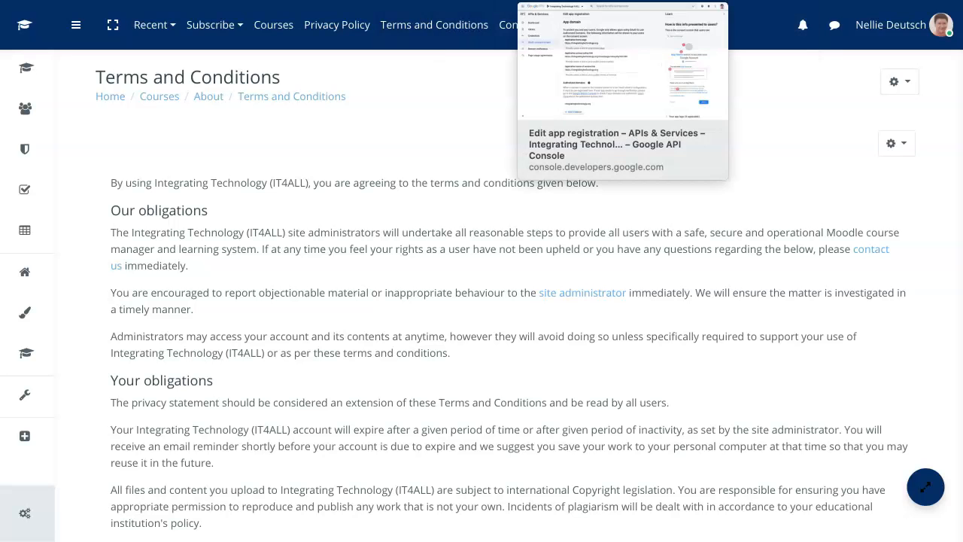
Return to the app registration and scroll to Developer contact information
left_click(623, 60)
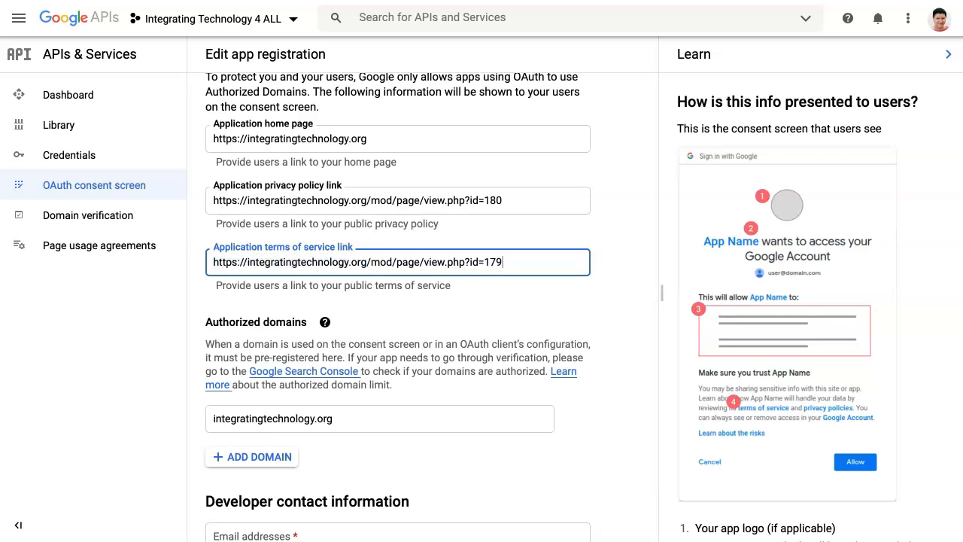
scroll("down", 3)
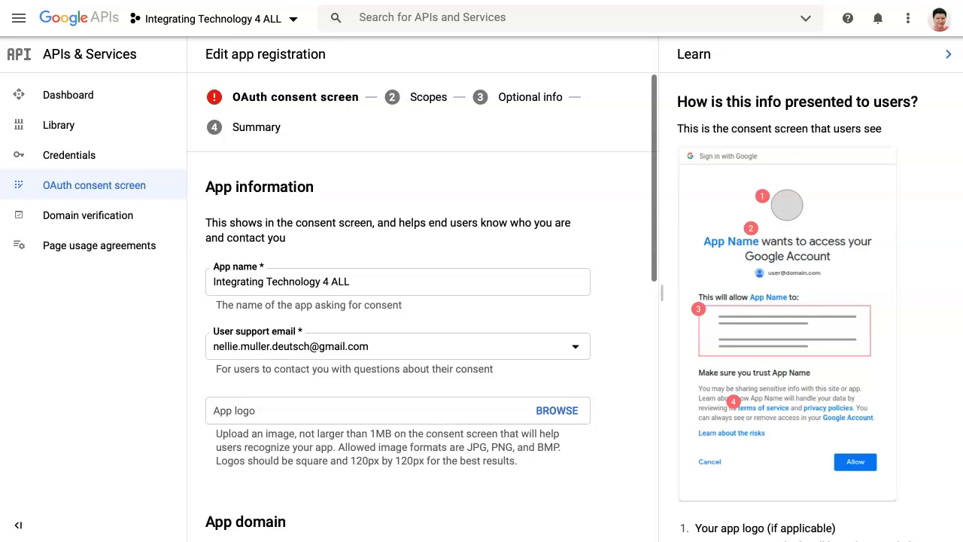
scroll("down", 3)
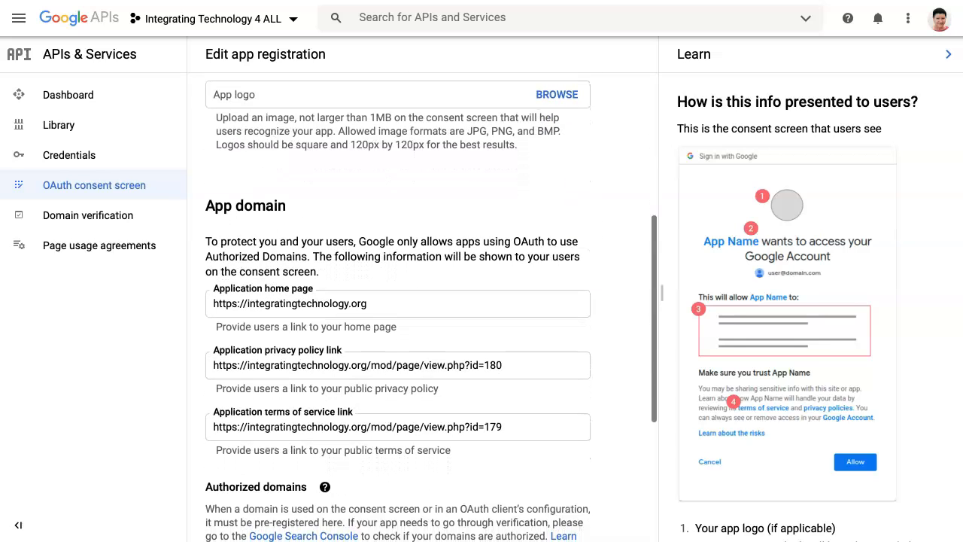
scroll("down", 3)
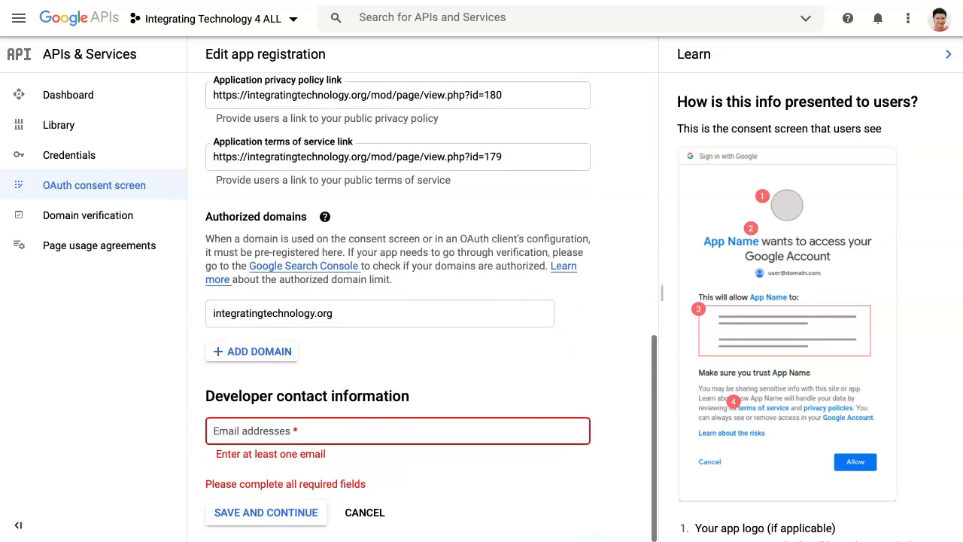
left_click(398, 431)
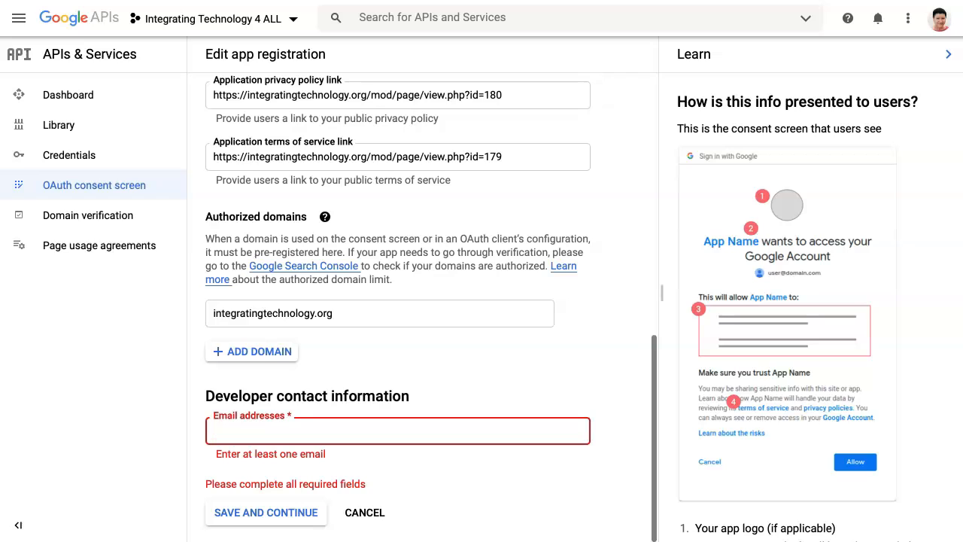
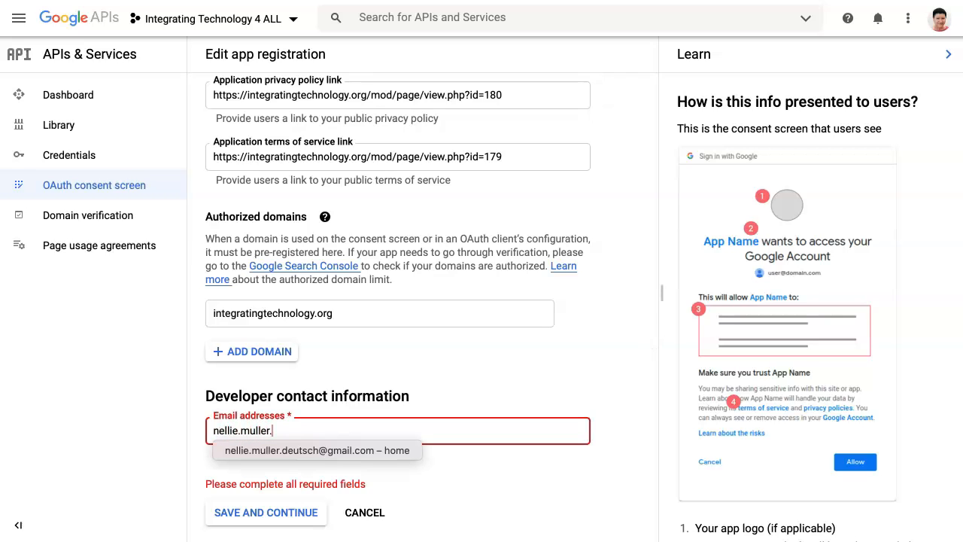
left_click(316, 450)
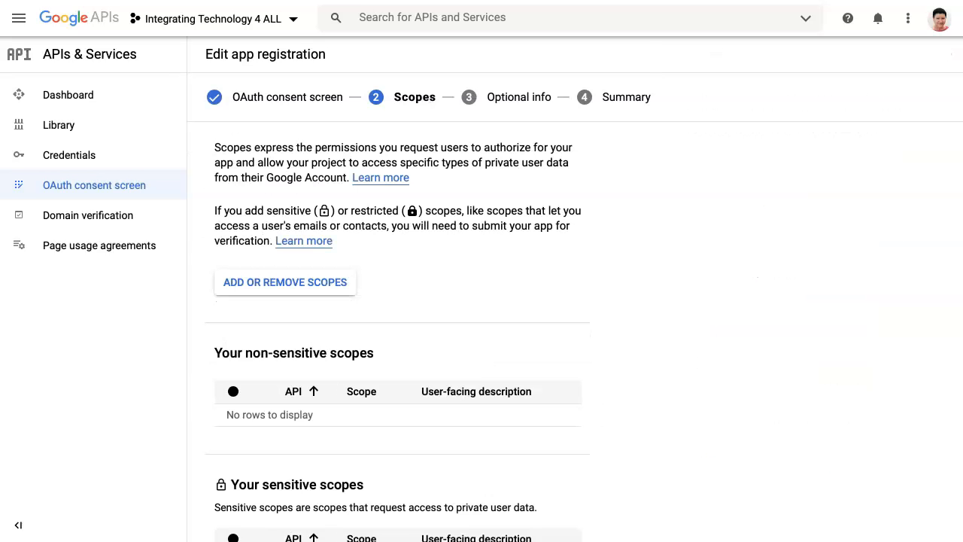
scroll("down", 3)
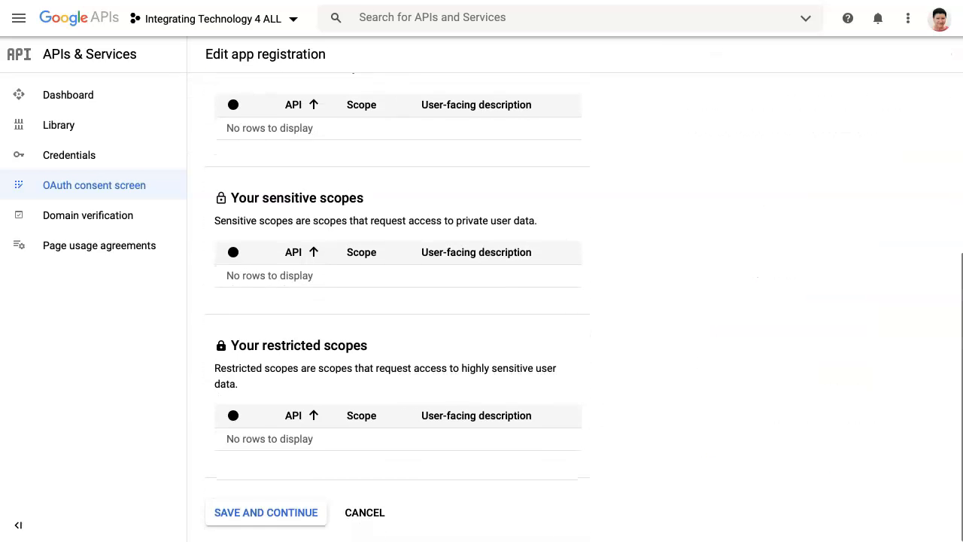
scroll("up", 3)
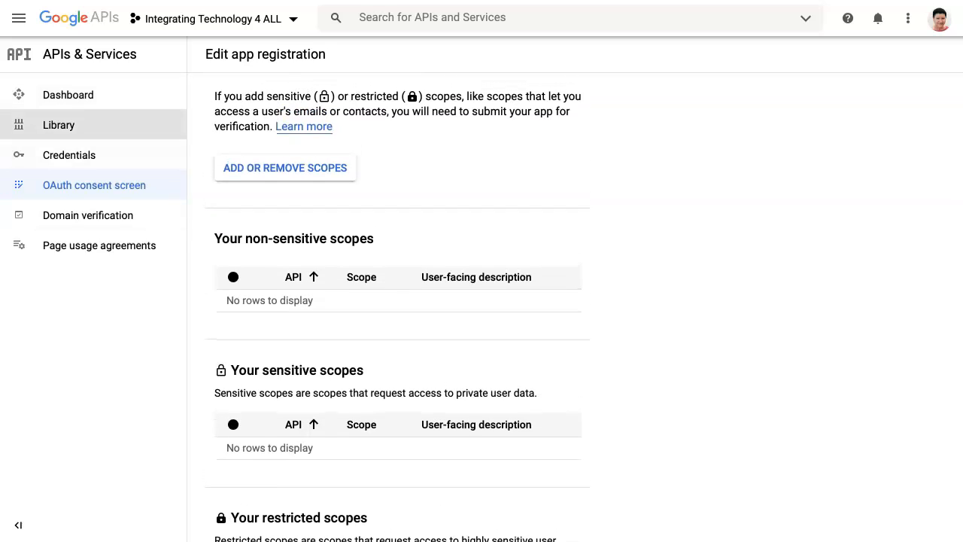
mouse_move(69, 155)
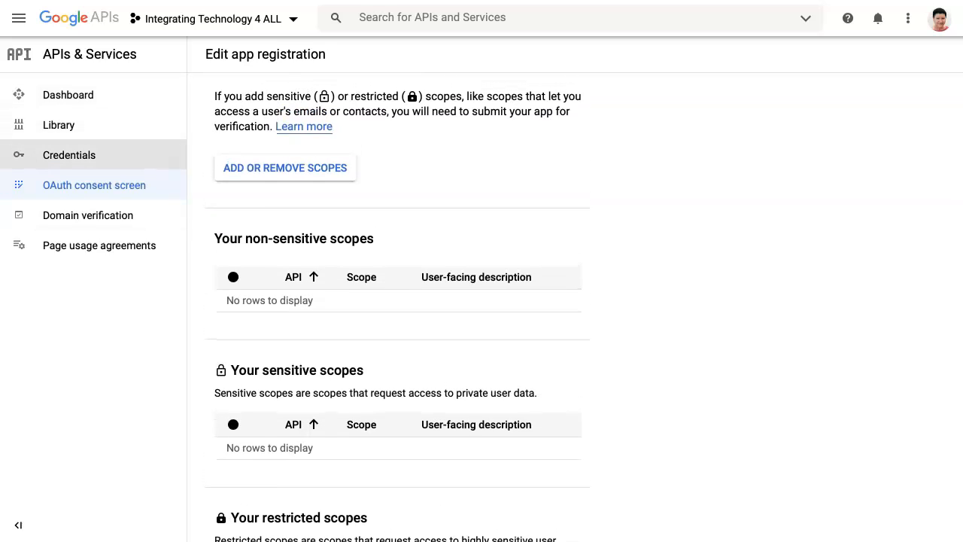
From Credentials, bring up API key 1's restrict-and-rename page
left_click(70, 155)
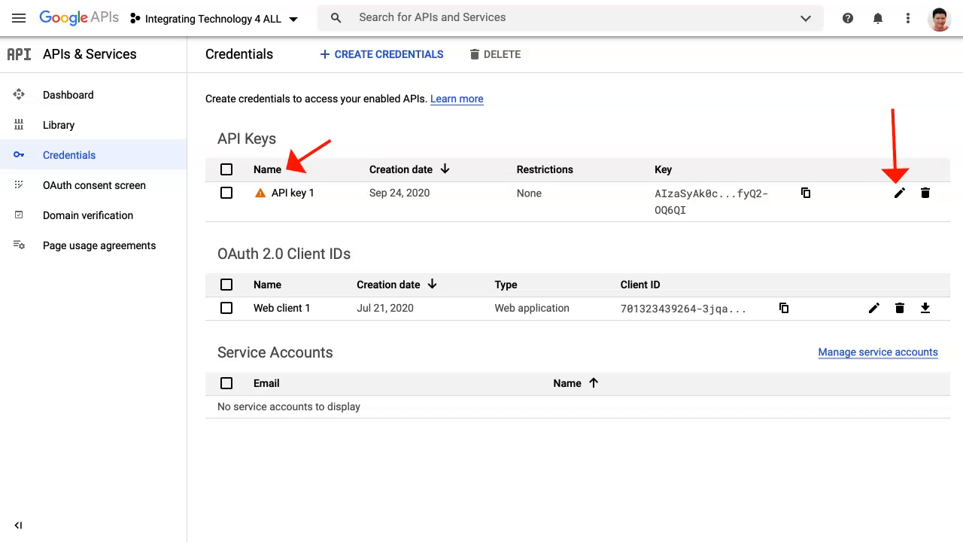
left_click(899, 192)
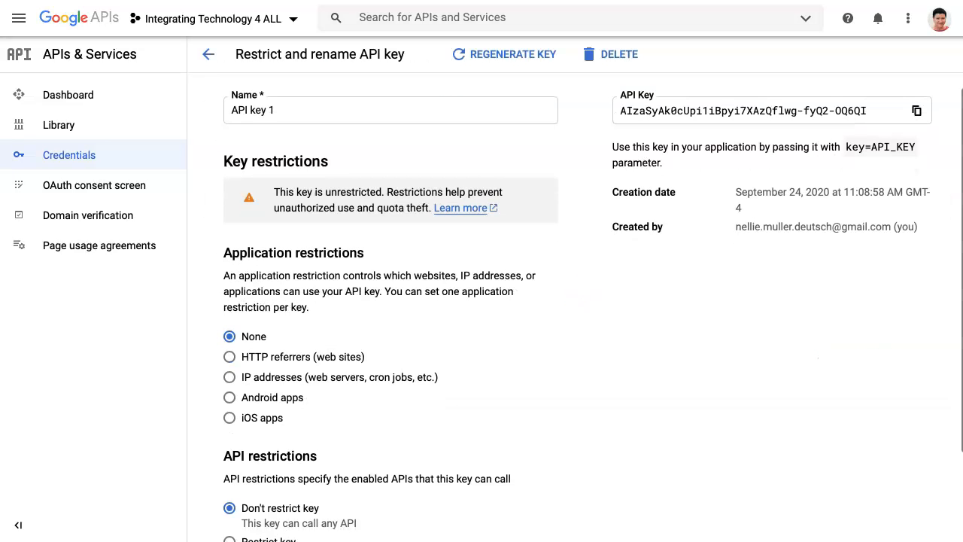
Restrict the key and allow the Google Drive, YouTube Data API v3 and Gmail APIs
scroll("down", 3)
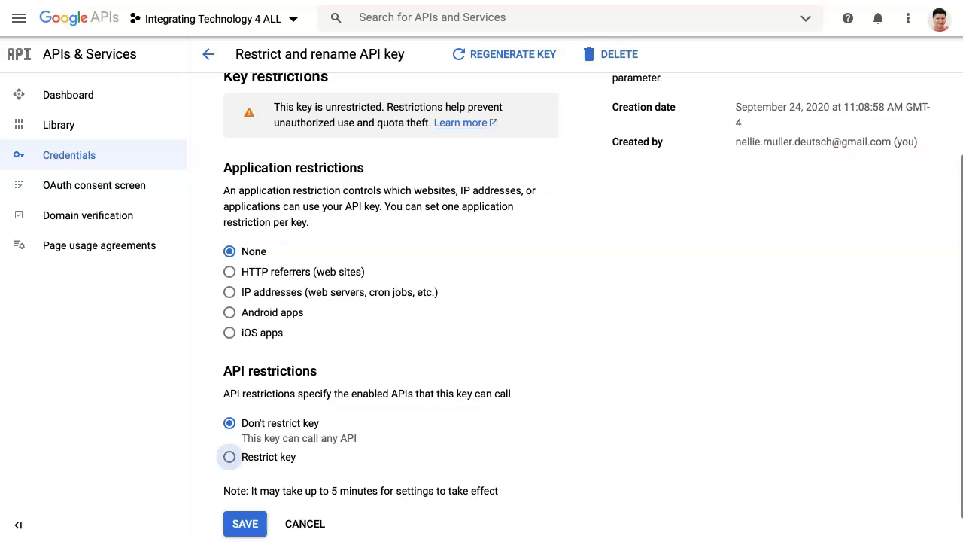
left_click(228, 458)
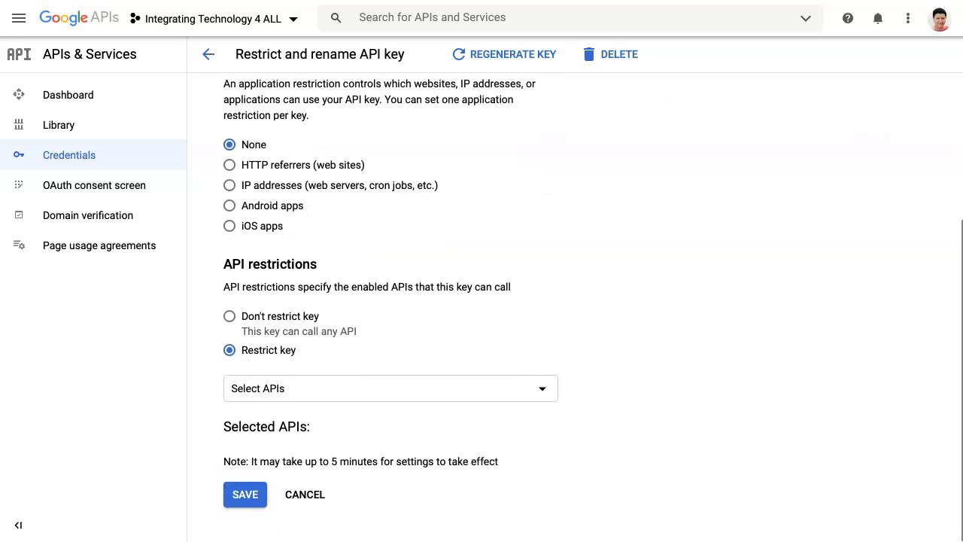
left_click(390, 388)
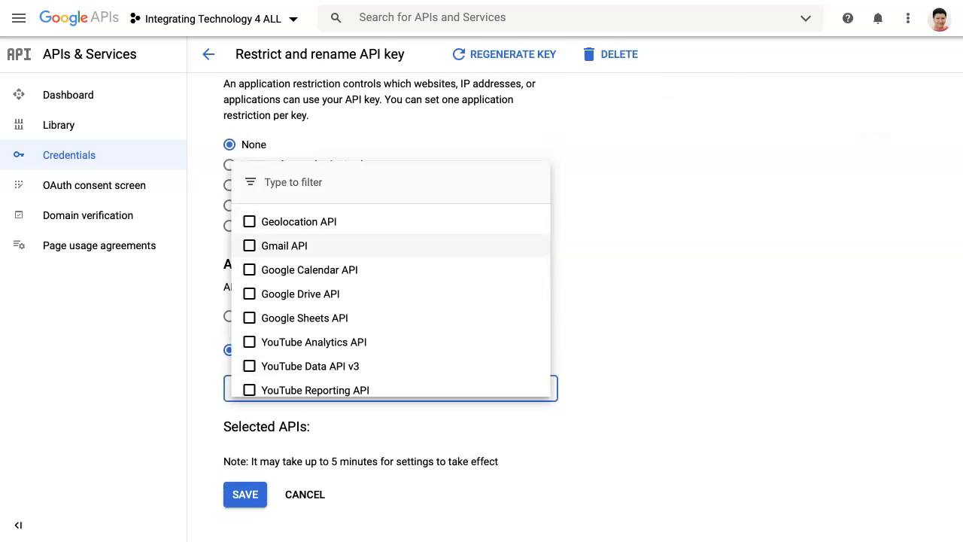
left_click(249, 293)
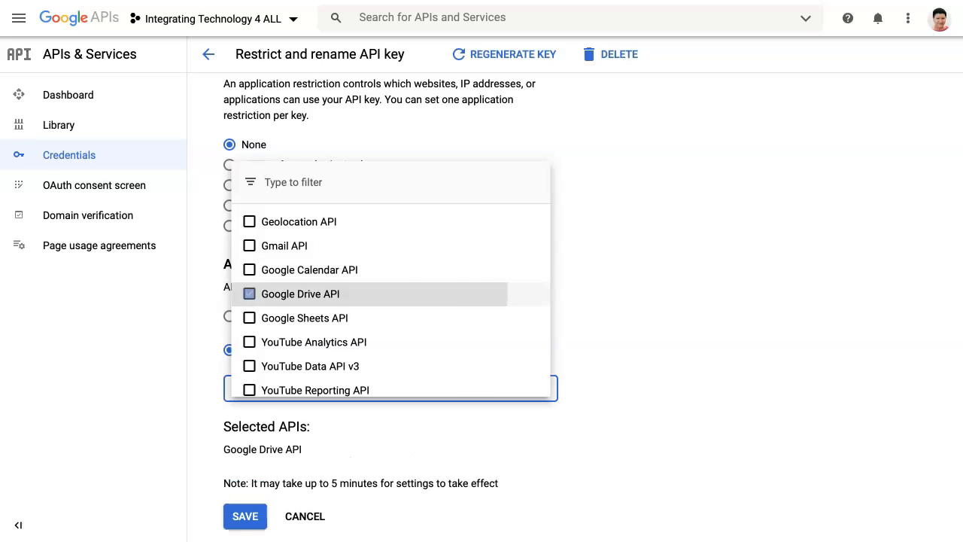
left_click(249, 294)
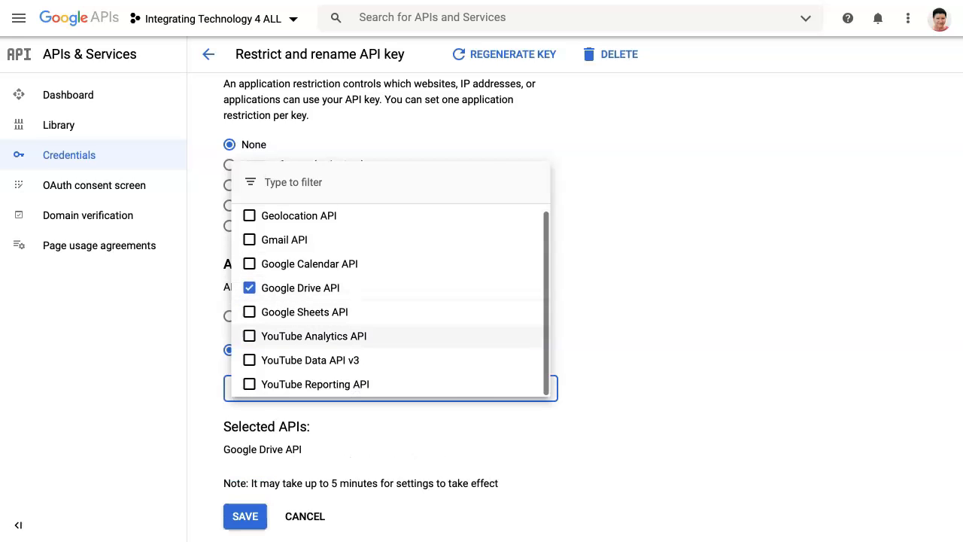
mouse_move(310, 360)
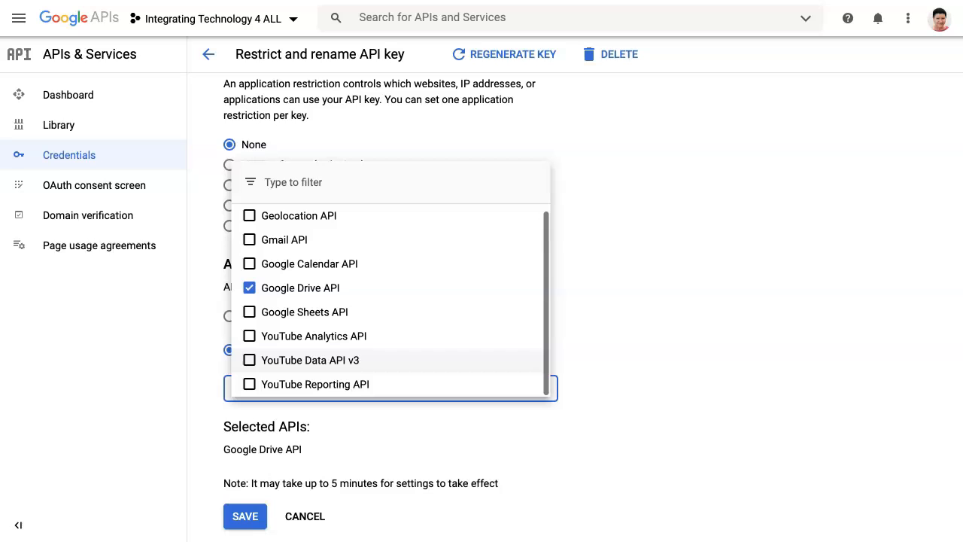
left_click(249, 360)
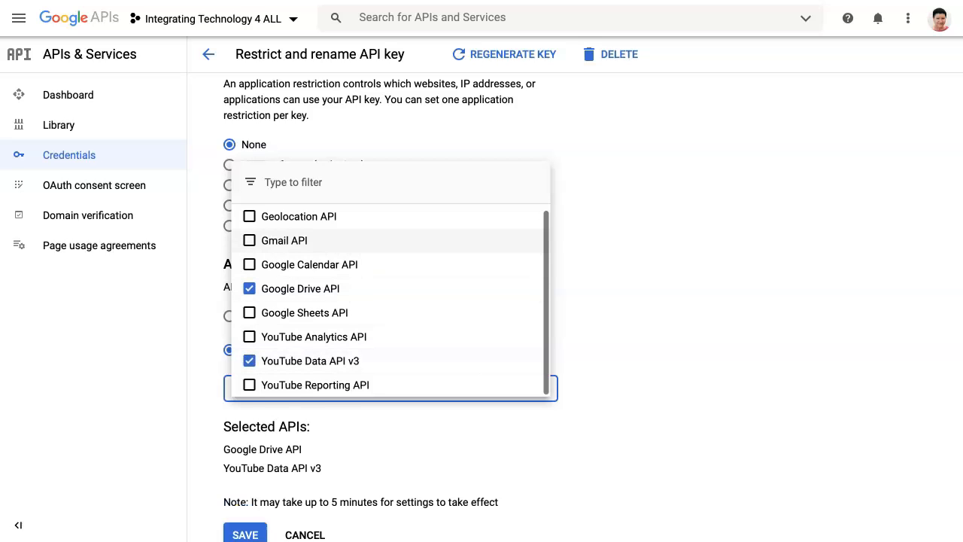
left_click(250, 239)
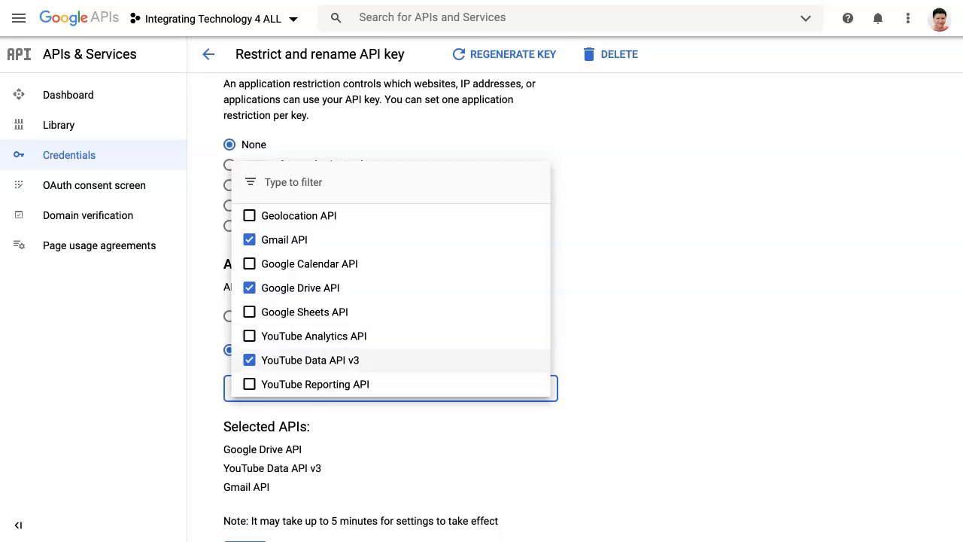
Allow the Google Calendar API, drop the YouTube Reporting API, and save the restrictions
left_click(249, 384)
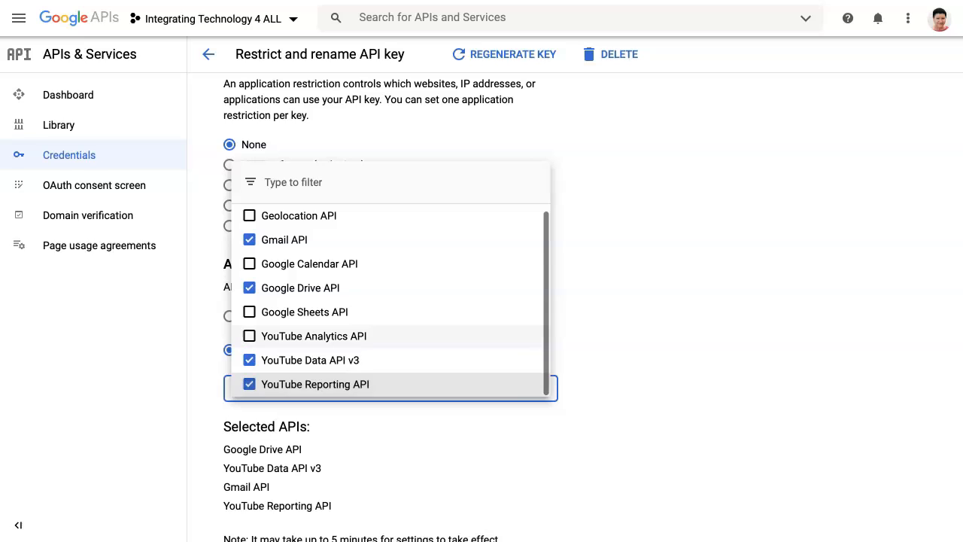
mouse_move(304, 312)
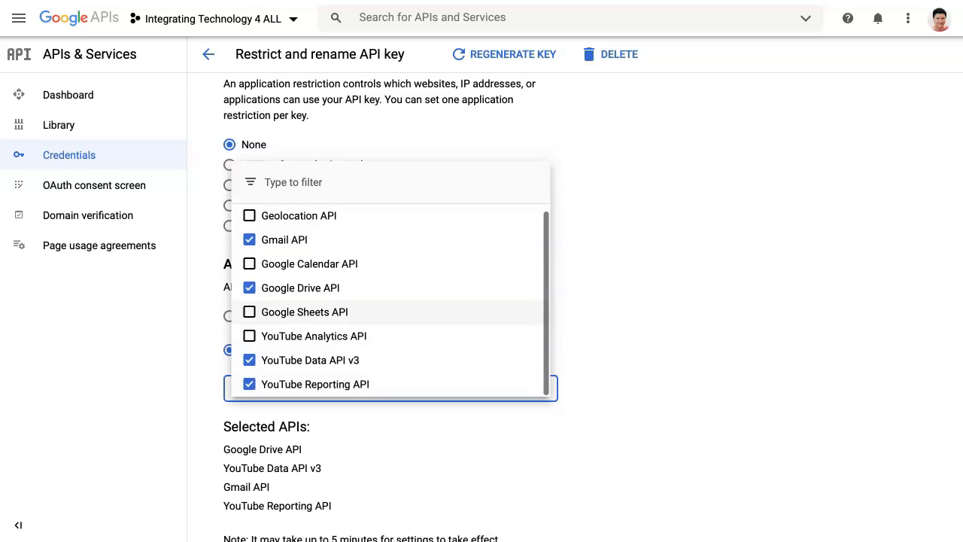
left_click(250, 264)
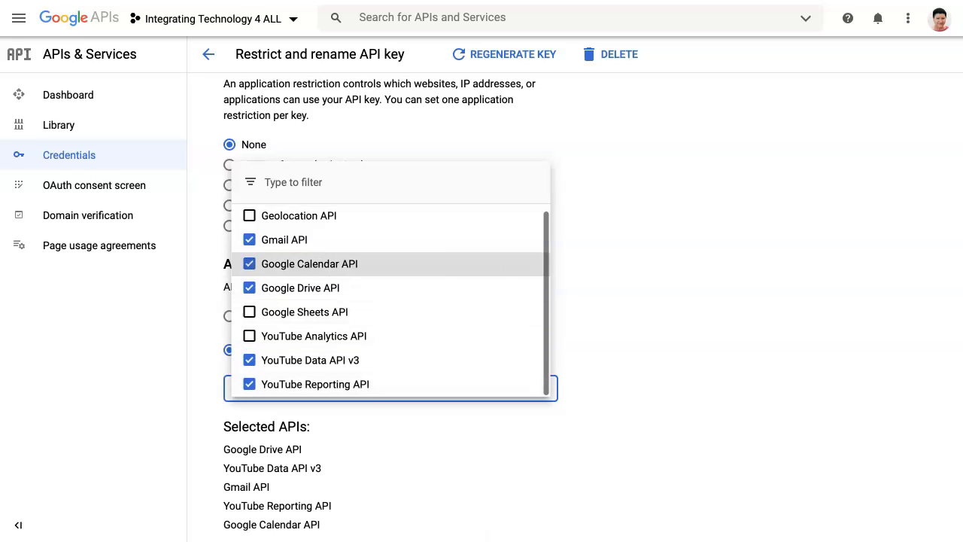
mouse_move(313, 335)
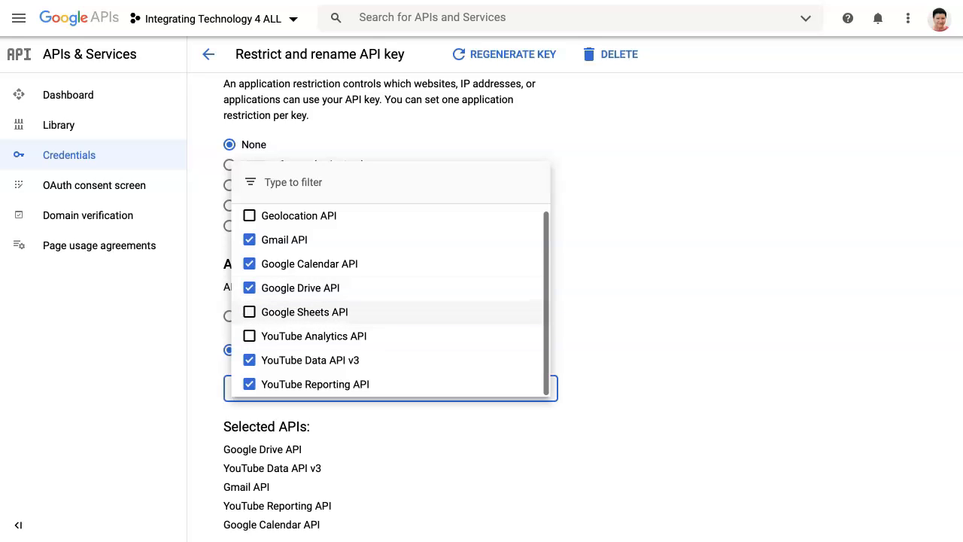
left_click(250, 383)
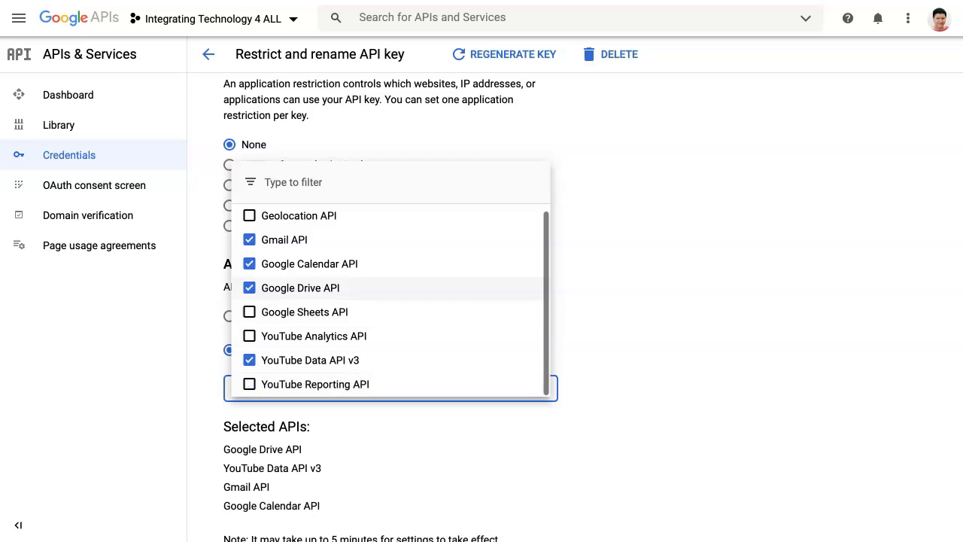
mouse_move(310, 264)
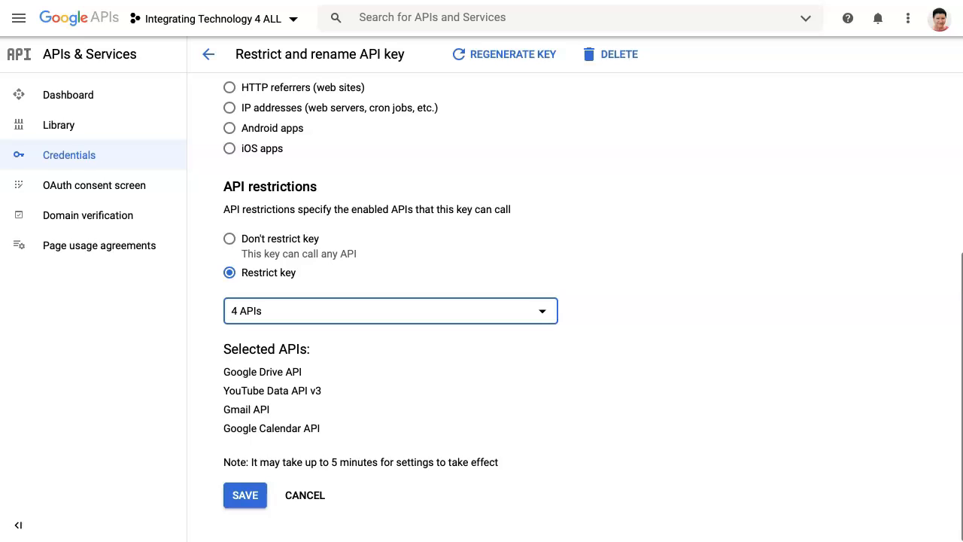
left_click(244, 495)
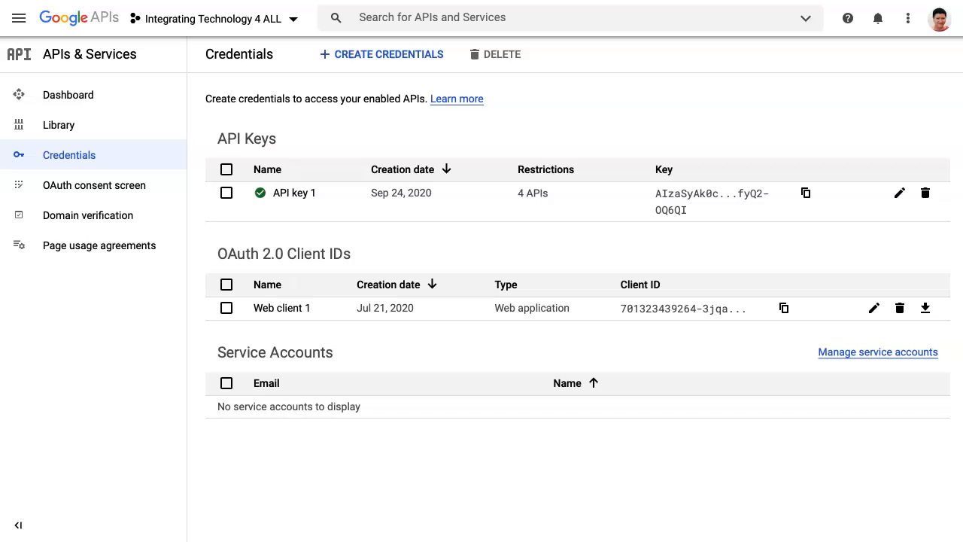
mouse_move(67, 93)
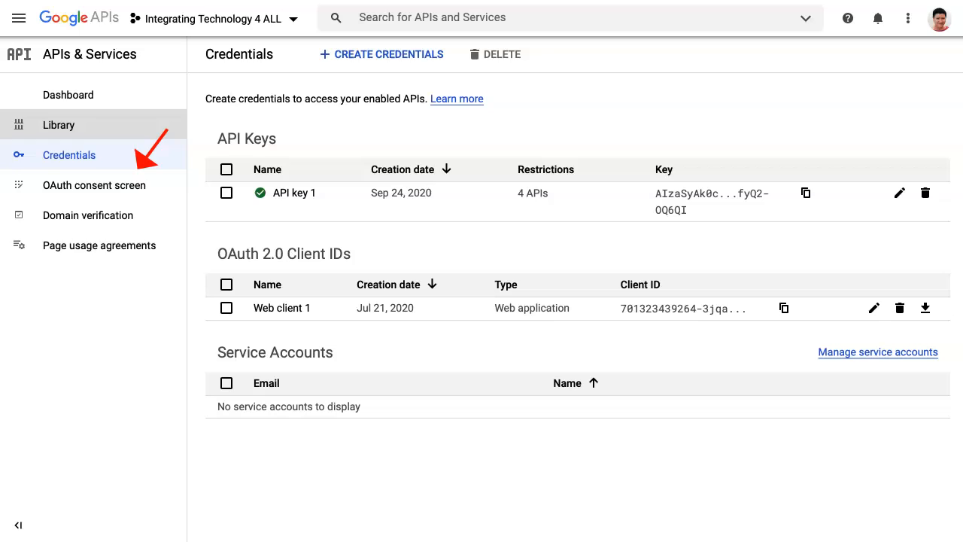
Reopen the OAuth consent screen app registration for editing and scroll through its filled-in domains and contact email
left_click(93, 185)
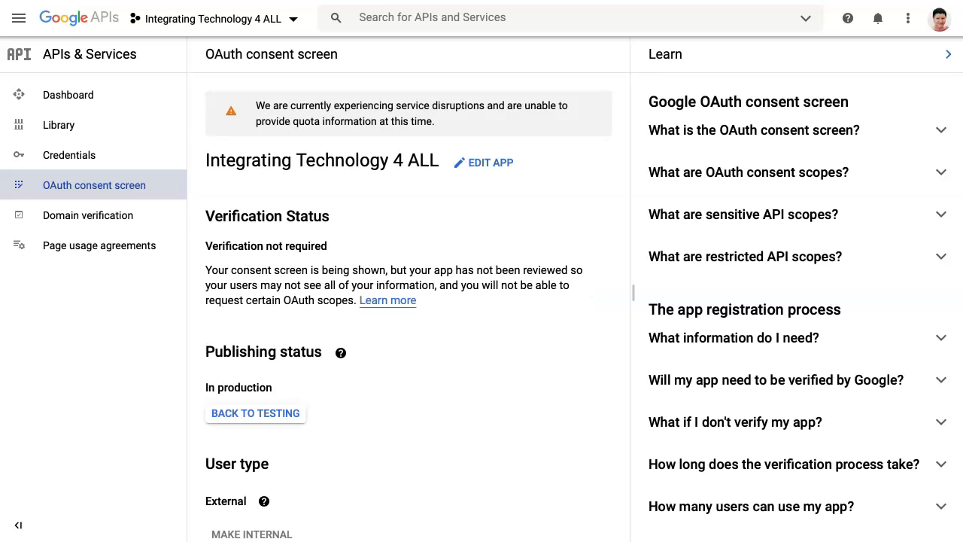
left_click(256, 412)
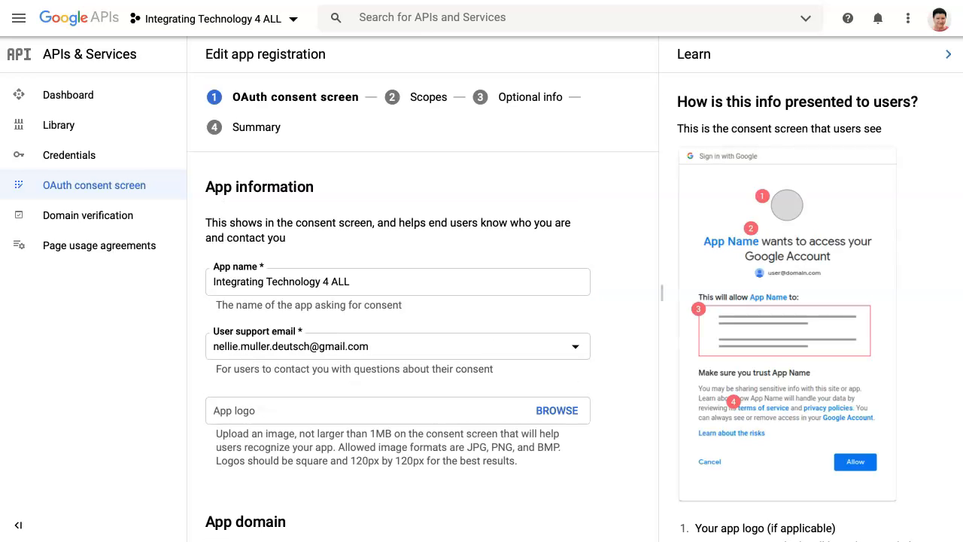
scroll("down", 3)
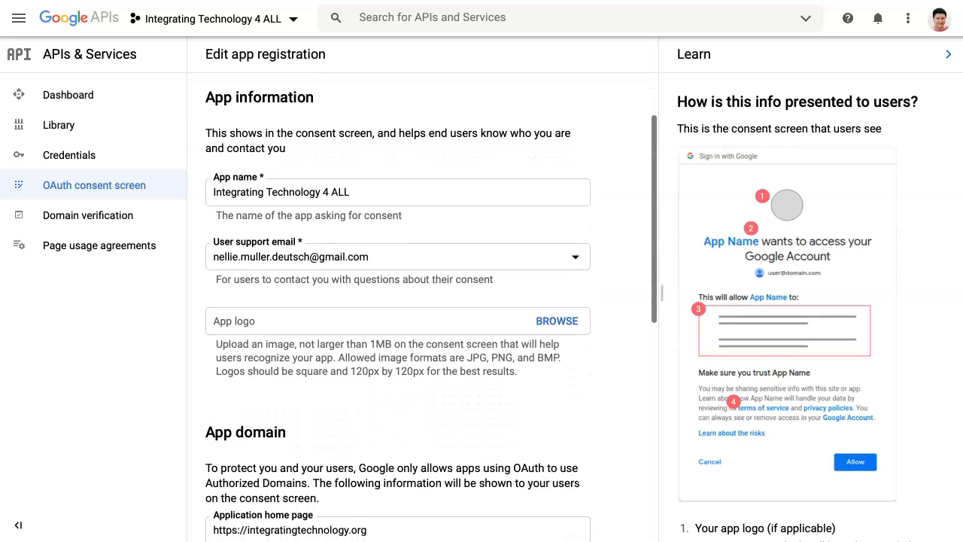
scroll("down", 3)
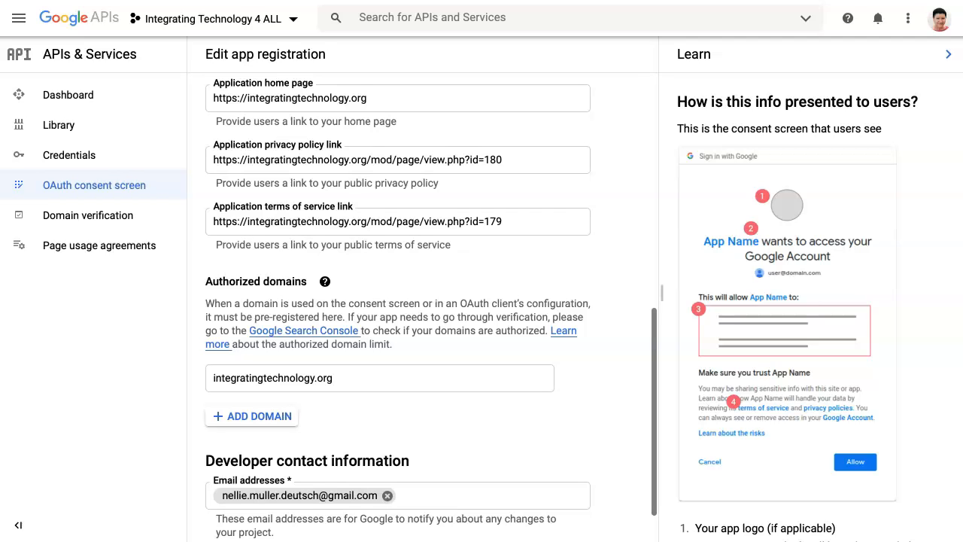
scroll("down", 3)
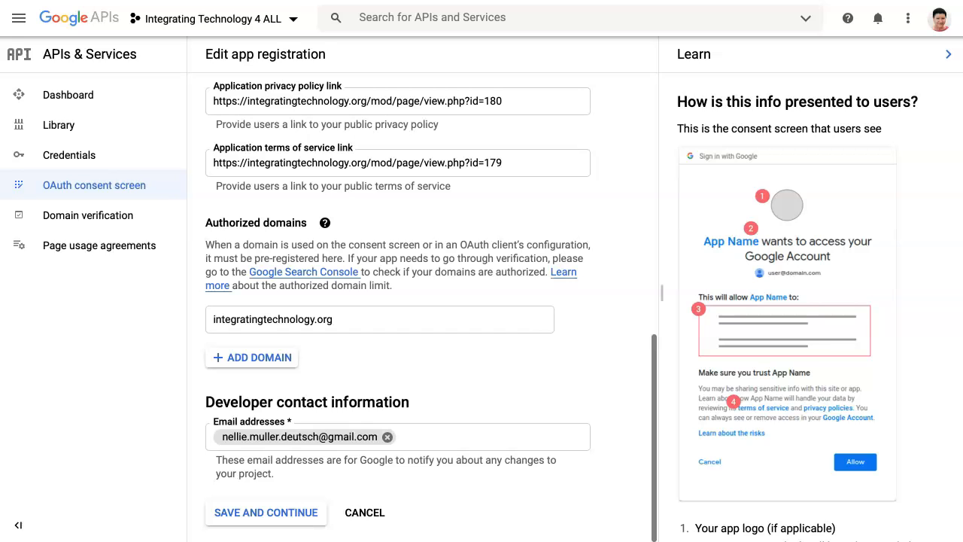
Save the consent screen details and review the empty non-sensitive, sensitive and restricted scope tables
left_click(265, 511)
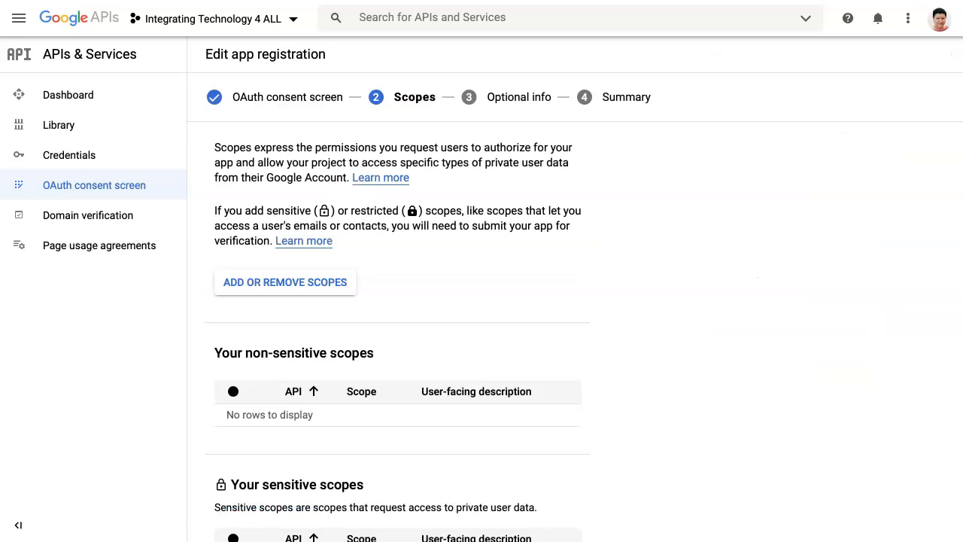
scroll("down", 3)
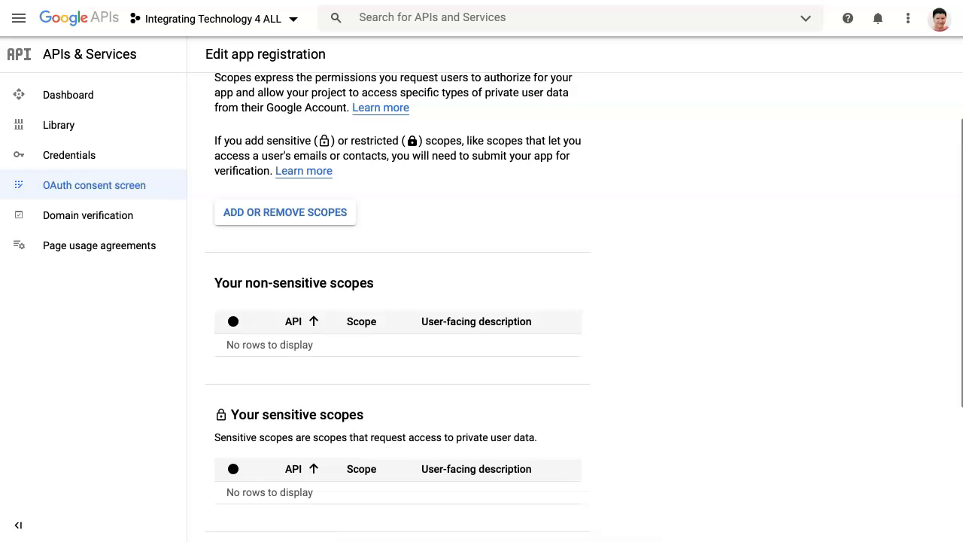
scroll("up", 3)
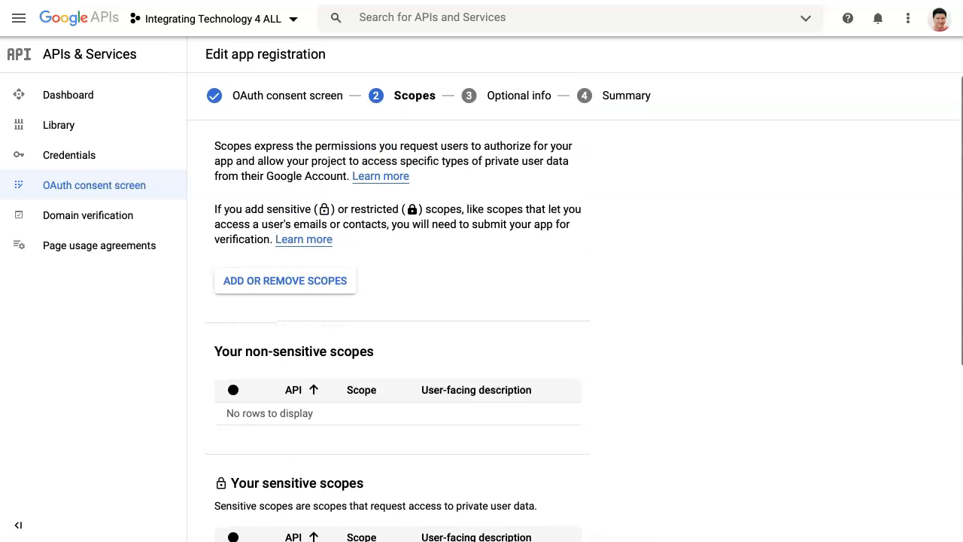
scroll("down", 3)
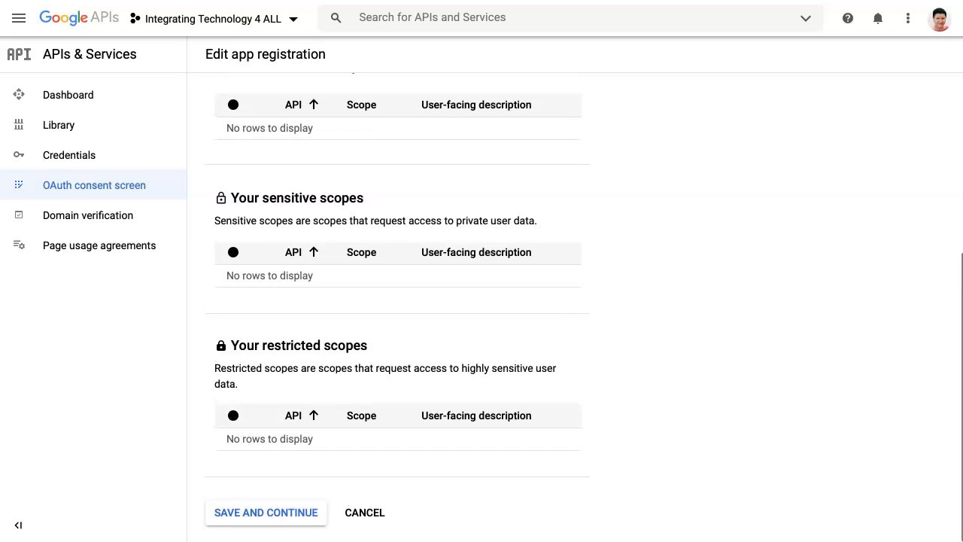
scroll("up", 3)
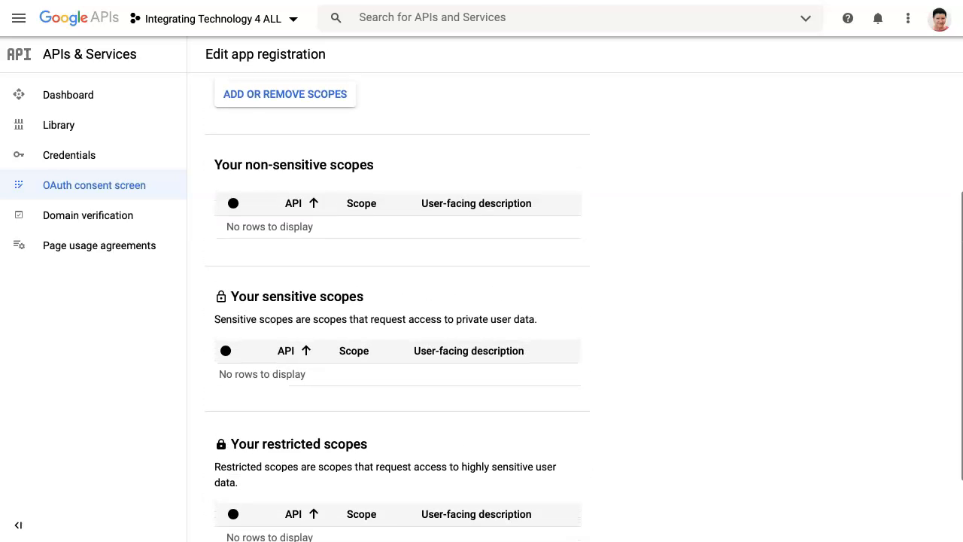
scroll("up", 3)
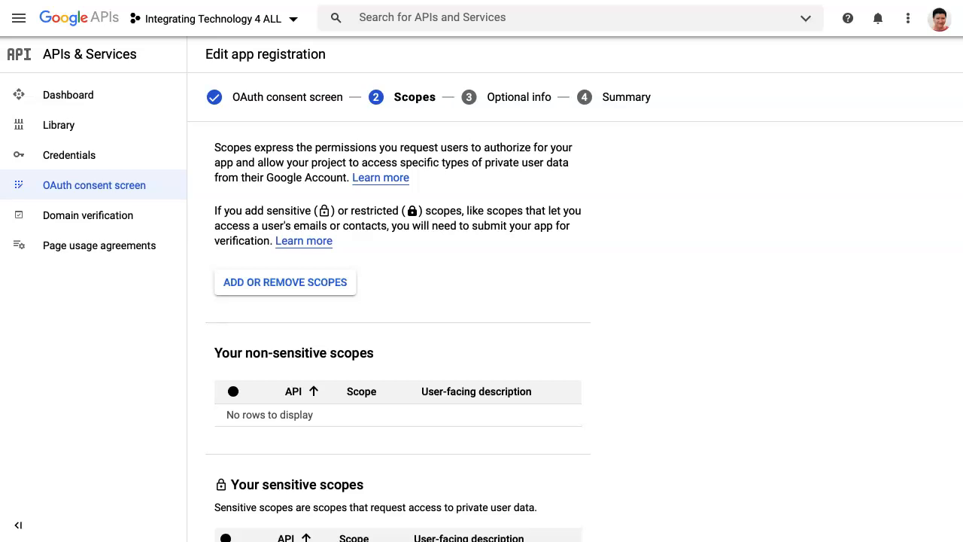
In the scope picker, tick the full Google Calendar scope .../auth/calendar
left_click(285, 282)
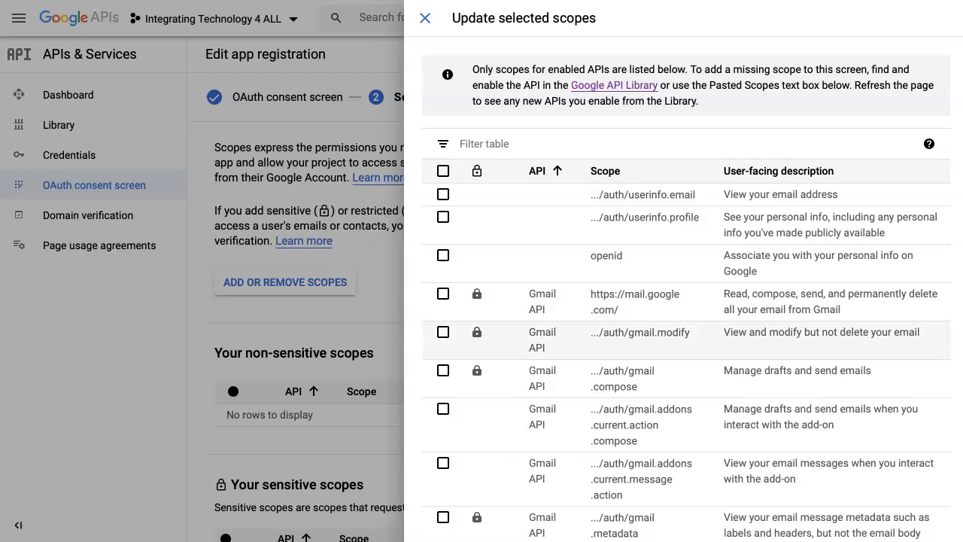
scroll("down", 3)
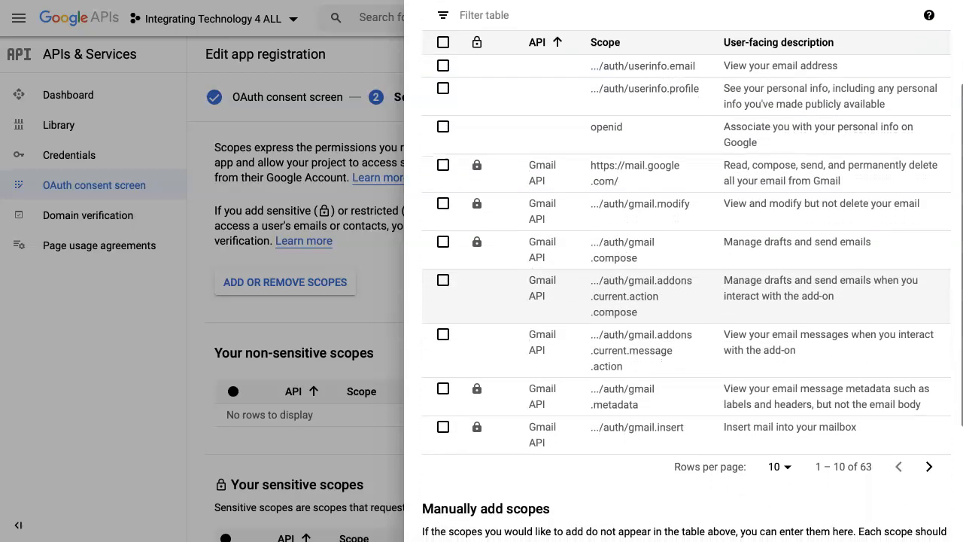
scroll("down", 3)
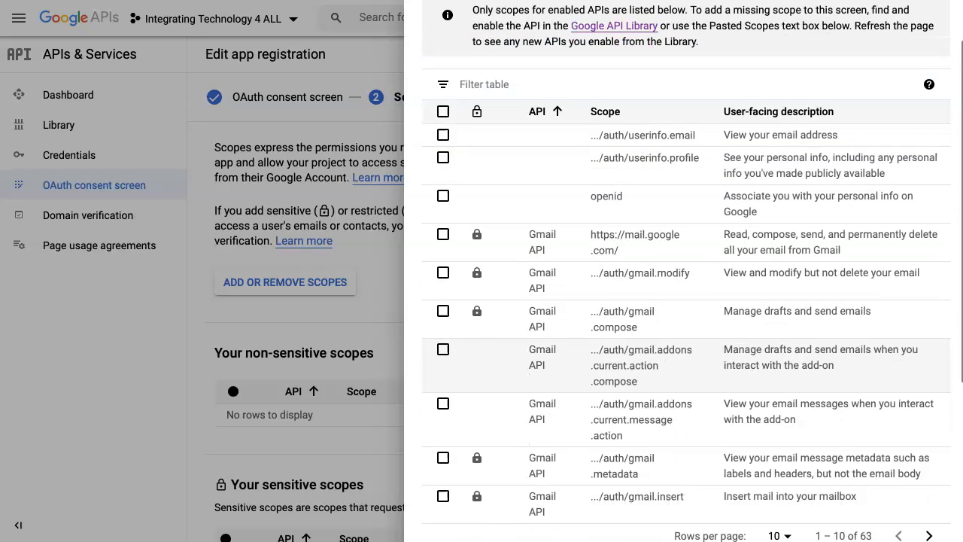
scroll("down", 3)
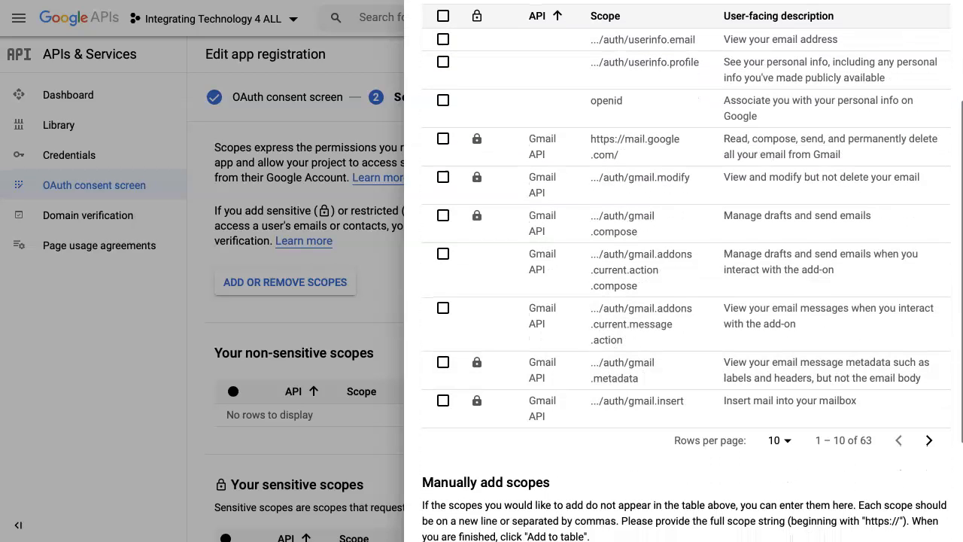
scroll("down", 3)
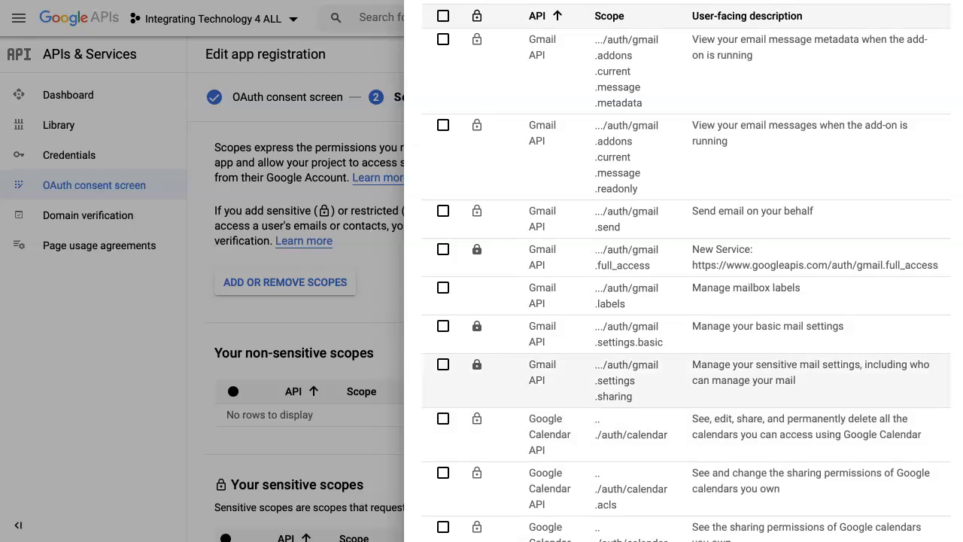
scroll("down", 3)
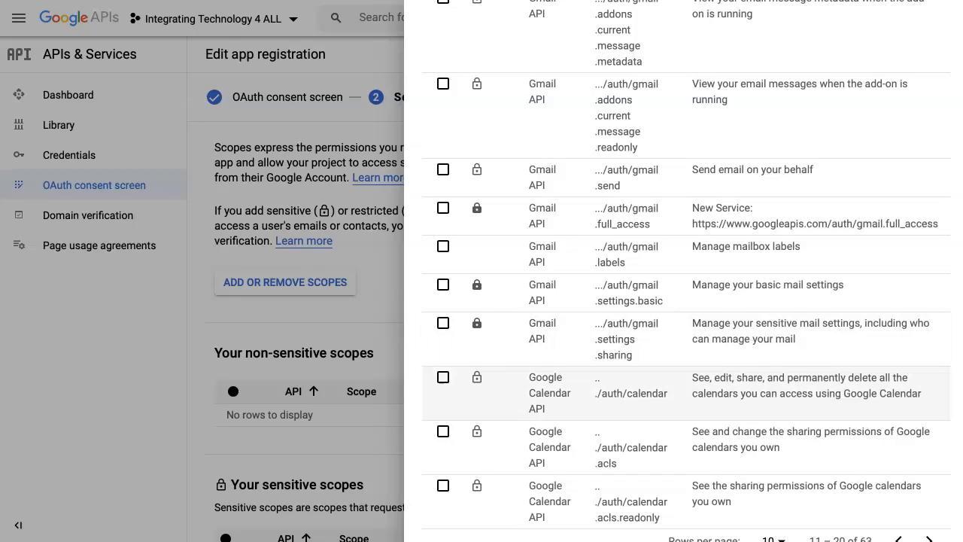
left_click(443, 376)
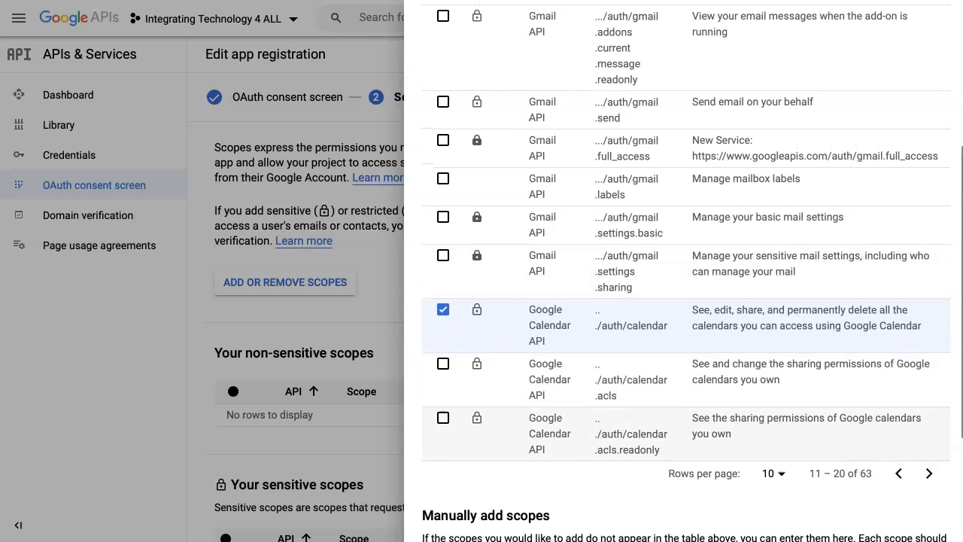
Page through the scope table and tick the full Google Drive scope .../auth/drive
left_click(928, 473)
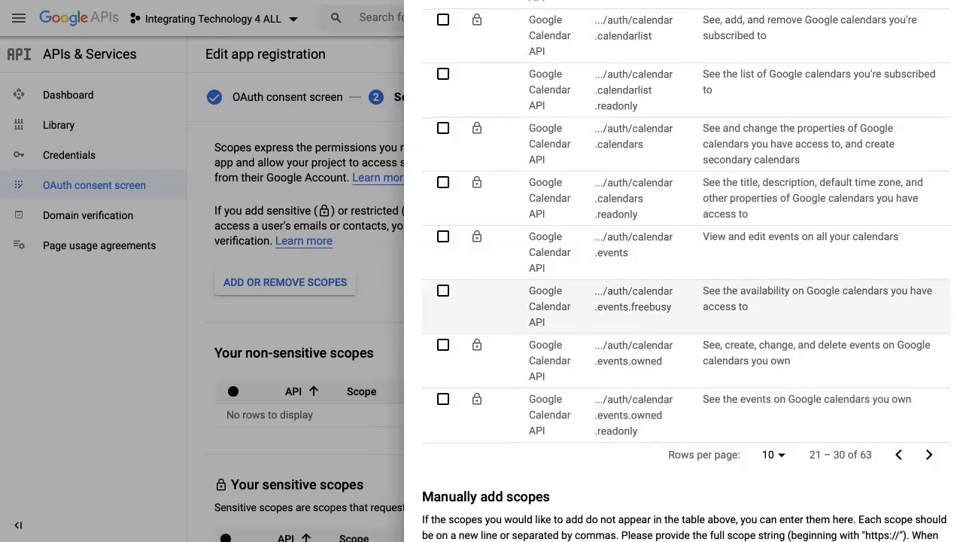
scroll("up", 3)
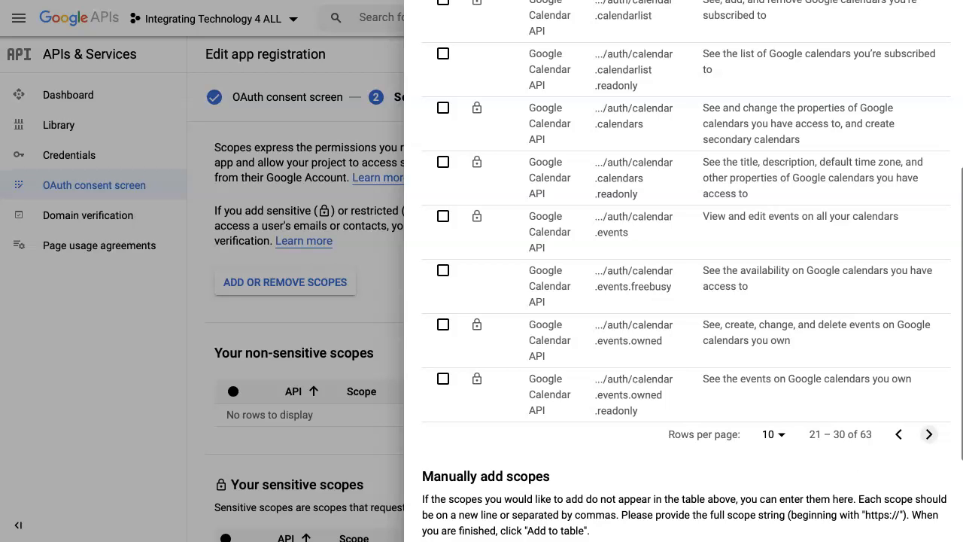
scroll("up", 3)
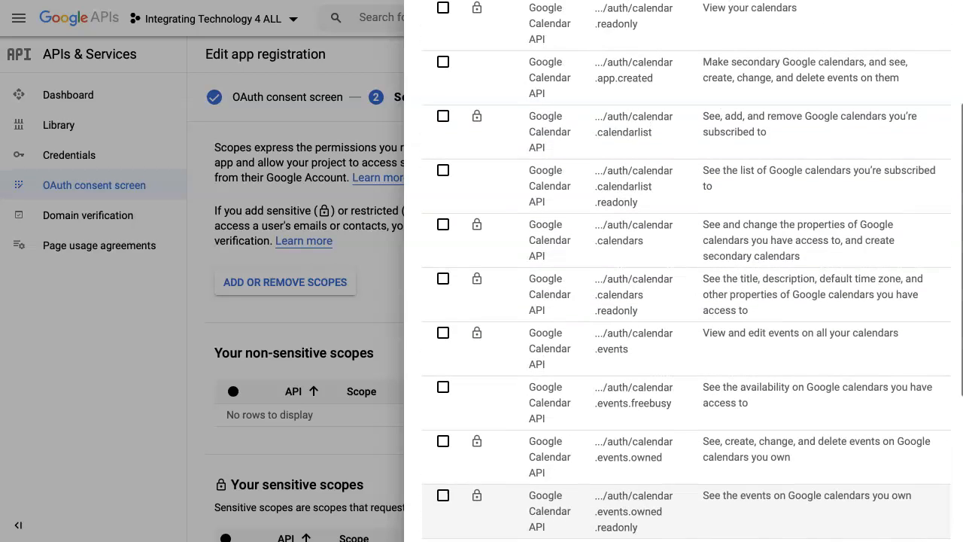
scroll("up", 3)
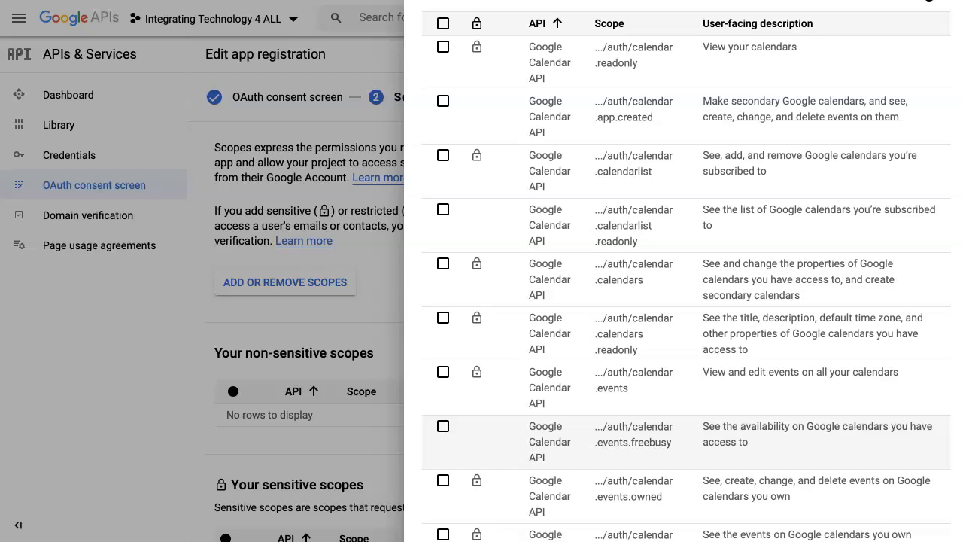
scroll("up", 3)
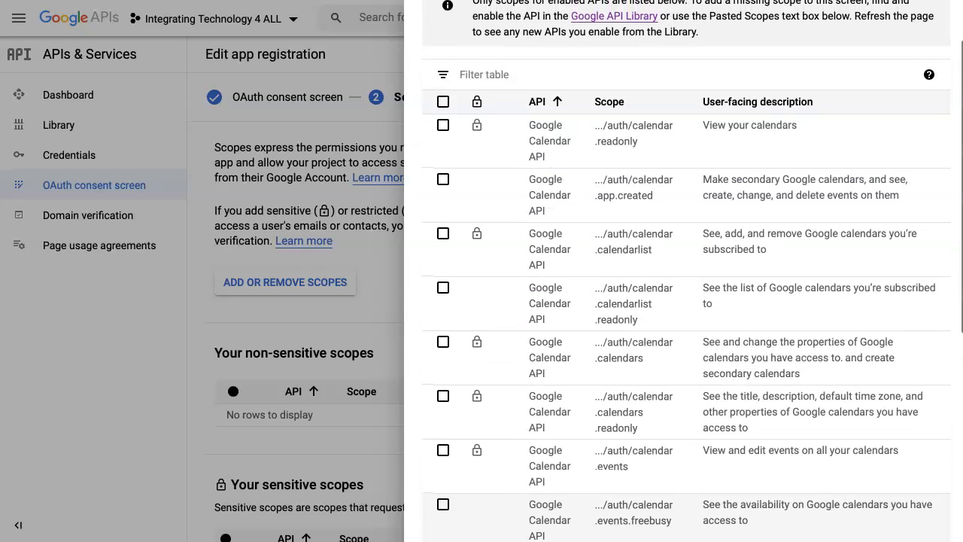
left_click(928, 469)
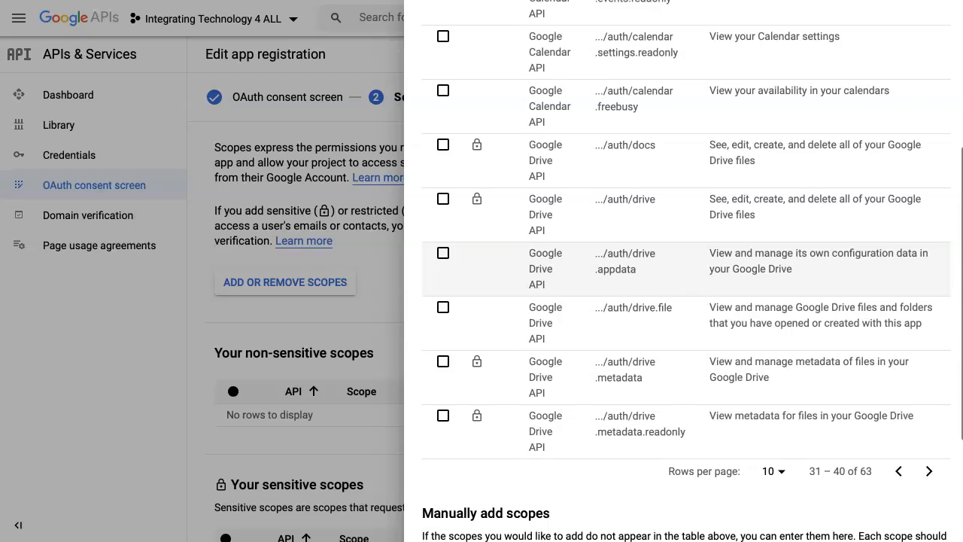
scroll("up", 3)
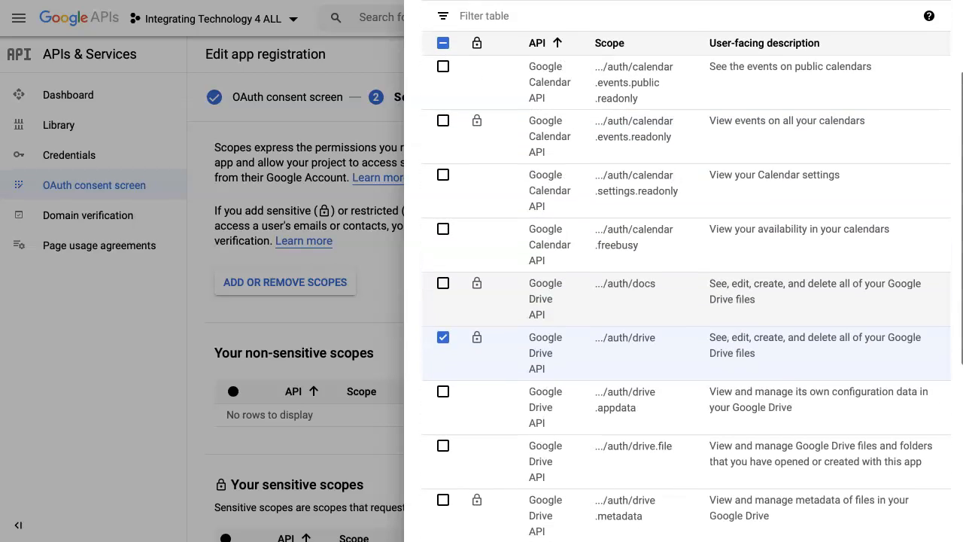
scroll("down", 3)
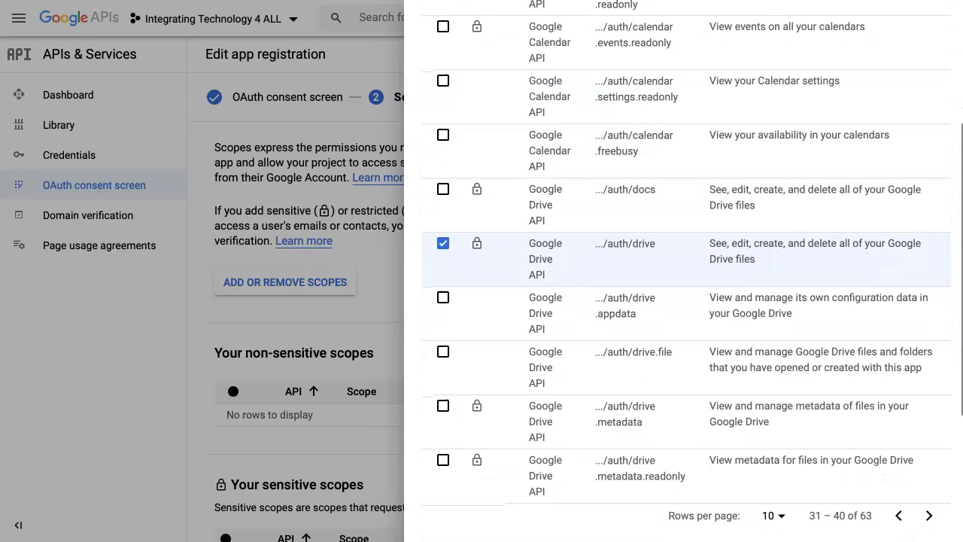
scroll("down", 3)
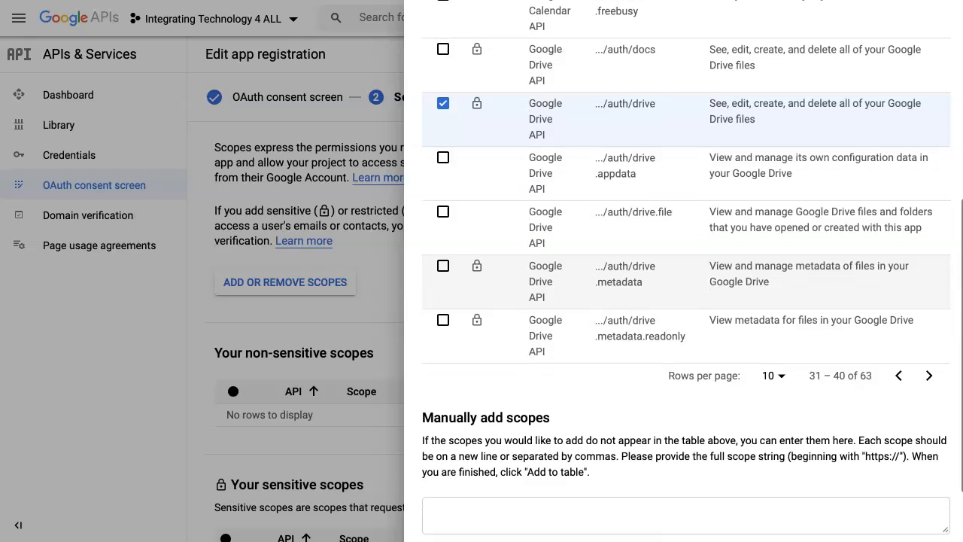
scroll("down", 3)
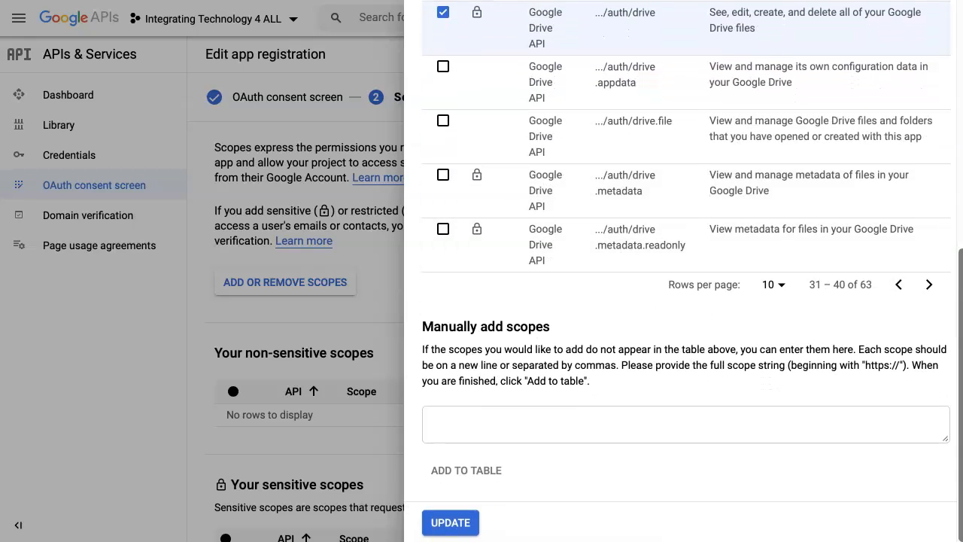
Apply the Calendar and Drive scopes as sensitive scopes and accept the Verification required notice
left_click(449, 522)
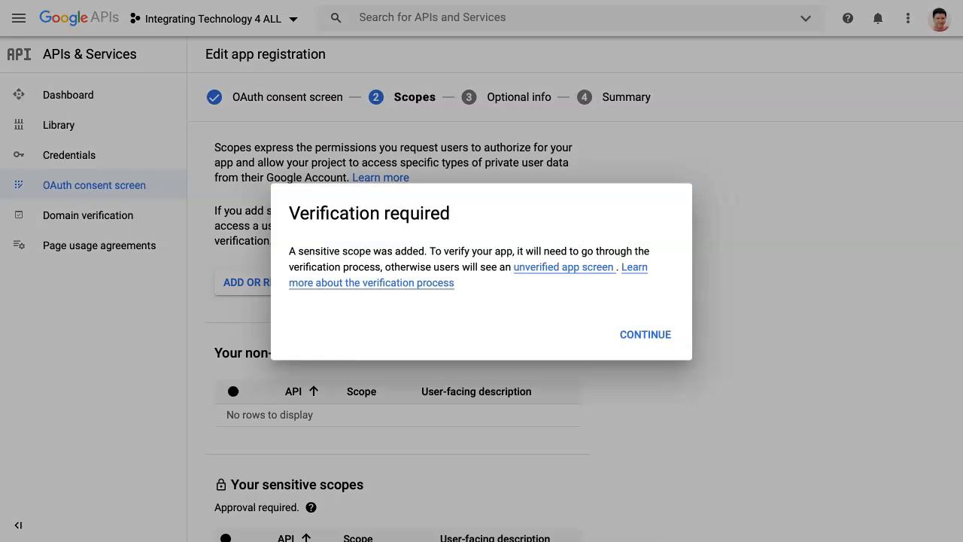
mouse_move(644, 334)
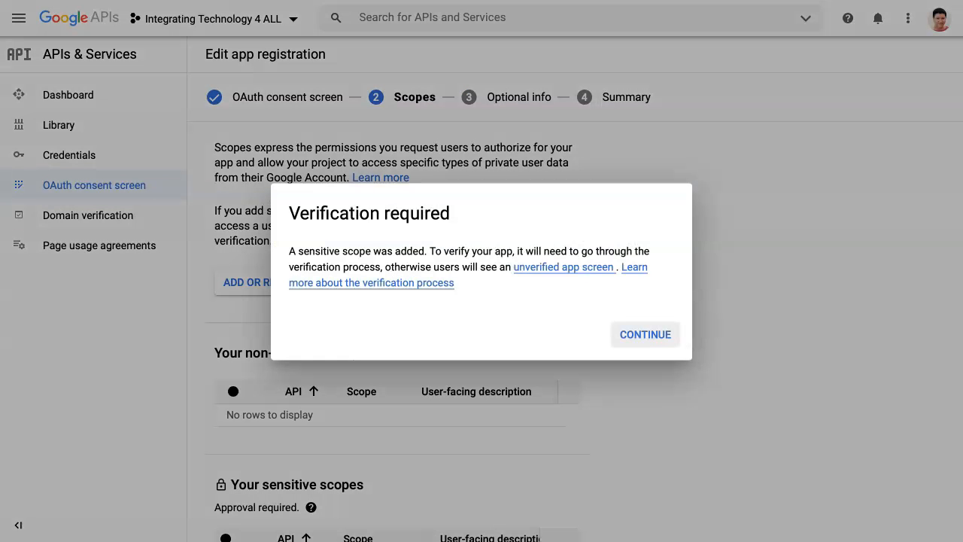
left_click(644, 334)
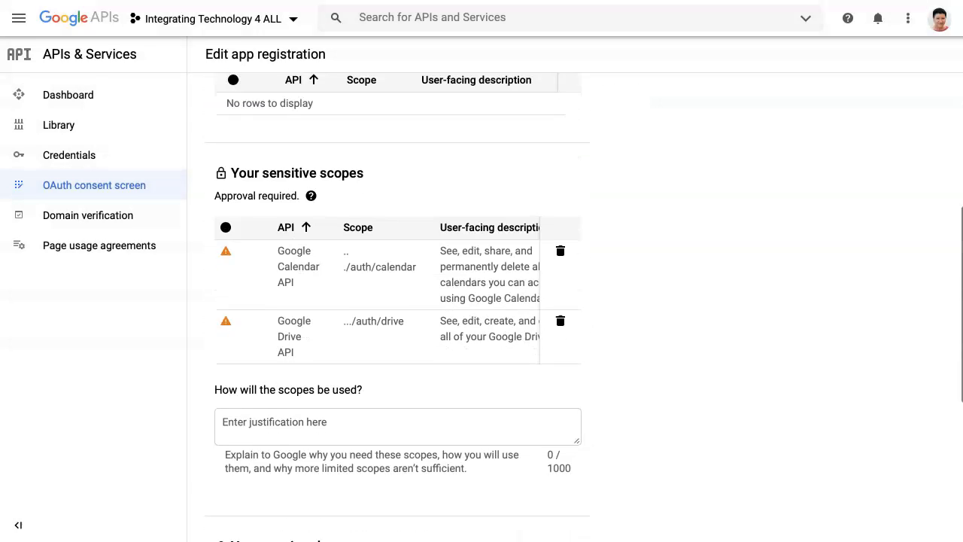
scroll("down", 3)
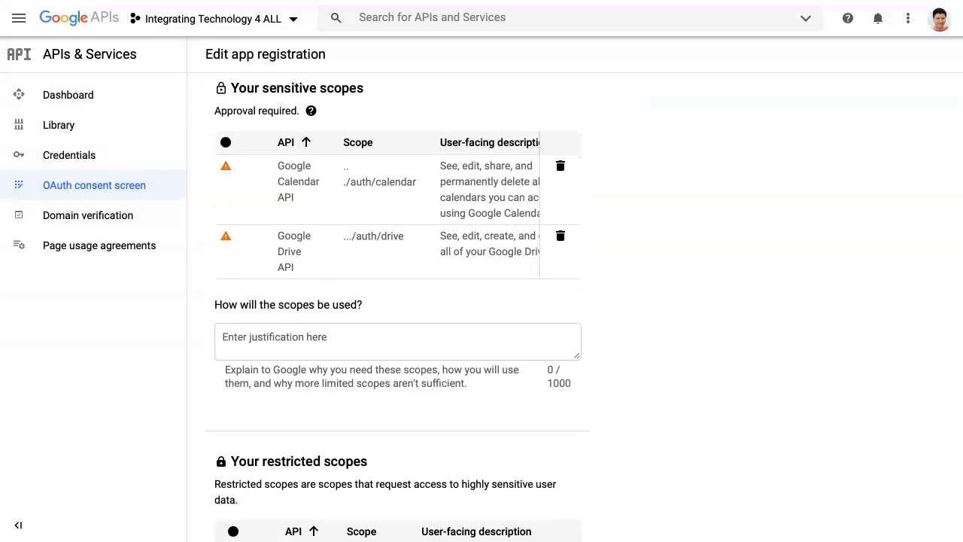
scroll("down", 3)
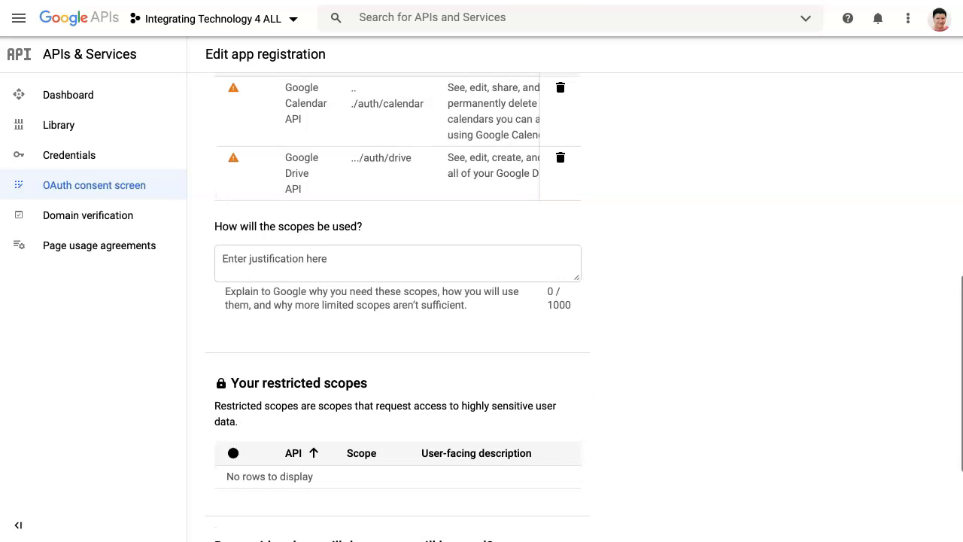
scroll("down", 3)
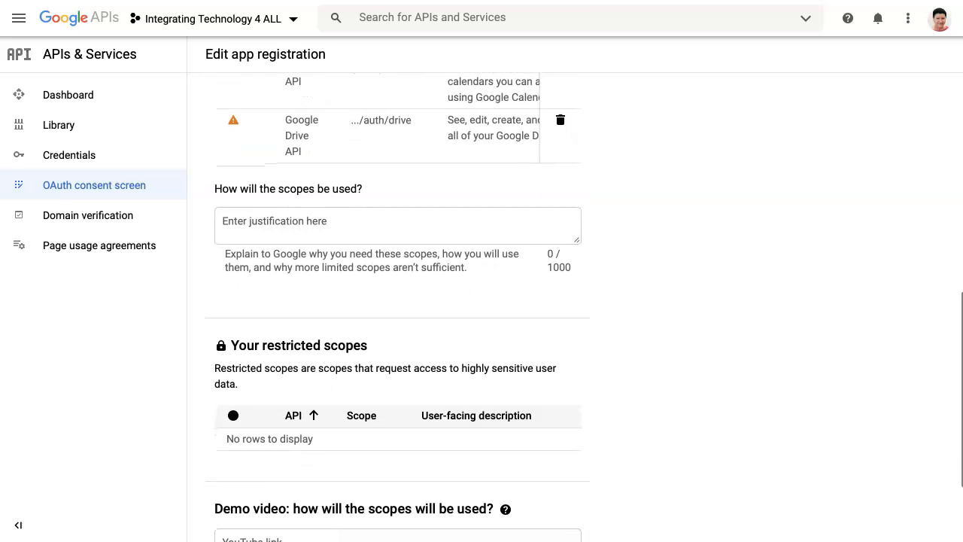
Enter 'Google Meet on a Moodle Site' as the justification for how the scopes will be used
left_click(397, 226)
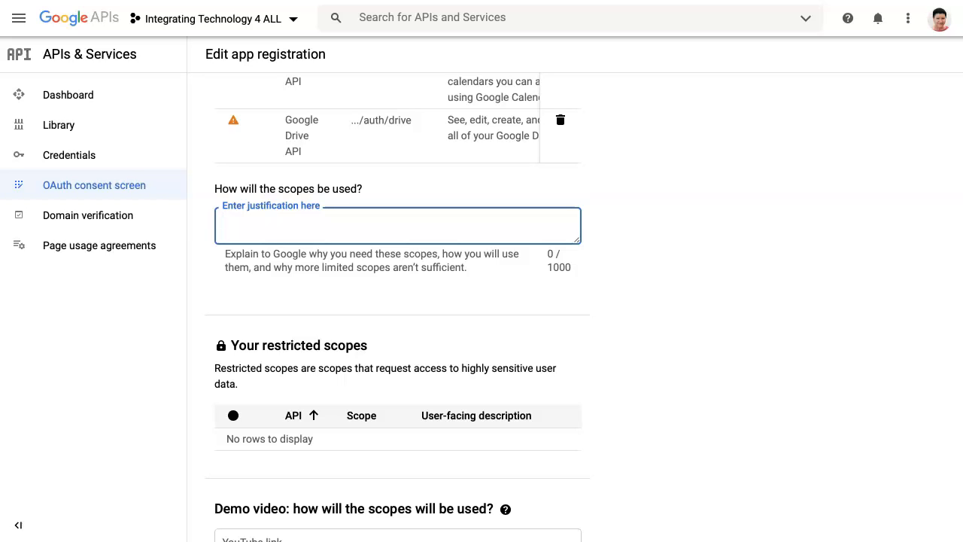
type("Google")
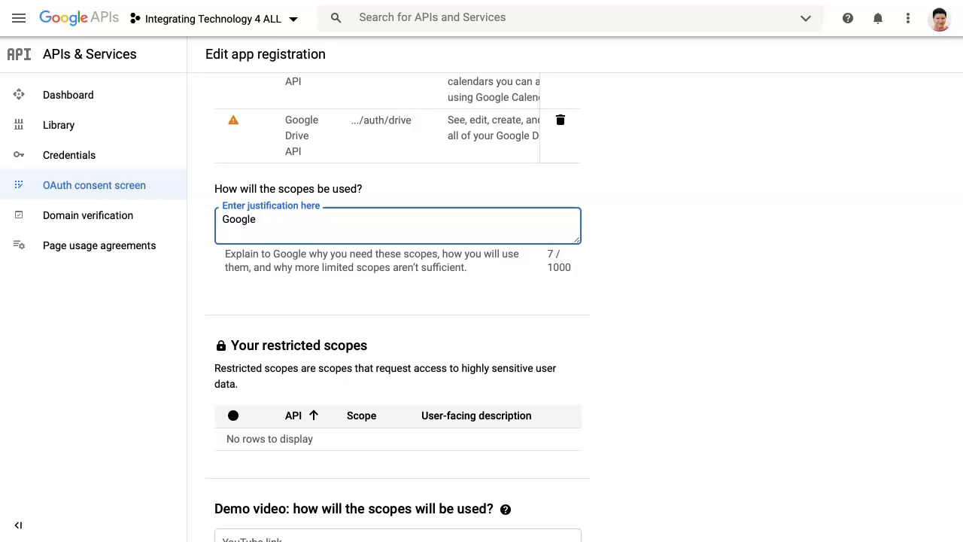
type("Mo")
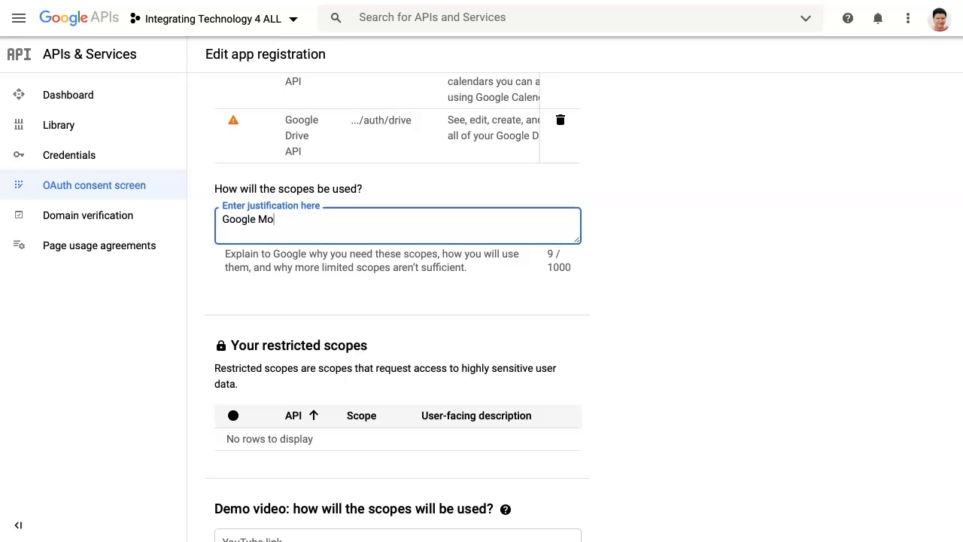
type("et on")
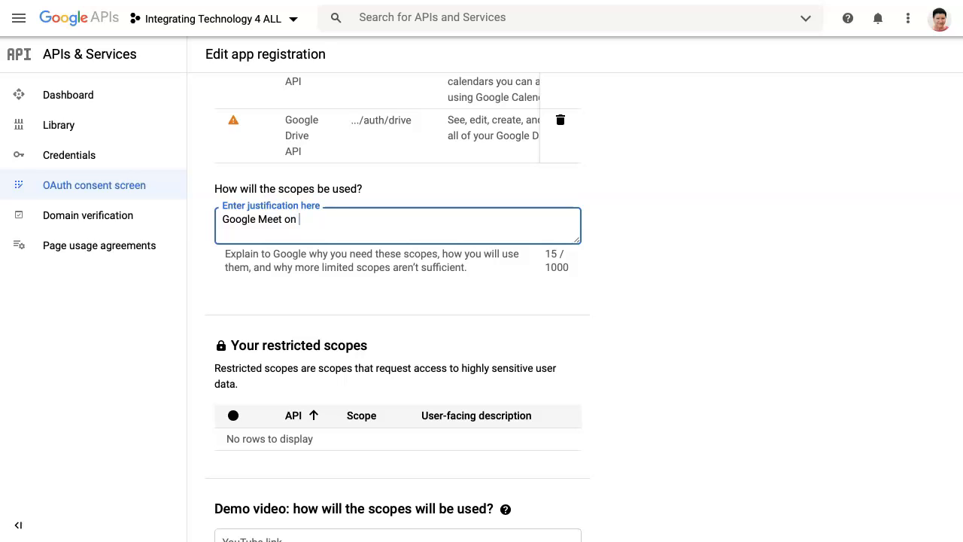
type("Moodle")
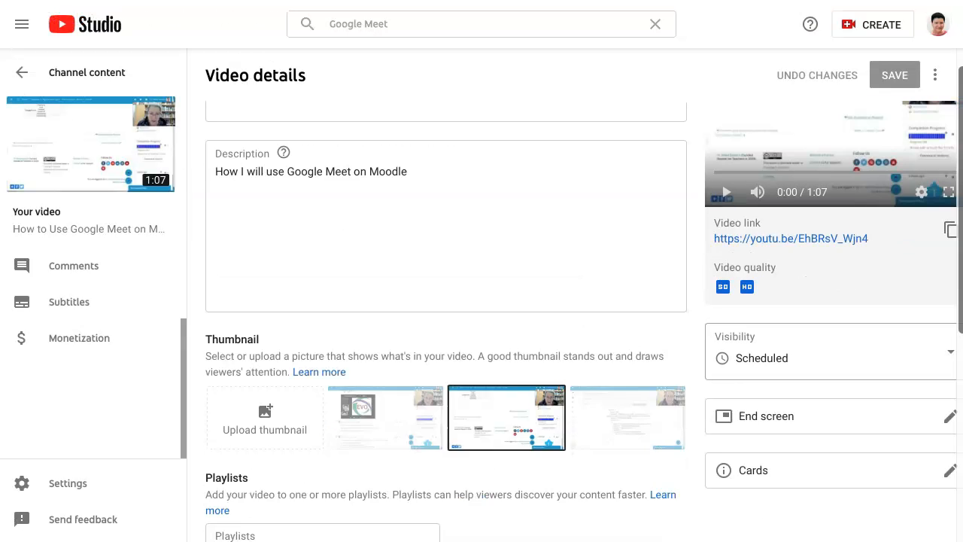
Switch the demo video's visibility from scheduled to Public and save the video details
scroll("down", 3)
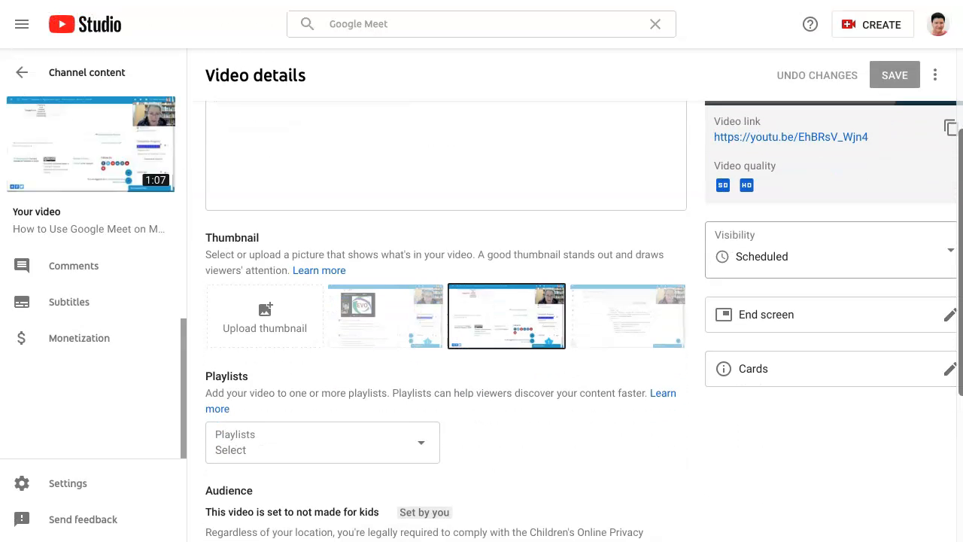
scroll("up", 3)
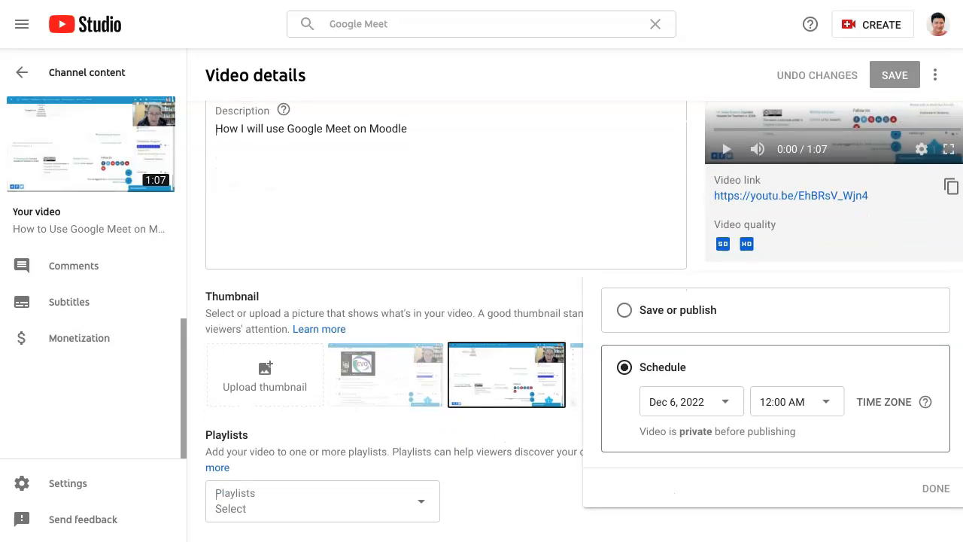
left_click(623, 310)
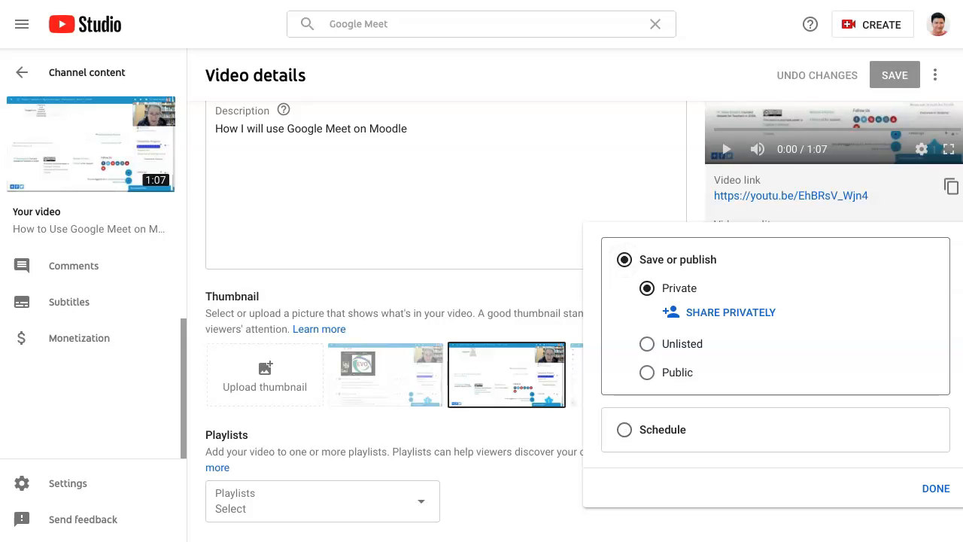
left_click(647, 372)
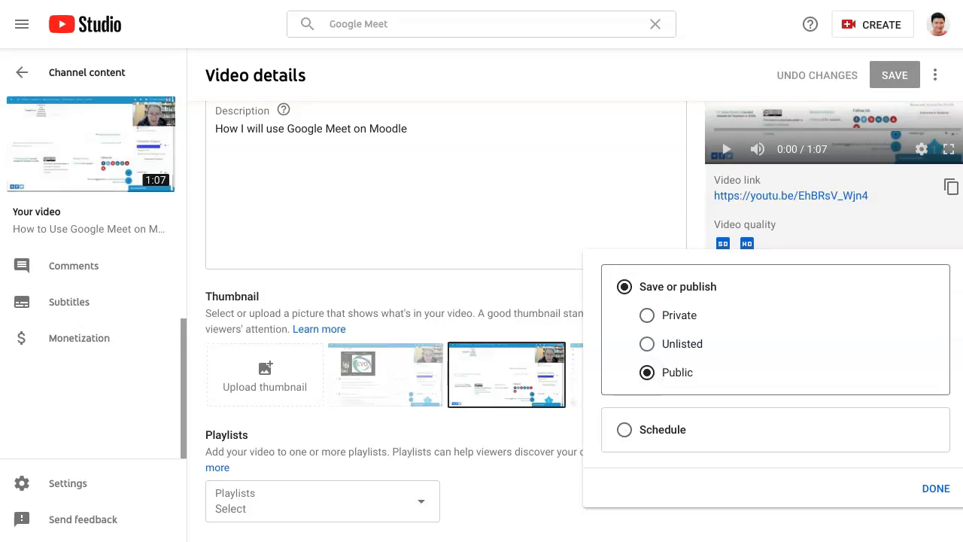
left_click(935, 487)
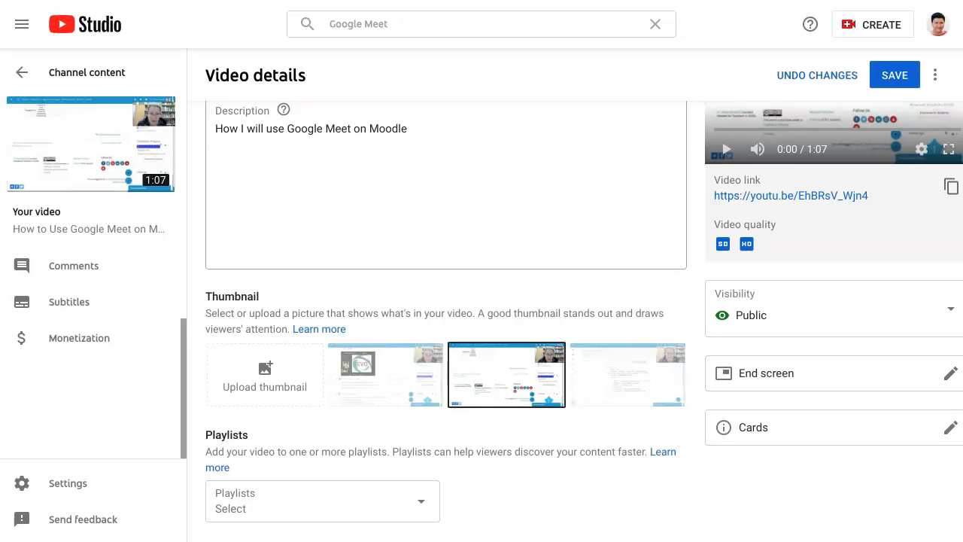
left_click(951, 187)
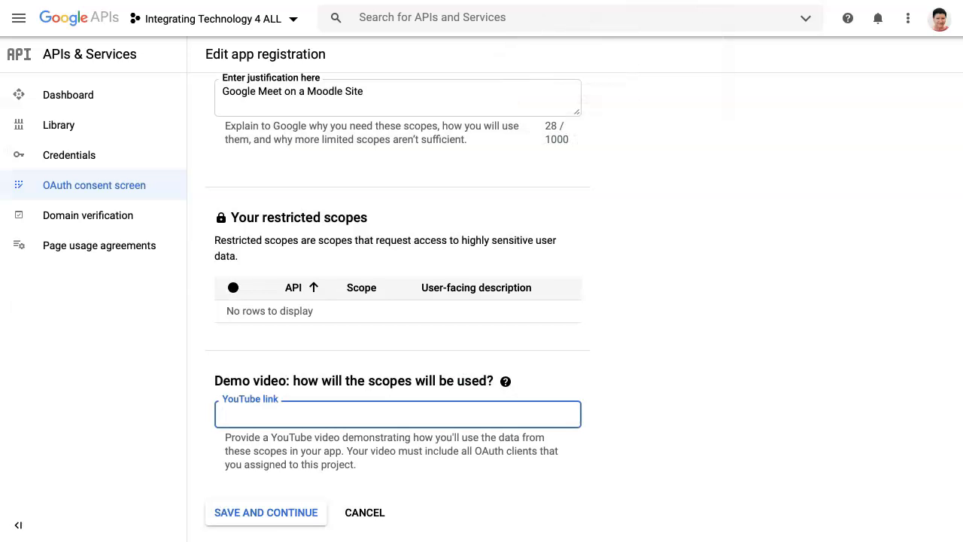
type("https://youtu.be/EhBRsV_Wjn4")
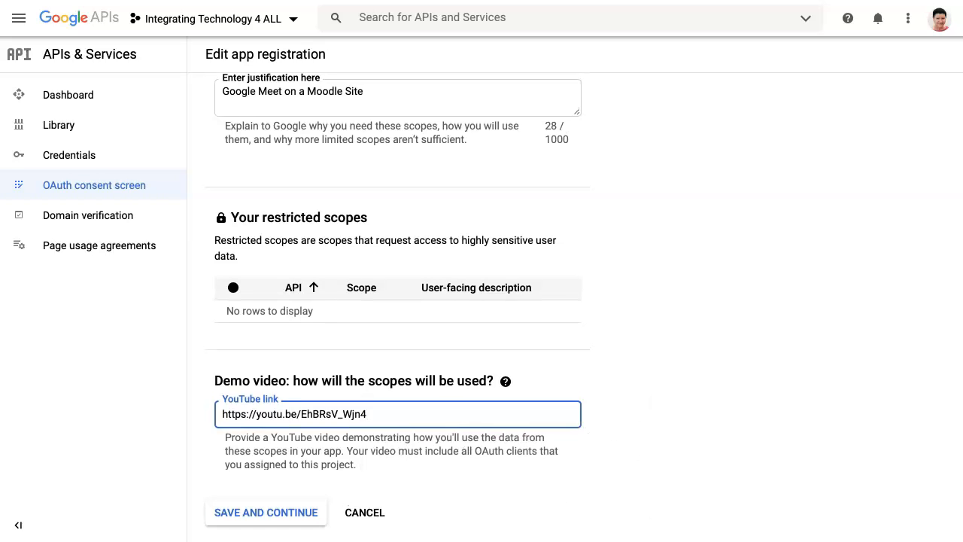
scroll("down", 3)
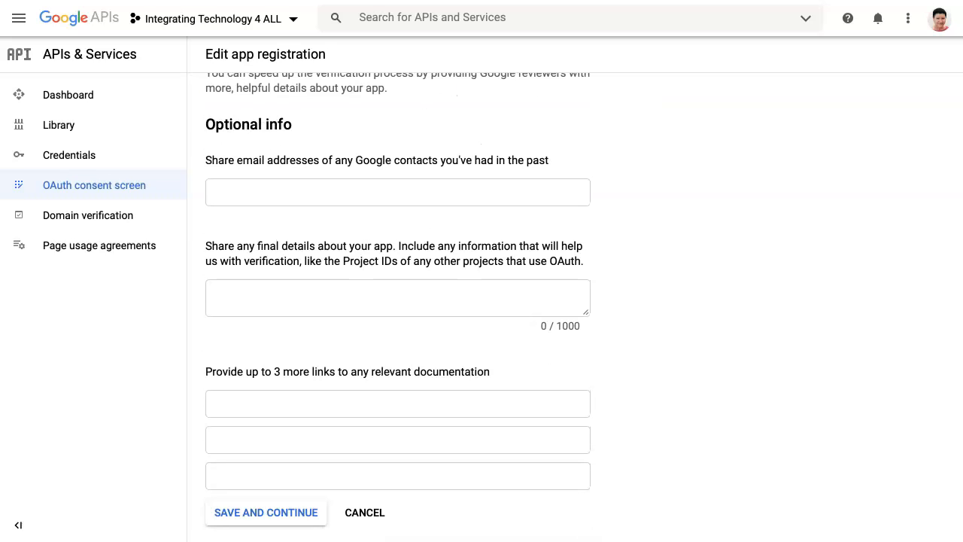
scroll("up", 3)
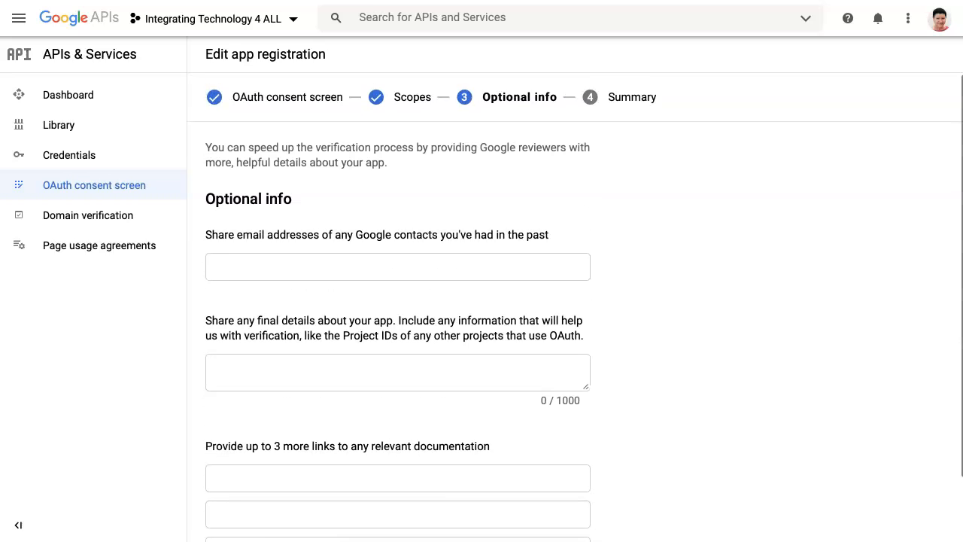
scroll("down", 3)
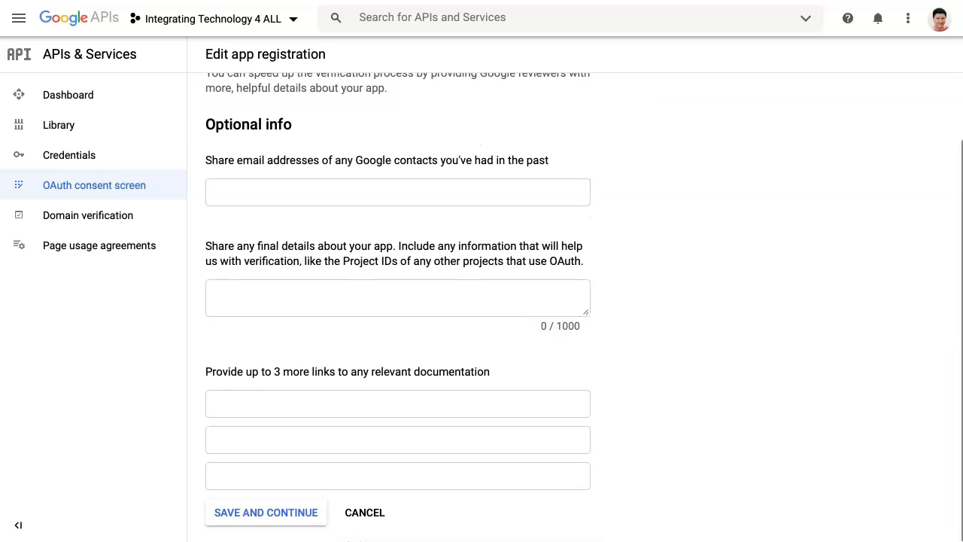
Skip Optional info and review the Summary's scopes and justification
left_click(265, 512)
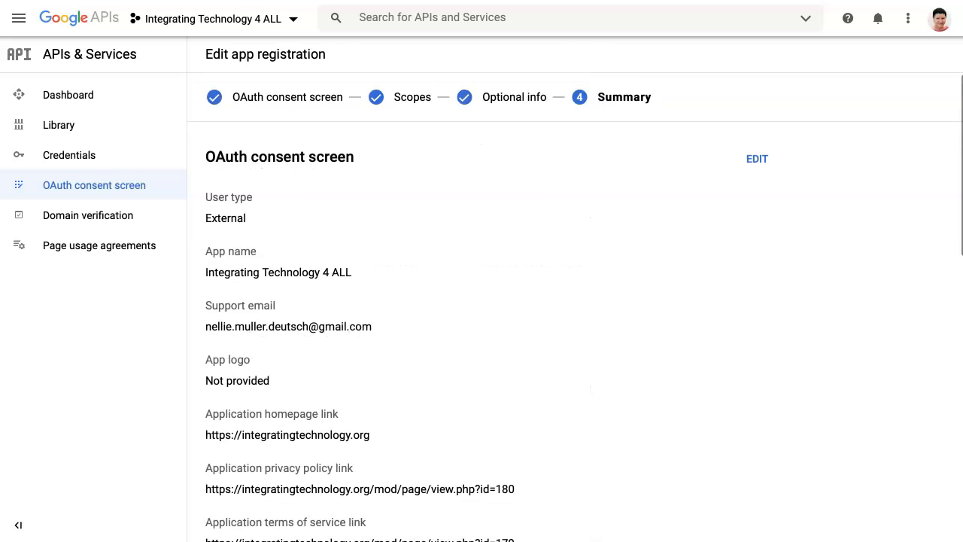
scroll("down", 3)
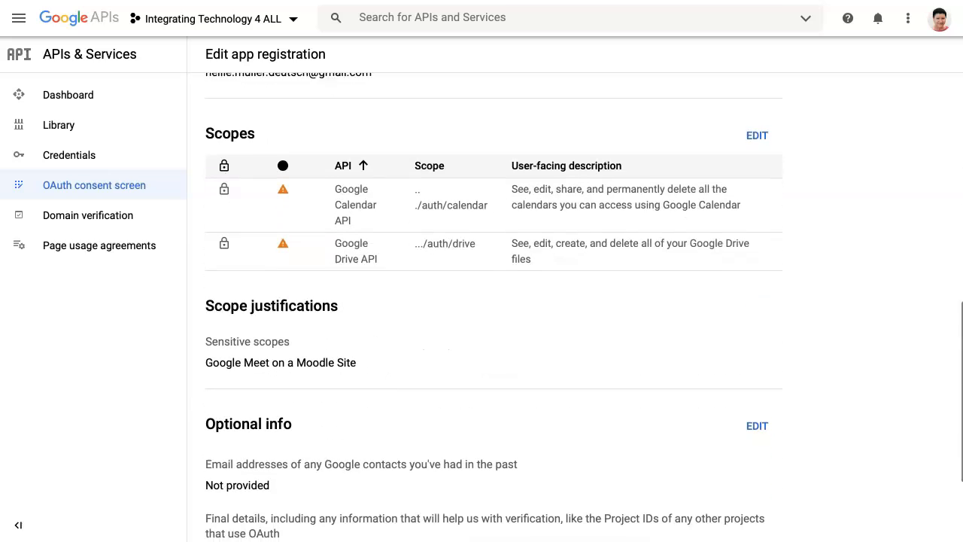
scroll("down", 3)
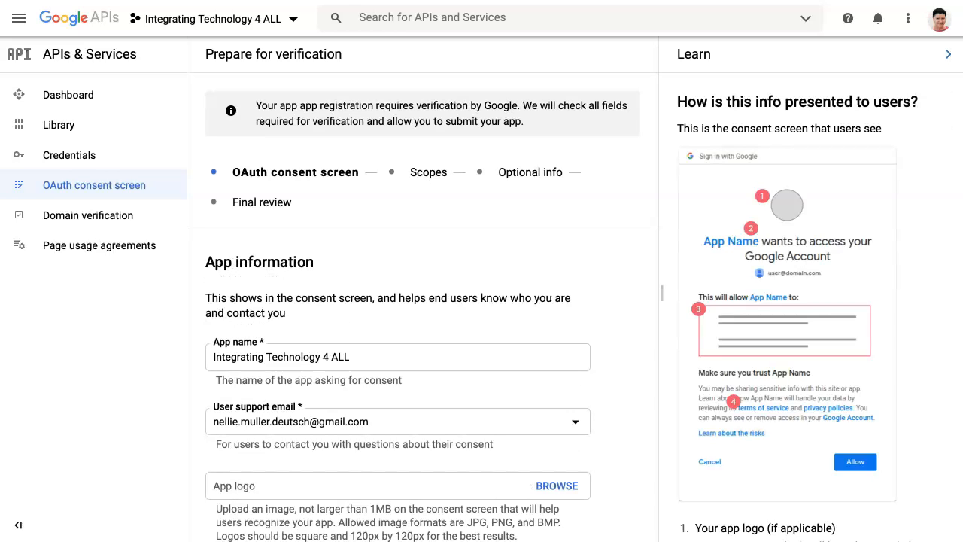
Review the prefilled App information, App domain and Developer contact sections of the verification form
scroll("down", 3)
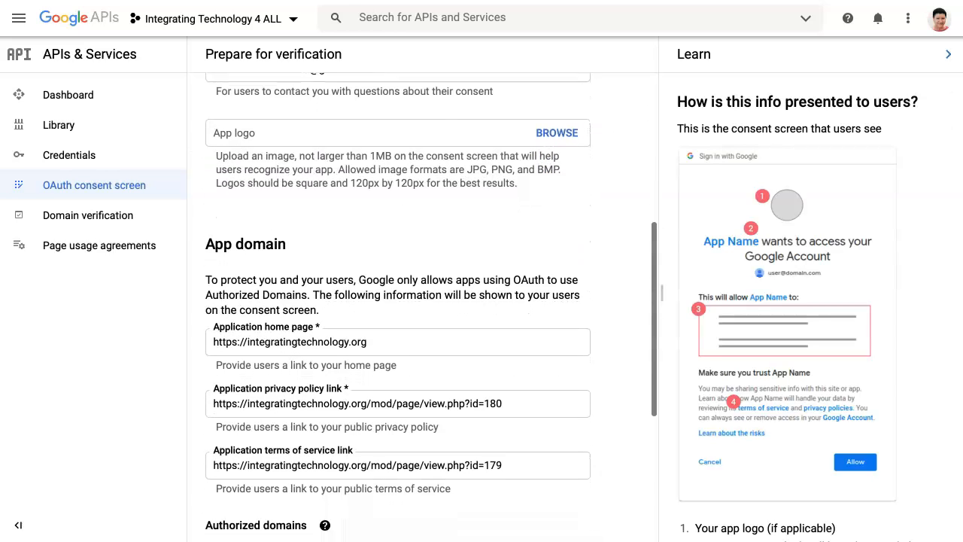
scroll("down", 3)
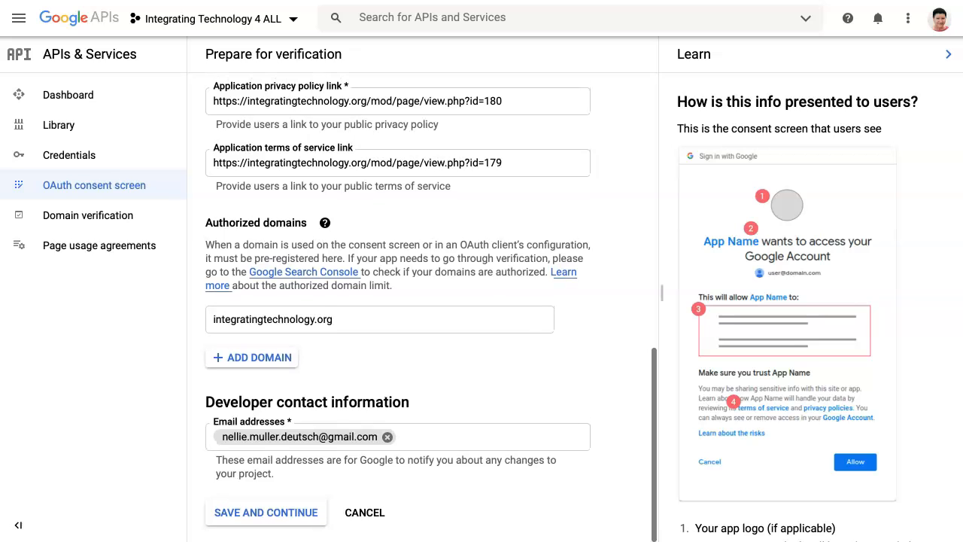
scroll("up", 3)
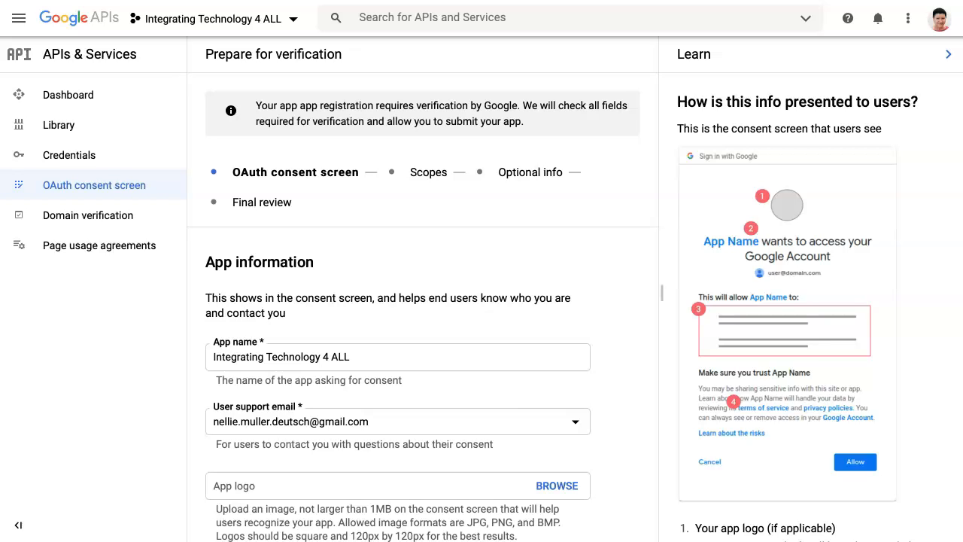
mouse_move(58, 125)
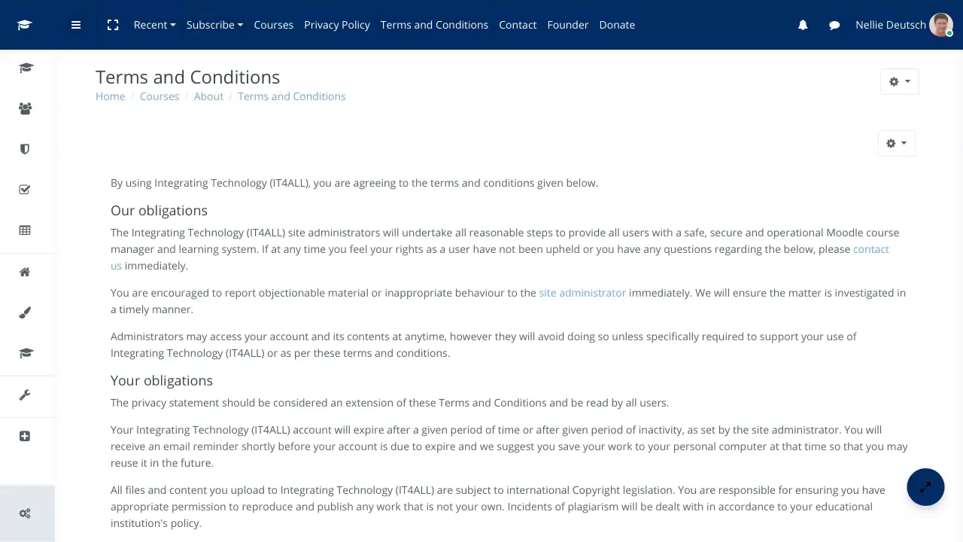
mouse_move(24, 68)
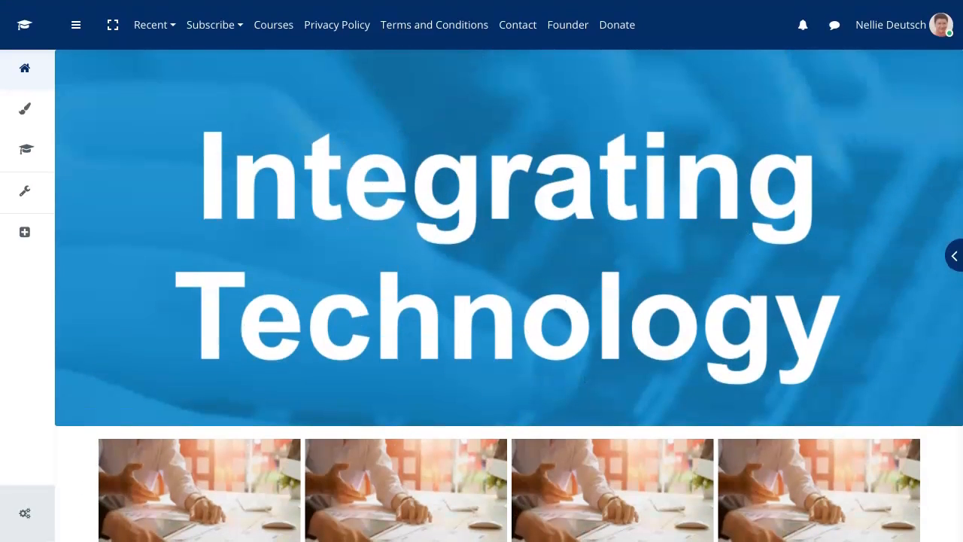
Scroll the Moodle front page down to the Available courses carousel
scroll("down", 3)
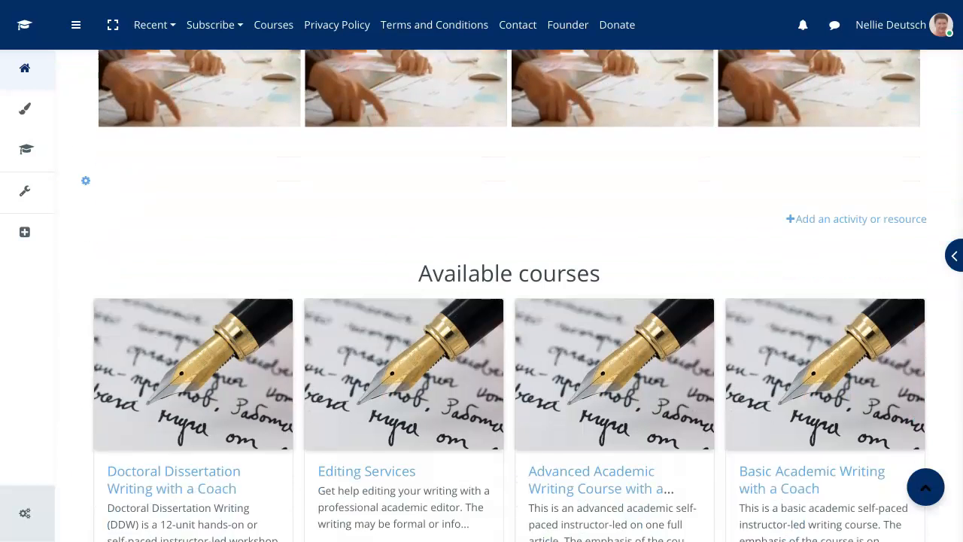
scroll("down", 3)
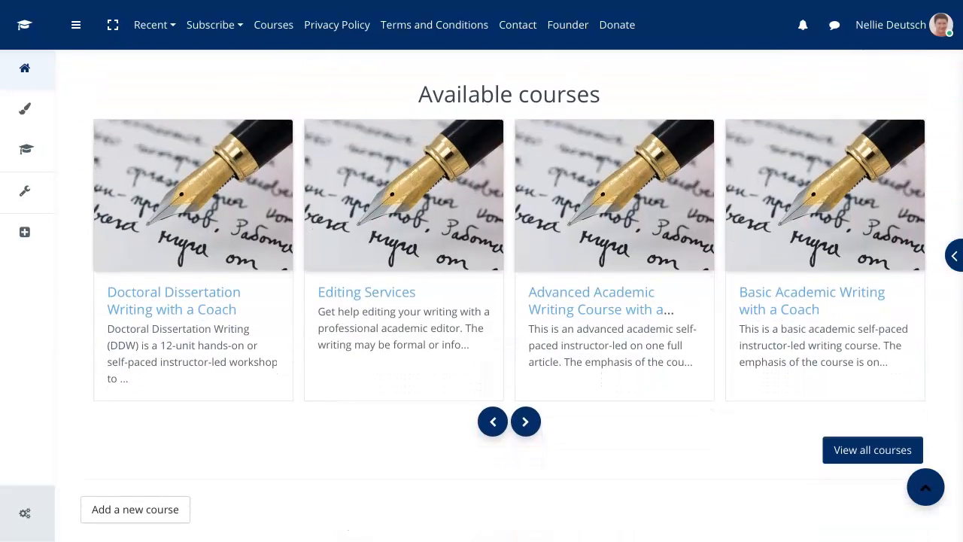
scroll("up", 3)
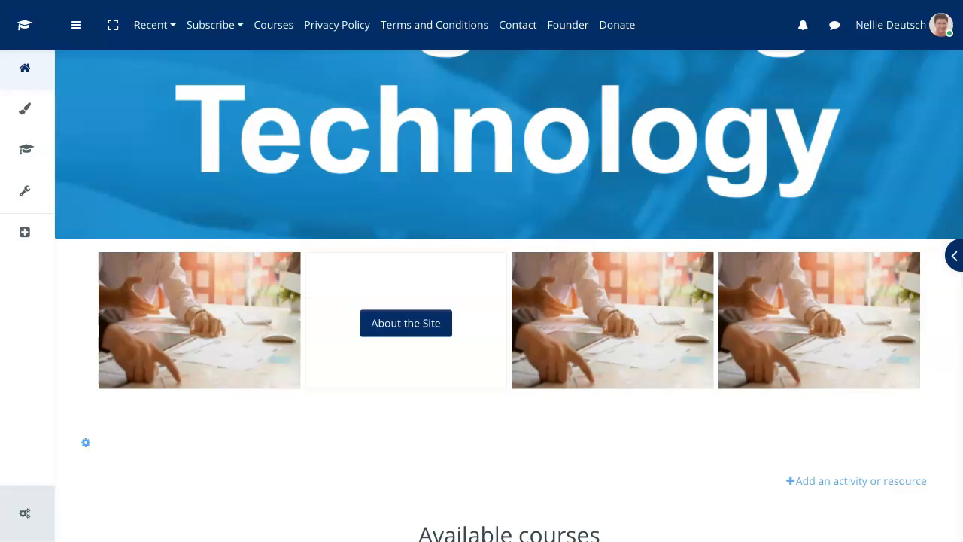
scroll("down", 3)
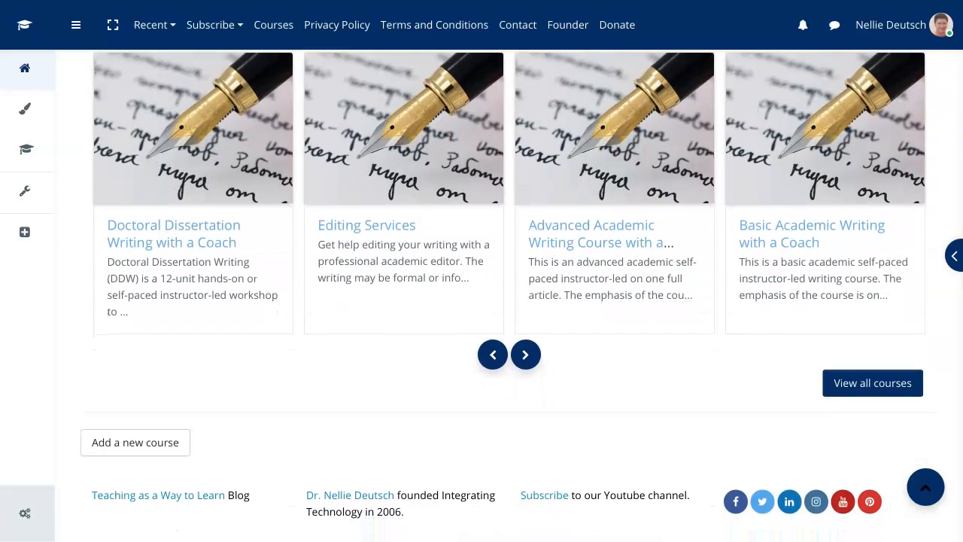